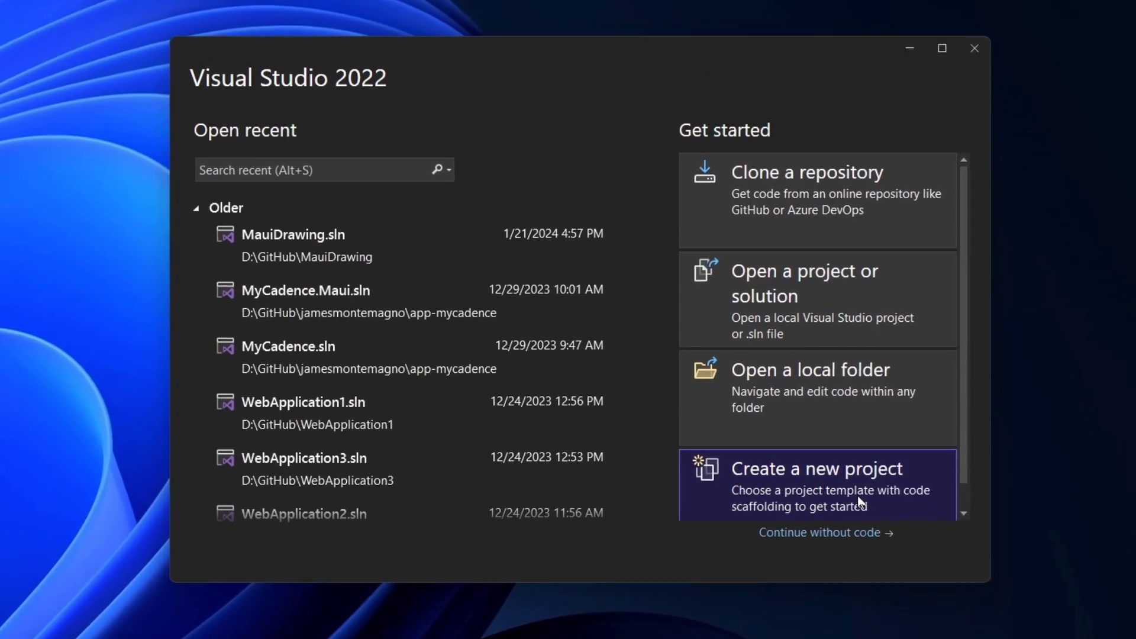
Start a new project, filter templates to Blazor, and choose Blazor Web App.
click(816, 484)
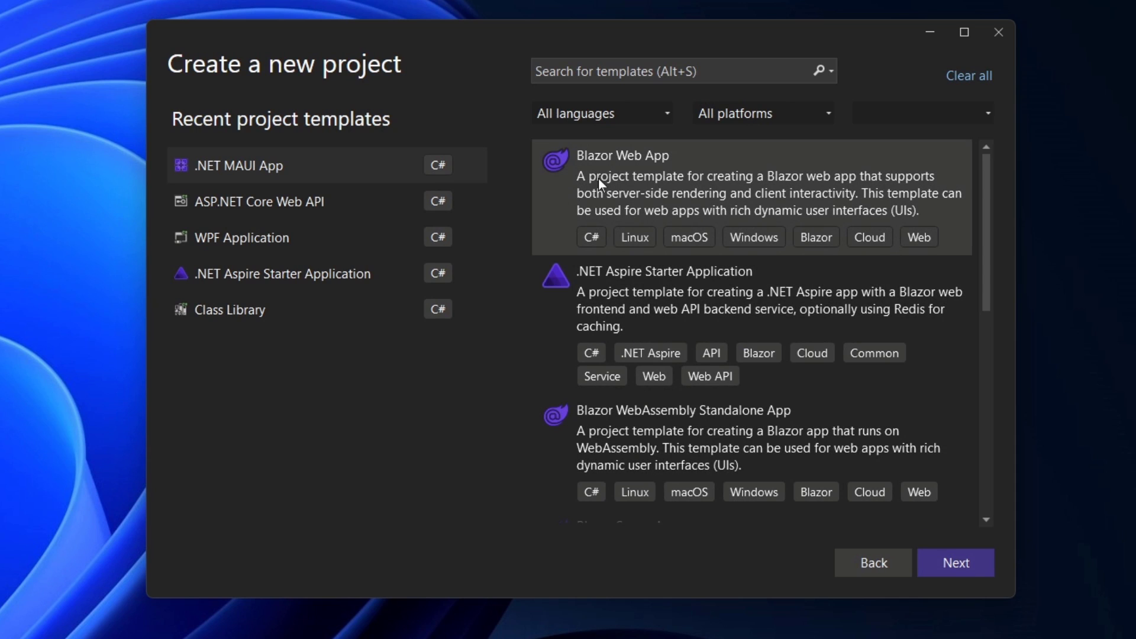
click(920, 112)
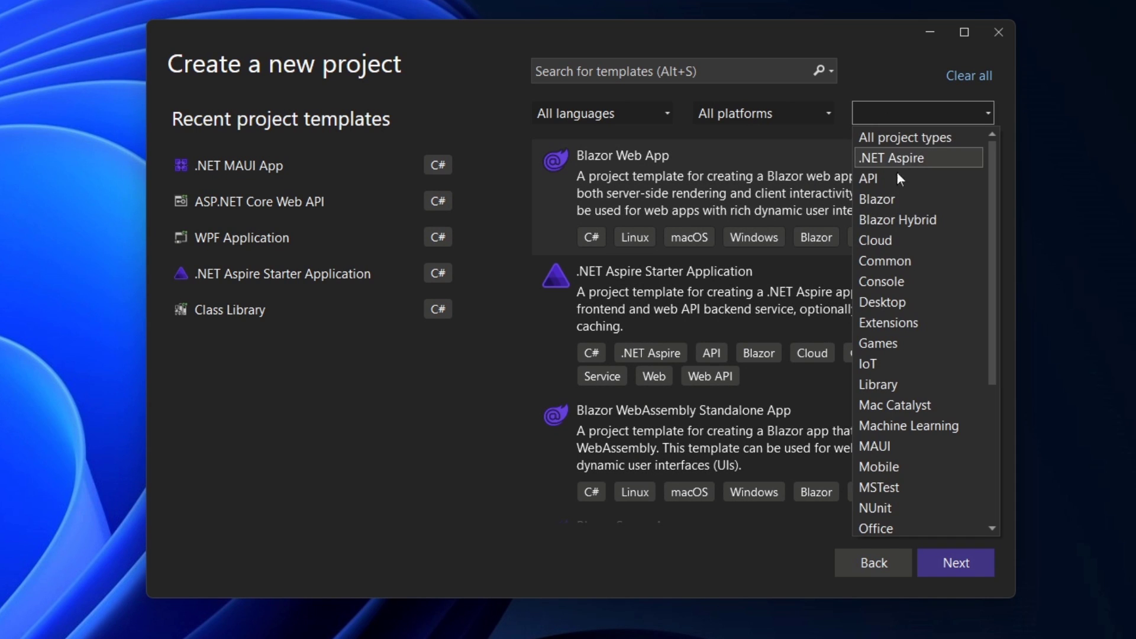
click(876, 199)
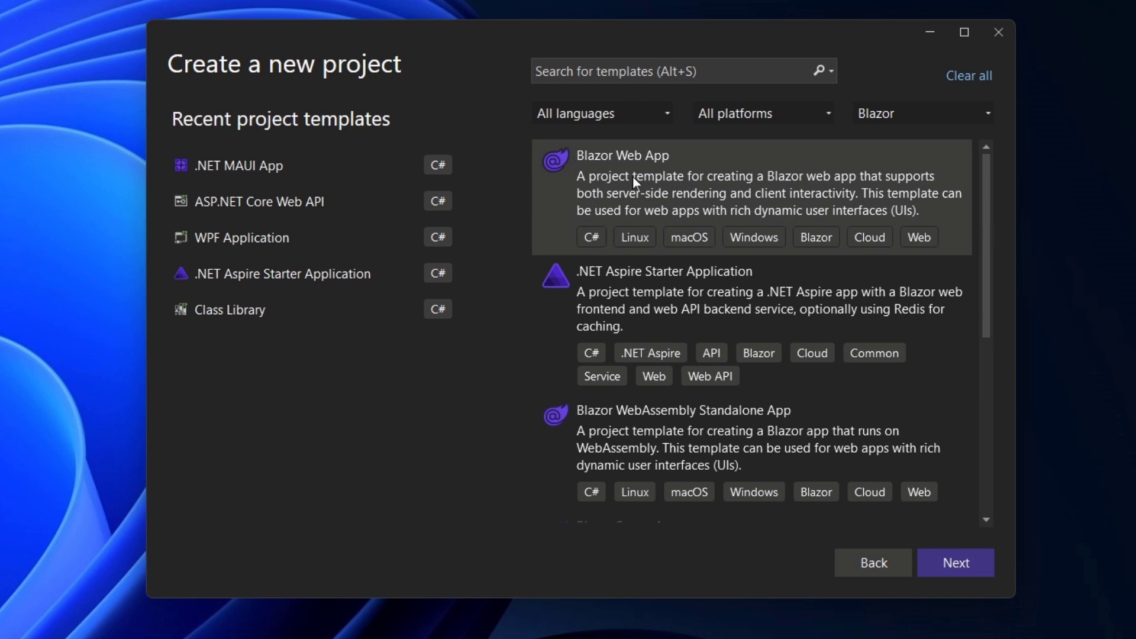
click(955, 562)
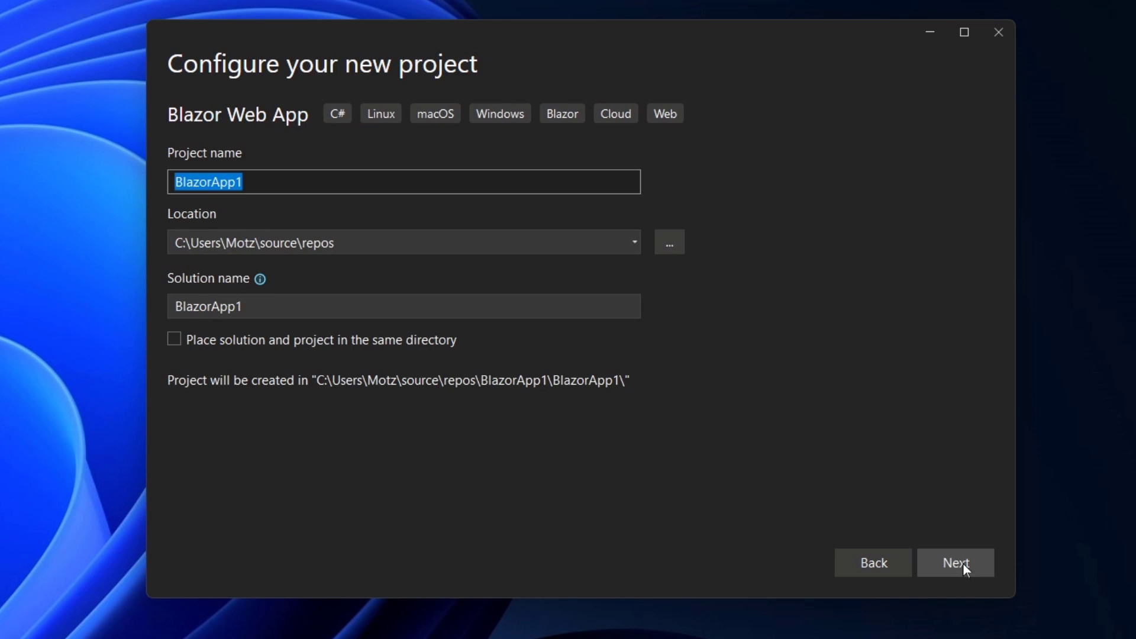
Keep the name BlazorApp1 and create it on .NET 8 with Server render mode and Global interactivity.
click(955, 563)
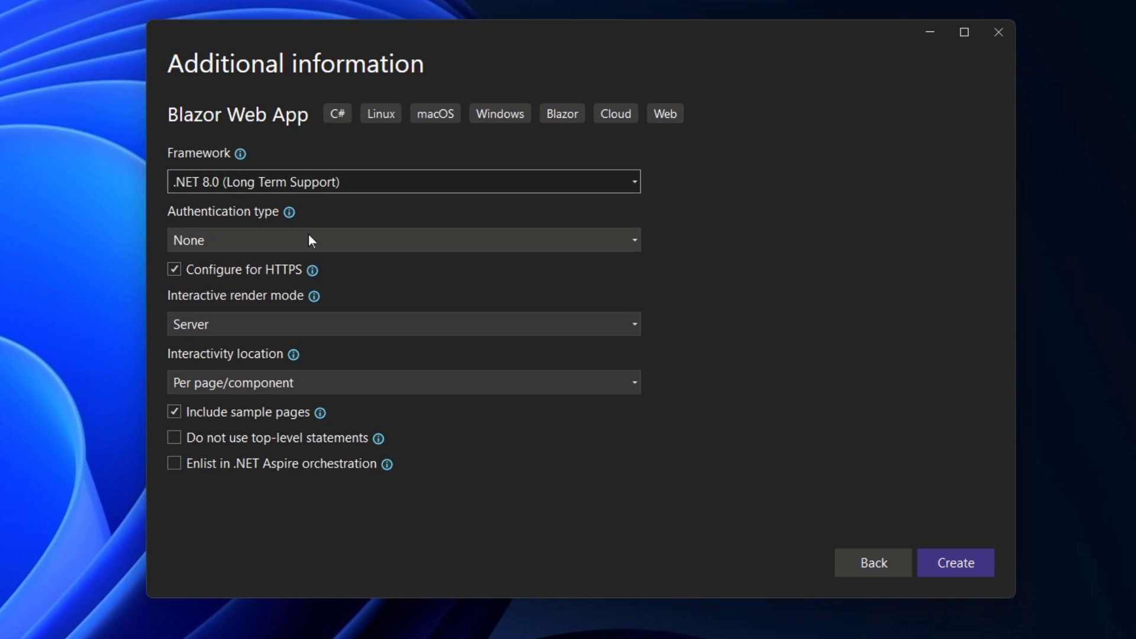
mouse_move(301, 332)
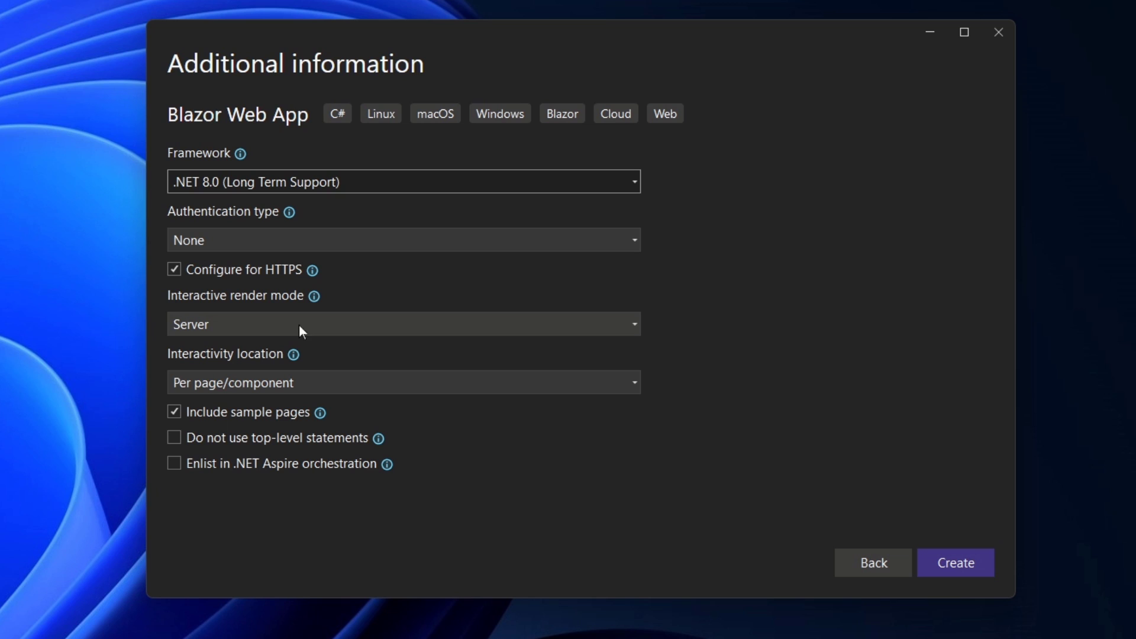
mouse_move(282, 314)
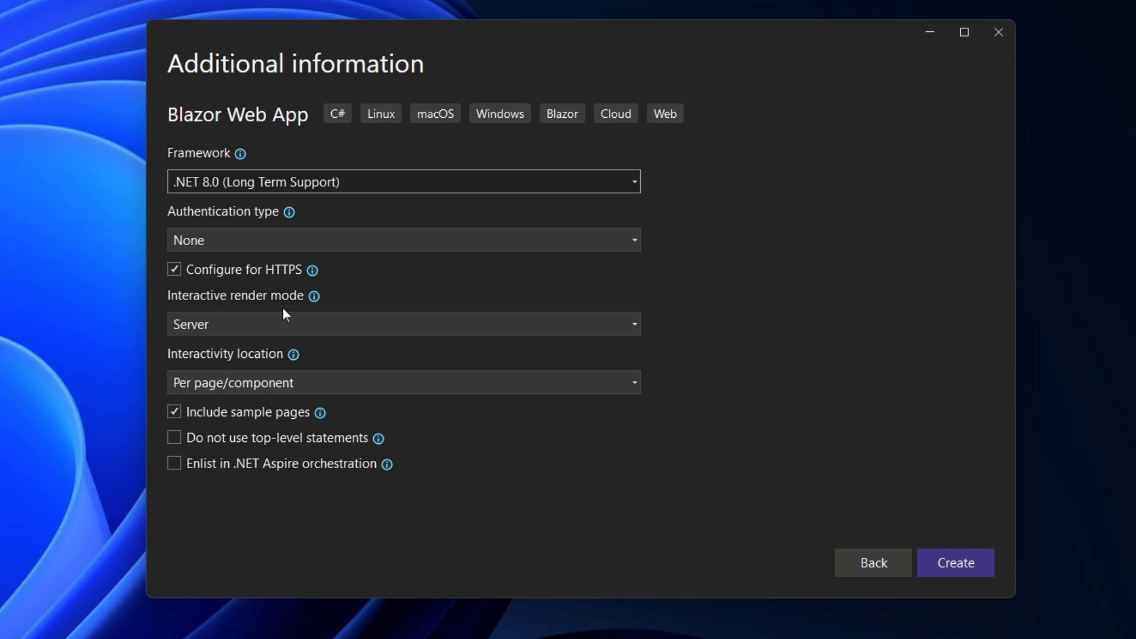
mouse_move(223, 330)
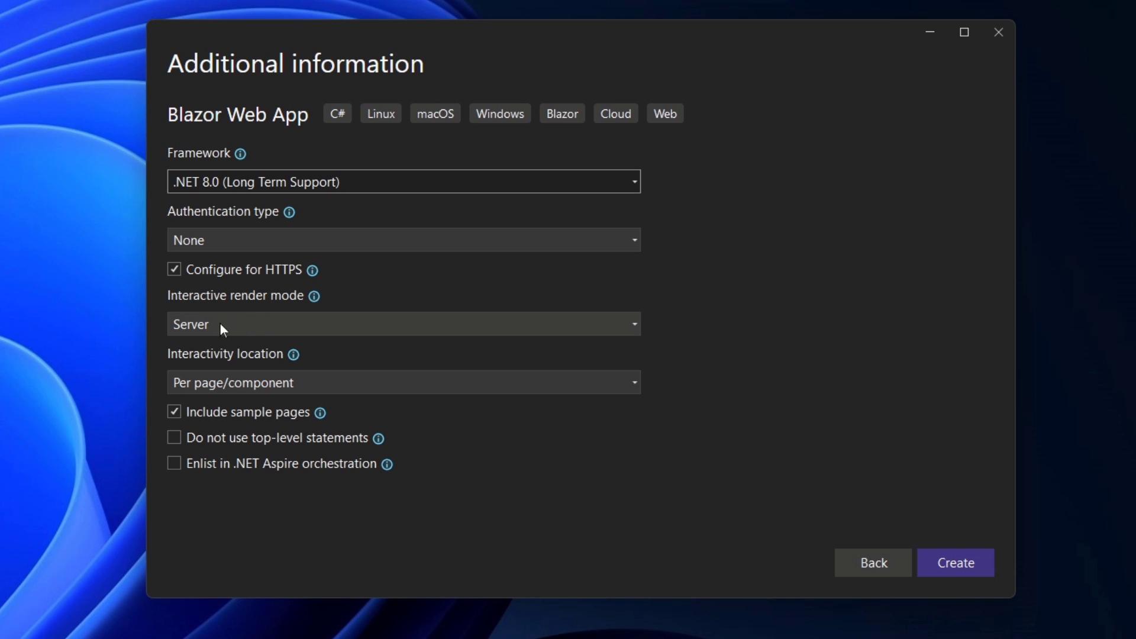
click(403, 324)
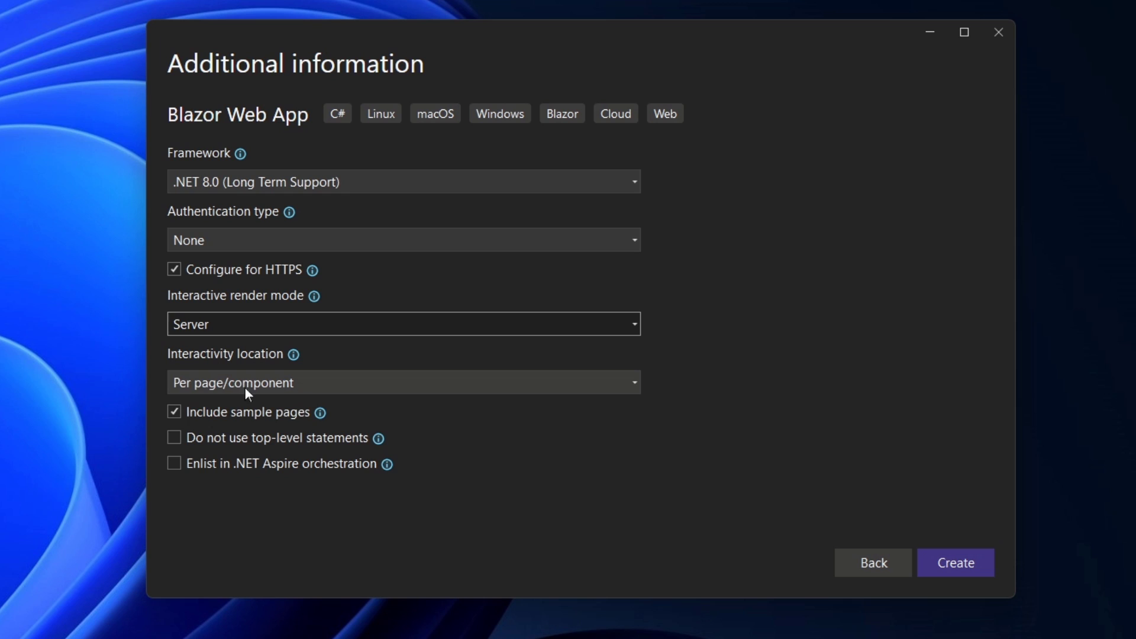
click(403, 383)
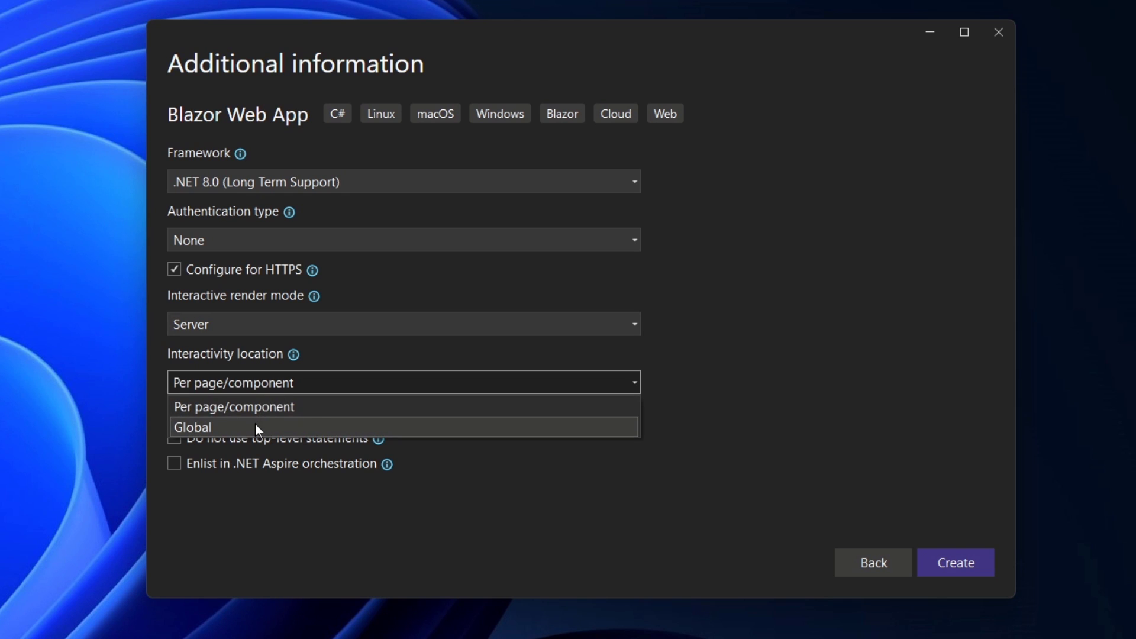
click(192, 427)
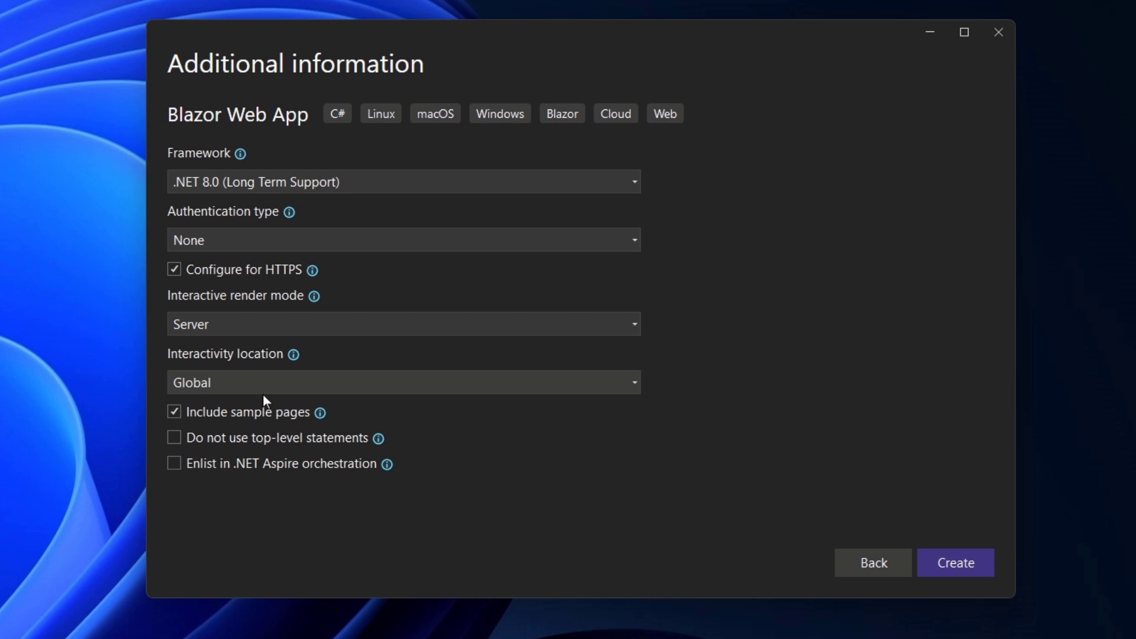
click(403, 383)
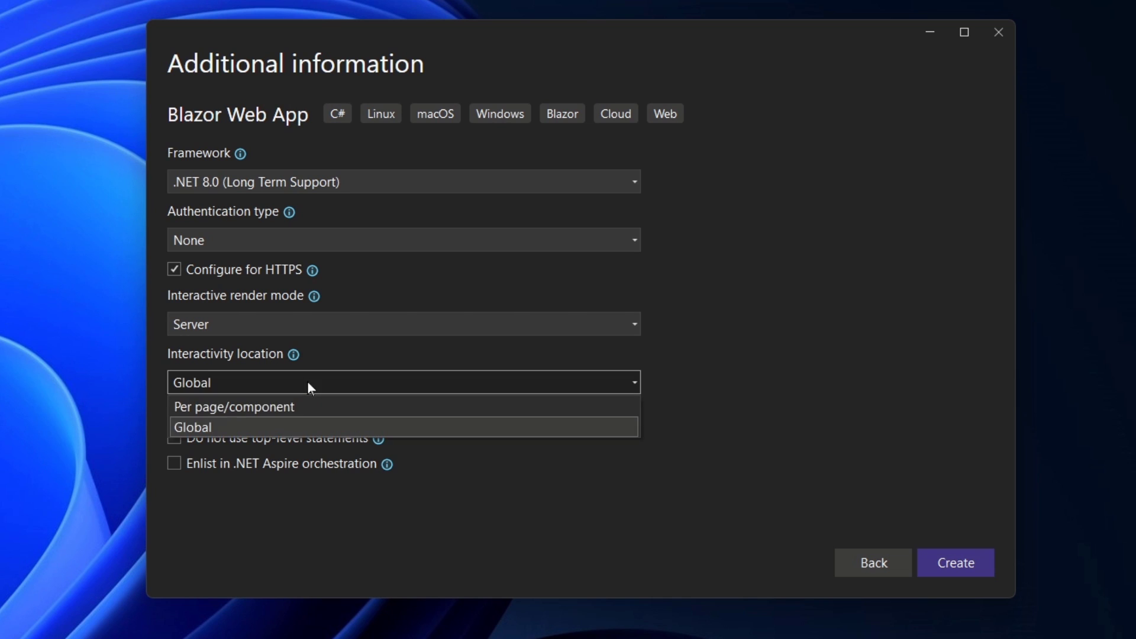
click(193, 427)
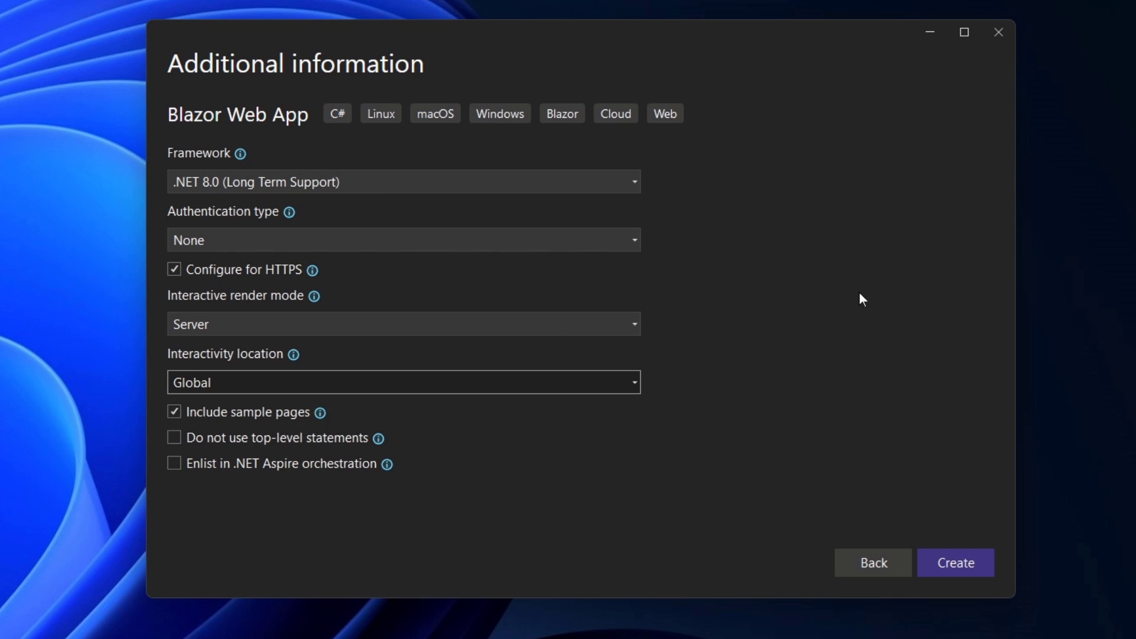
click(403, 324)
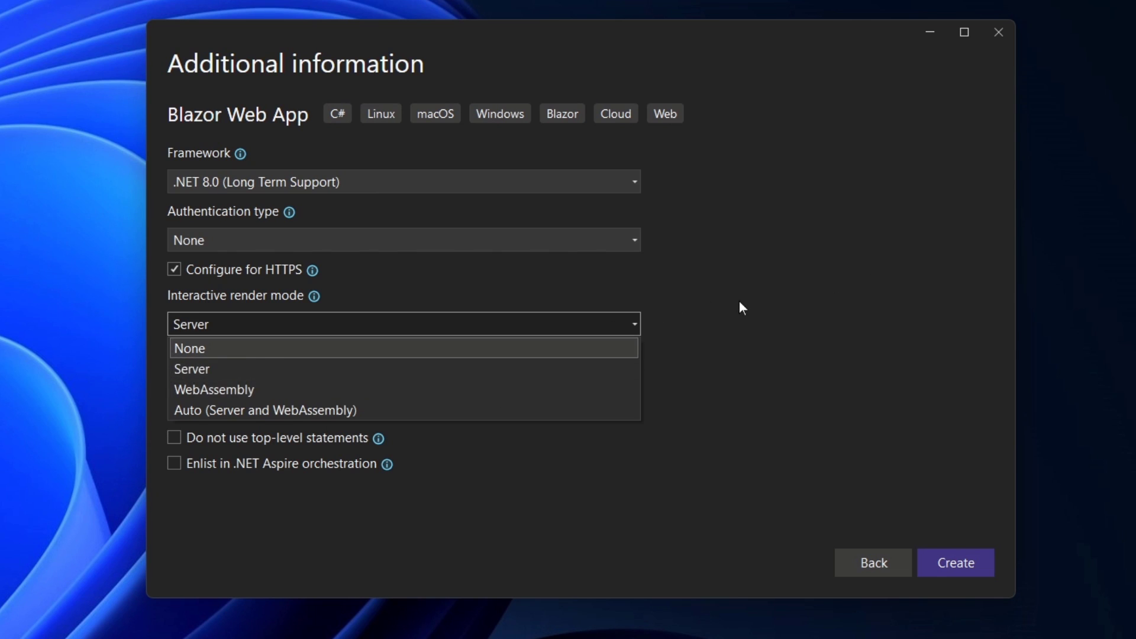
click(192, 368)
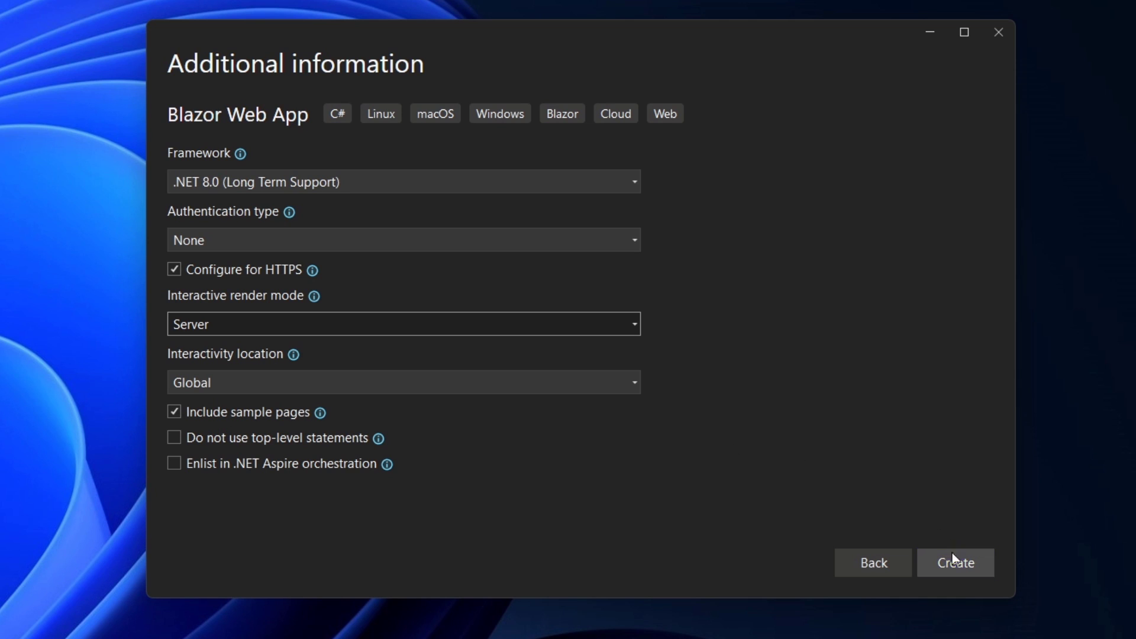
click(955, 562)
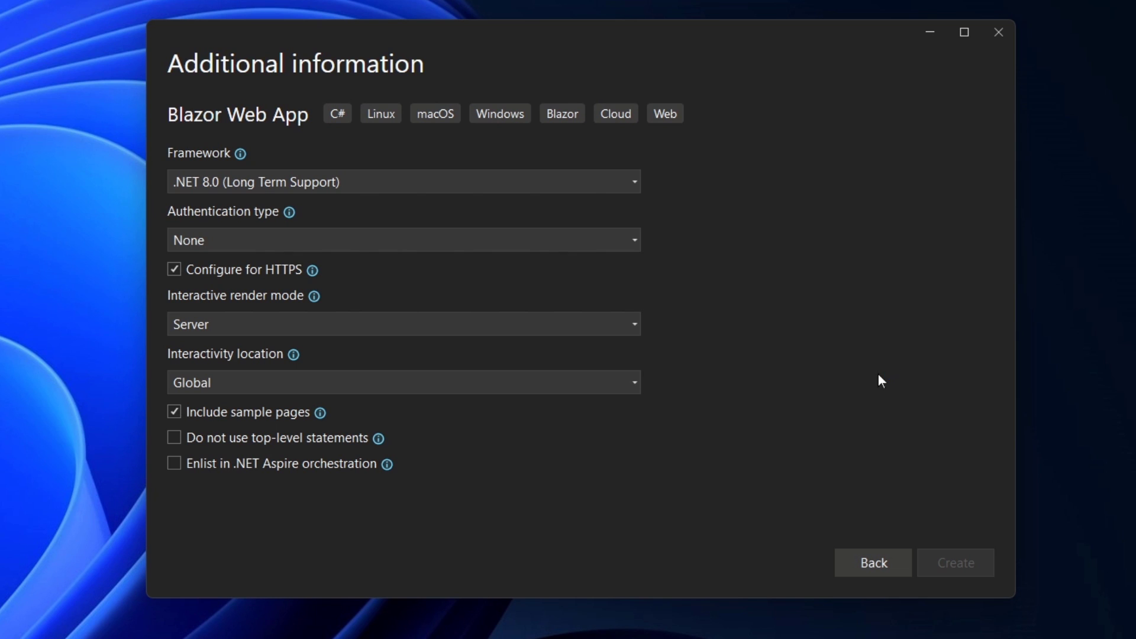
click(954, 562)
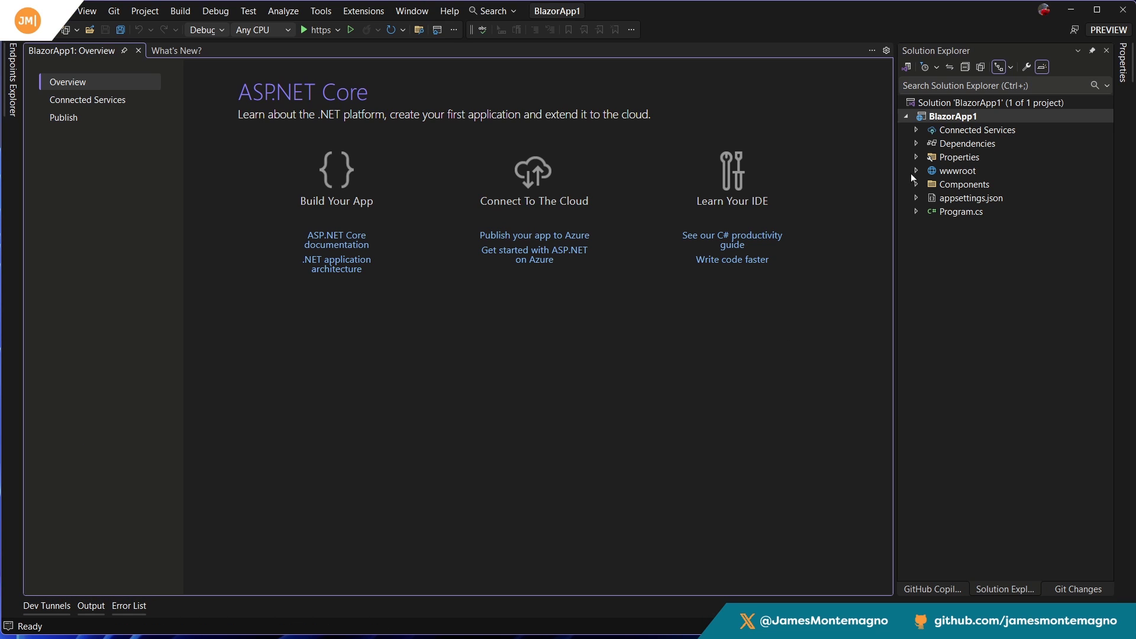
Expand Components > Pages and open Home.razor and Weather.razor.
click(914, 184)
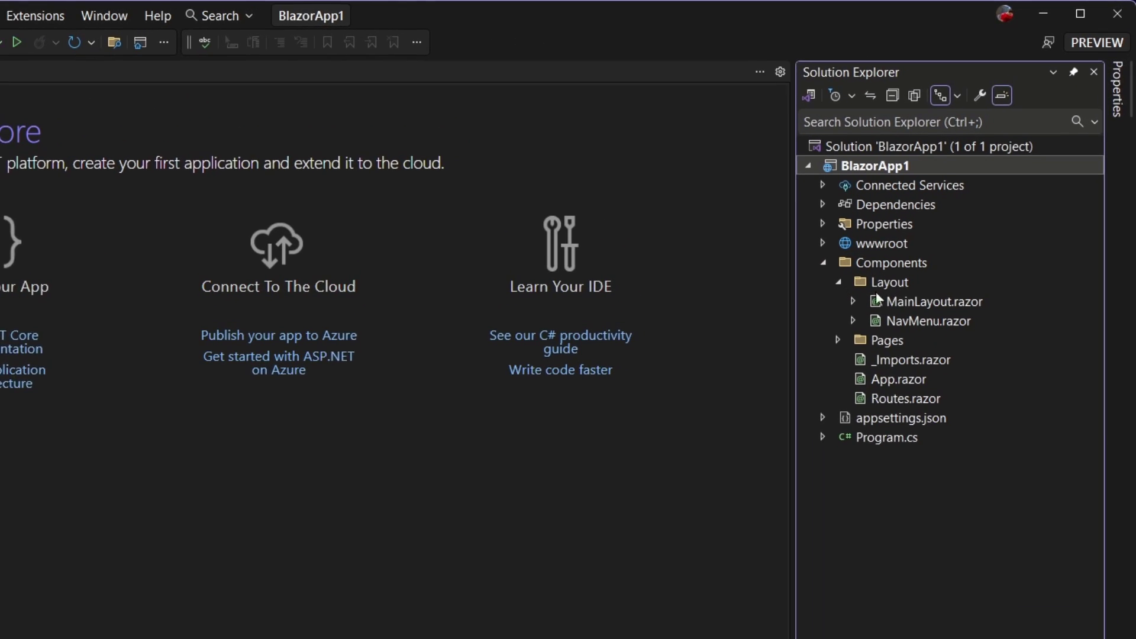
click(836, 340)
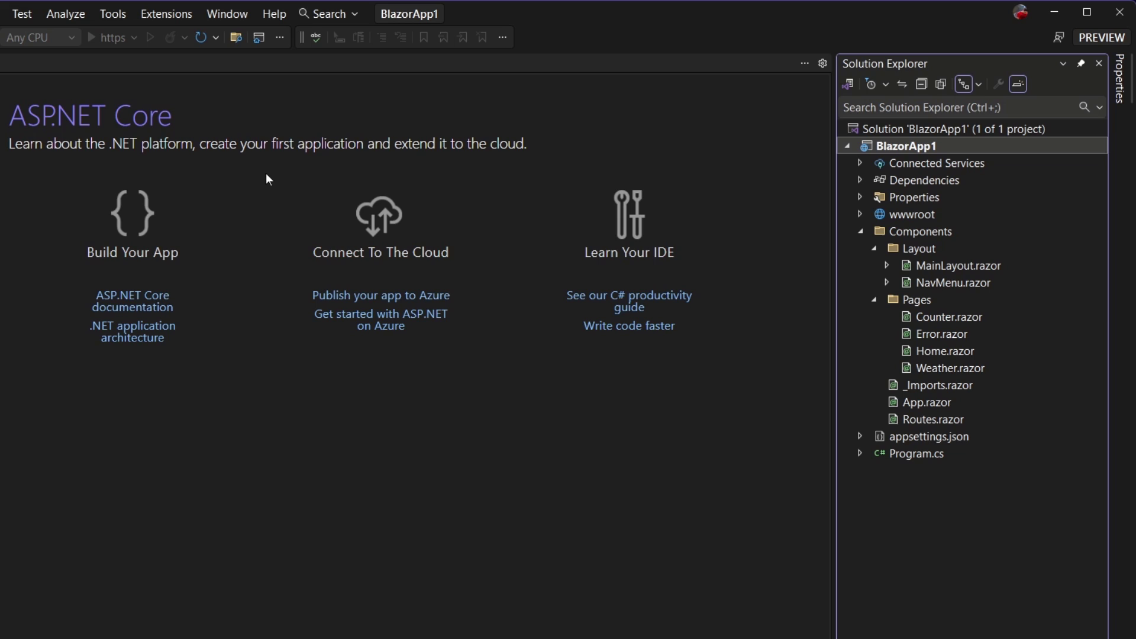
mouse_move(304, 77)
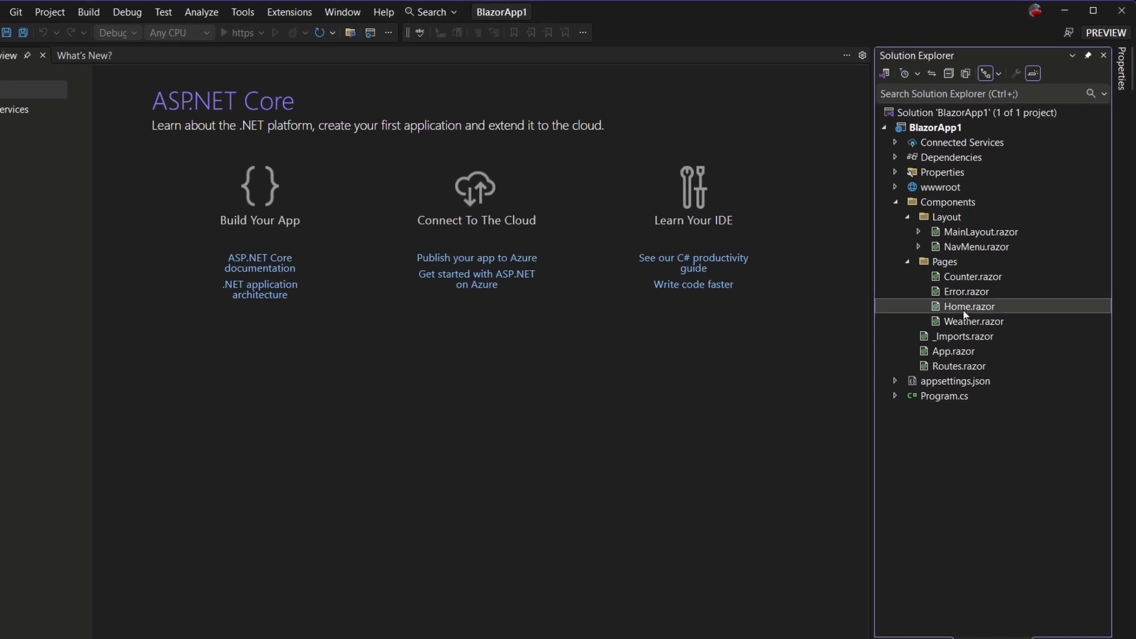
double_click(968, 306)
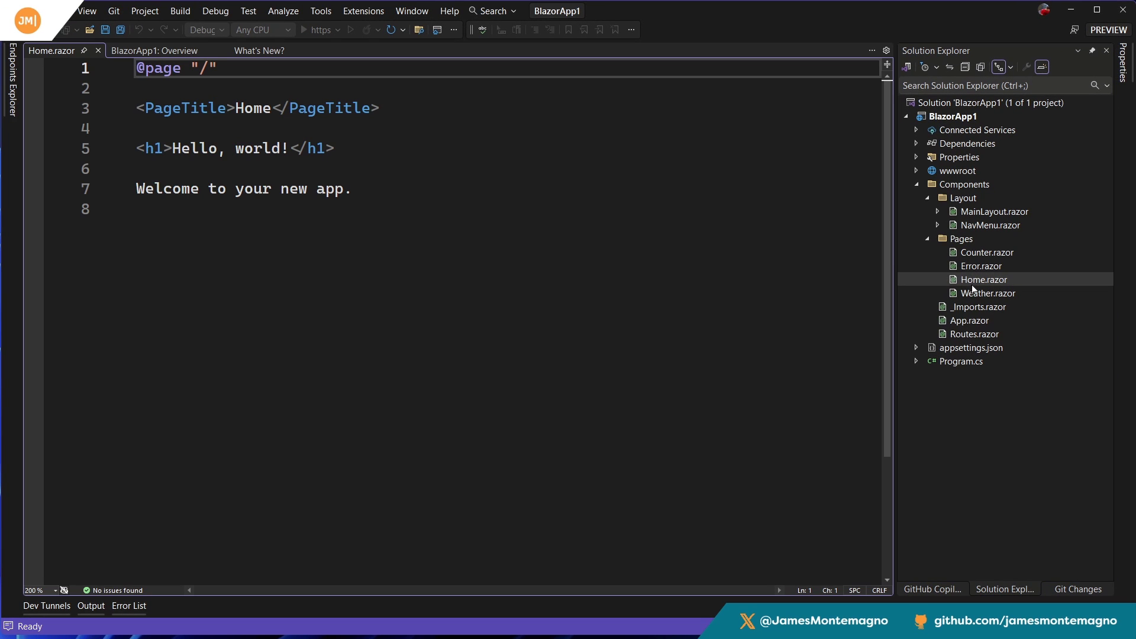
double_click(988, 293)
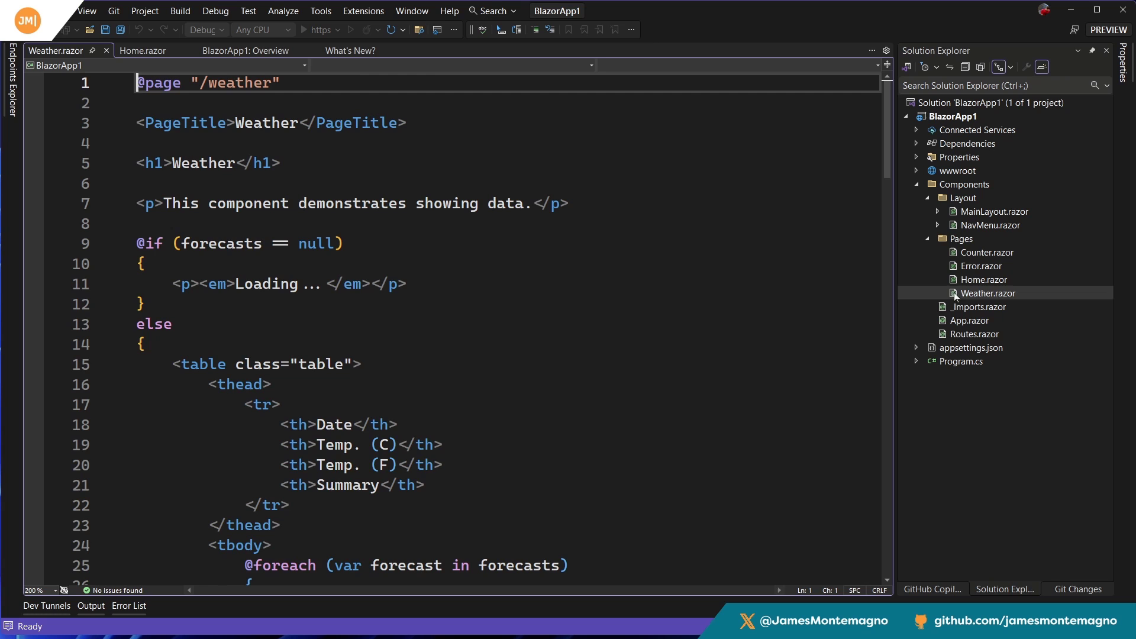
double_click(985, 252)
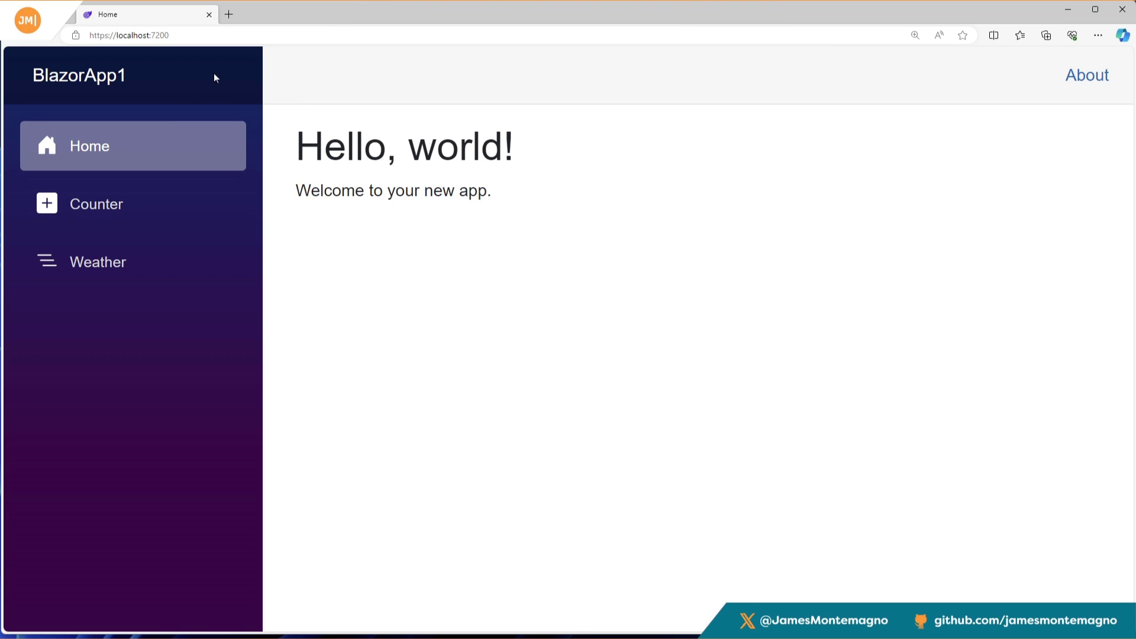
Go to the running app's Weather page to see the five-day forecast table.
click(97, 262)
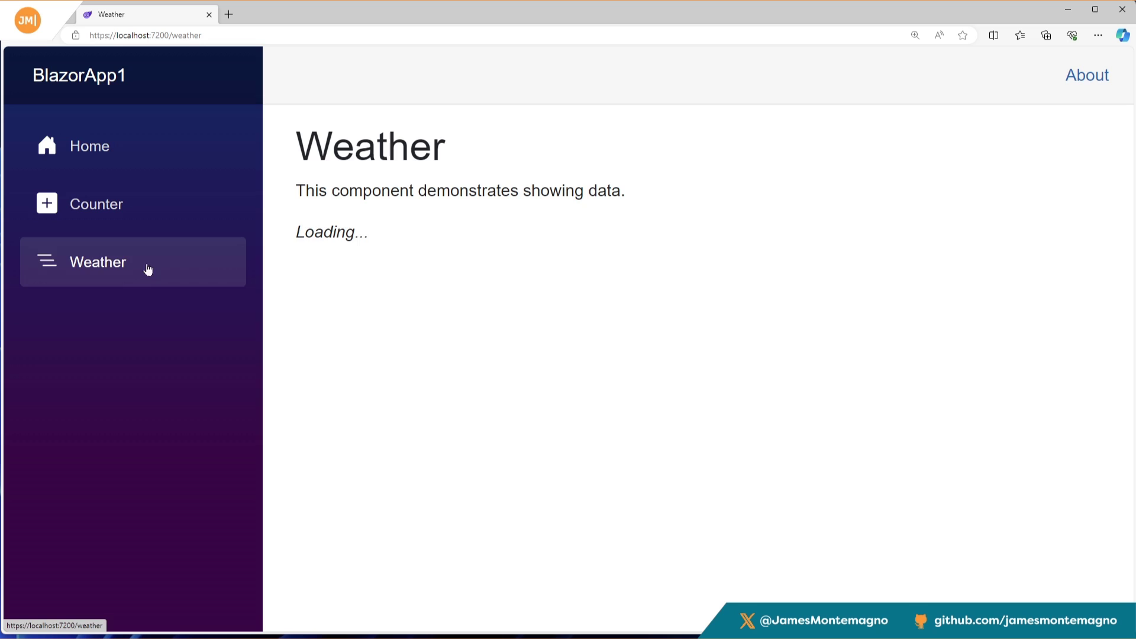
click(915, 35)
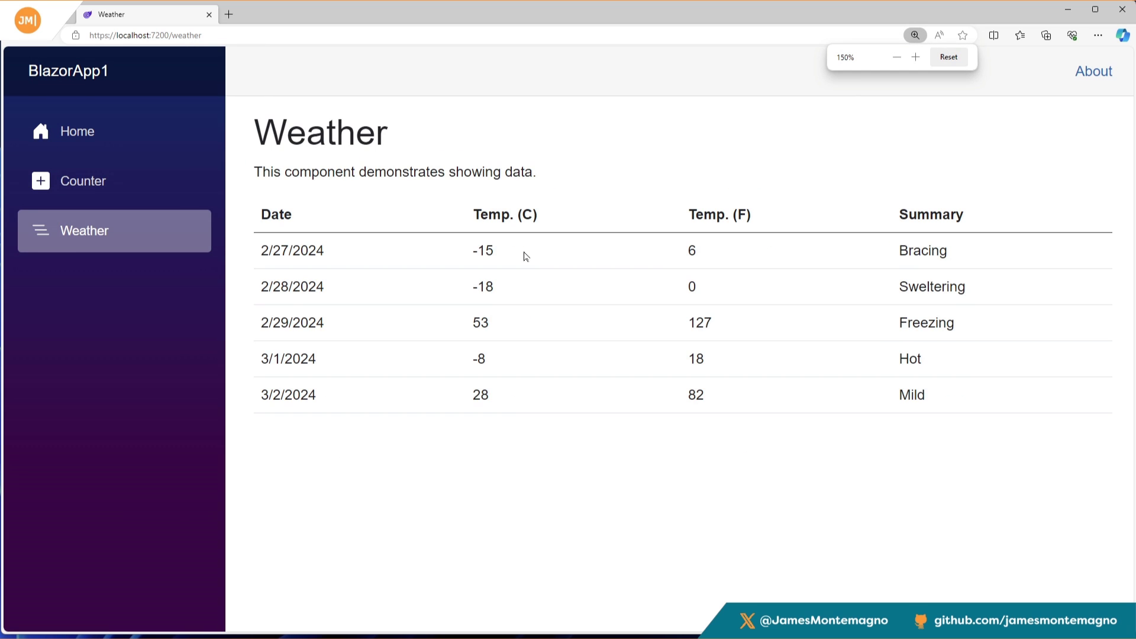
click(82, 180)
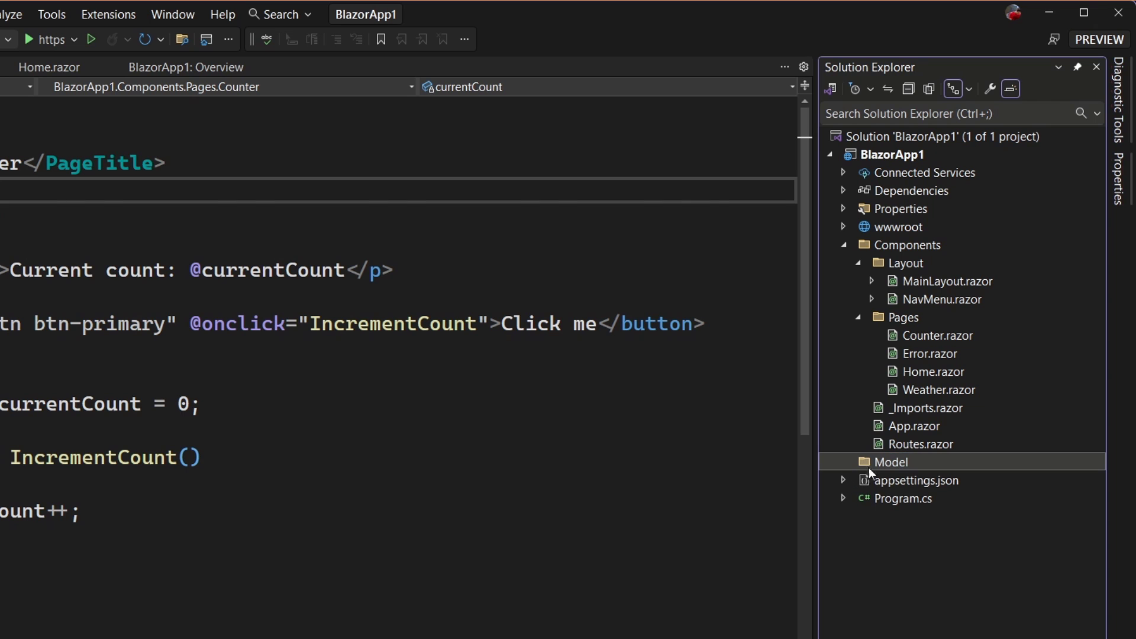
Add a Model folder holding Monkey.cs with Id, Name, Location, Details, Image, Population, Latitude, Longitude.
right_click(888, 462)
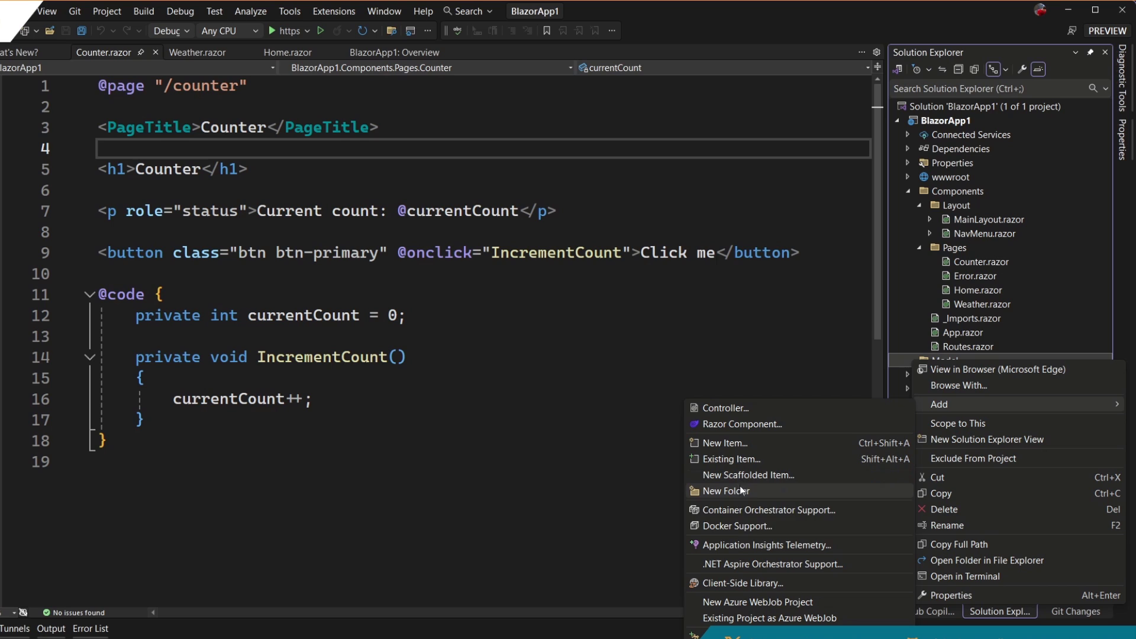
click(725, 490)
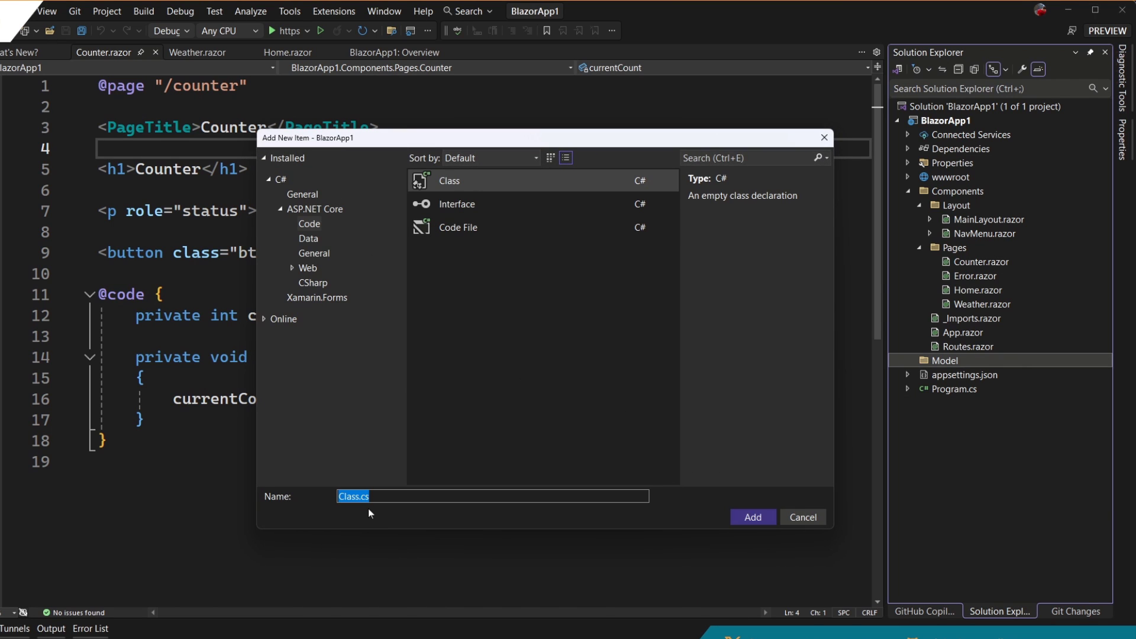
click(802, 517)
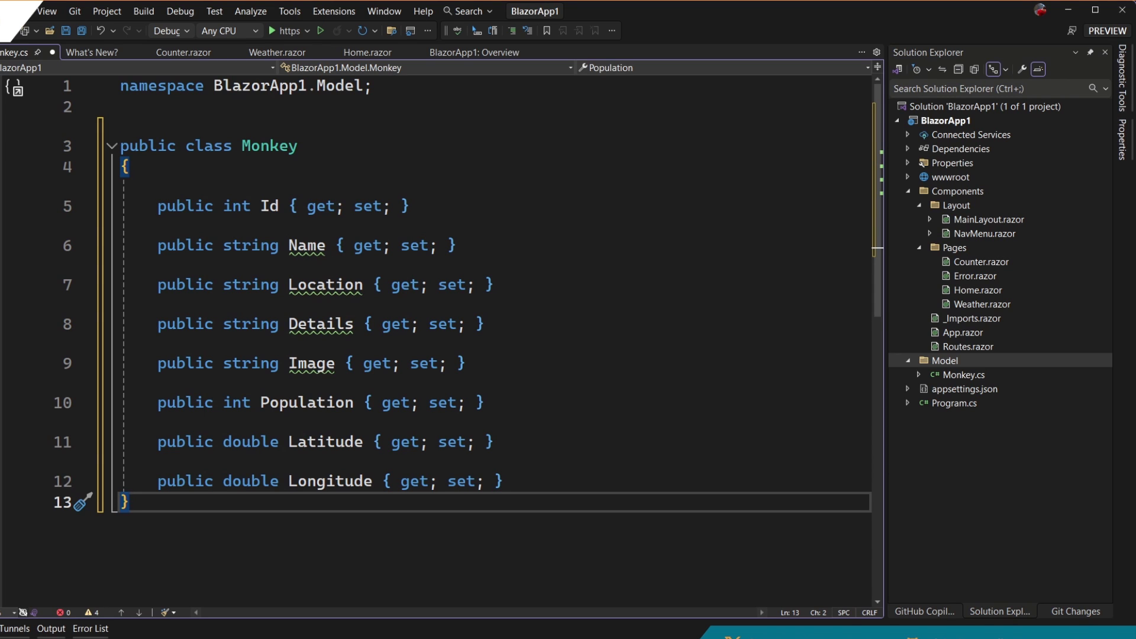
mouse_move(310, 363)
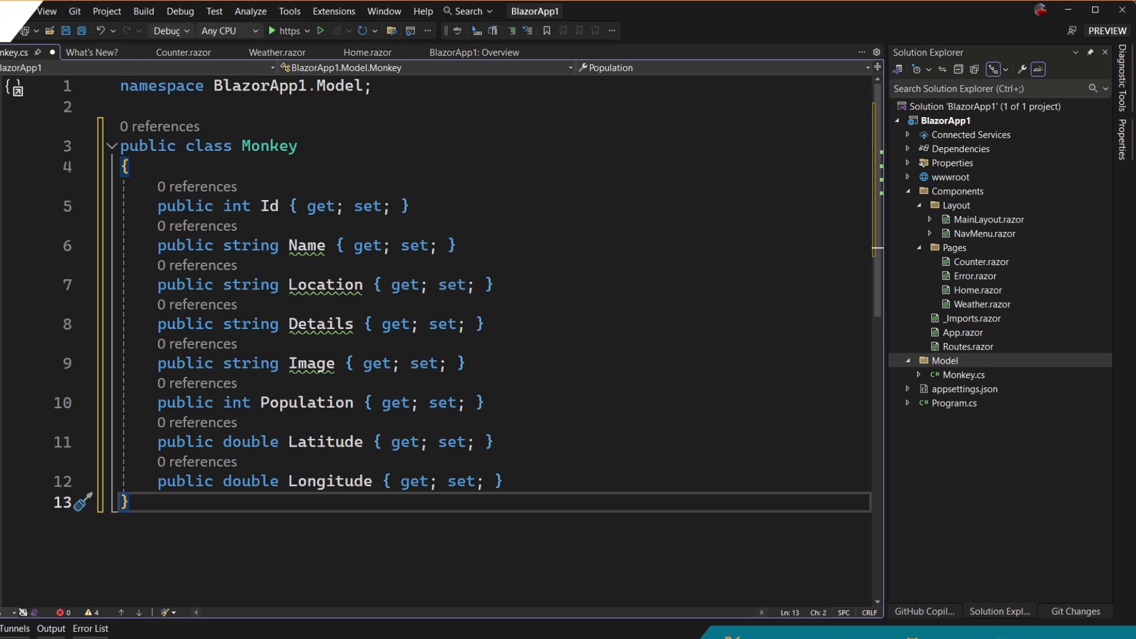
click(275, 205)
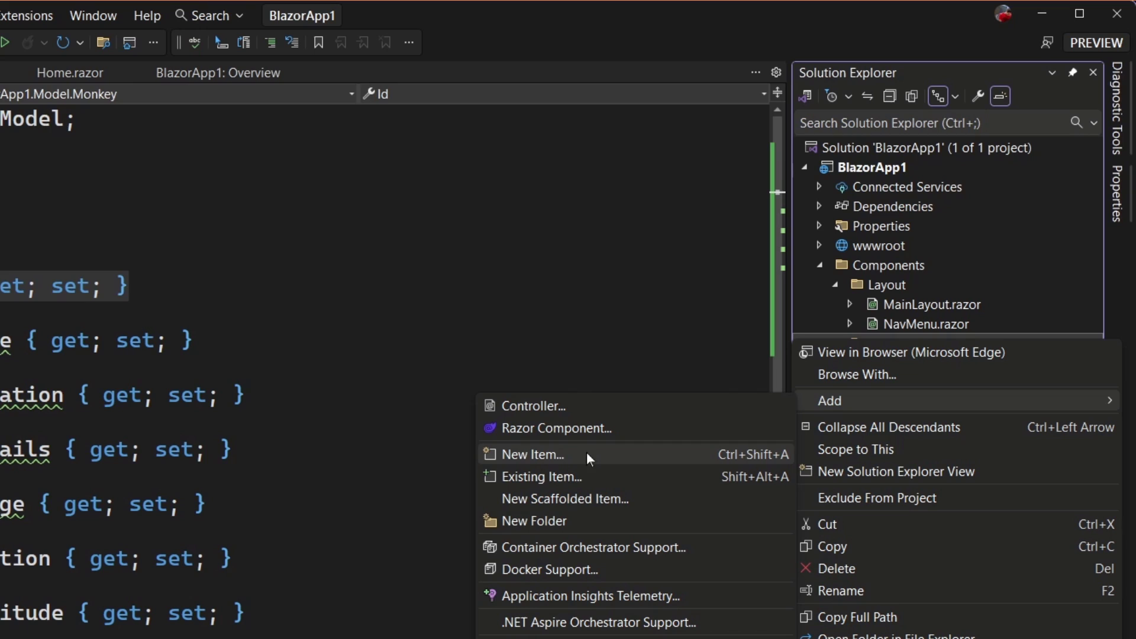
mouse_move(572, 443)
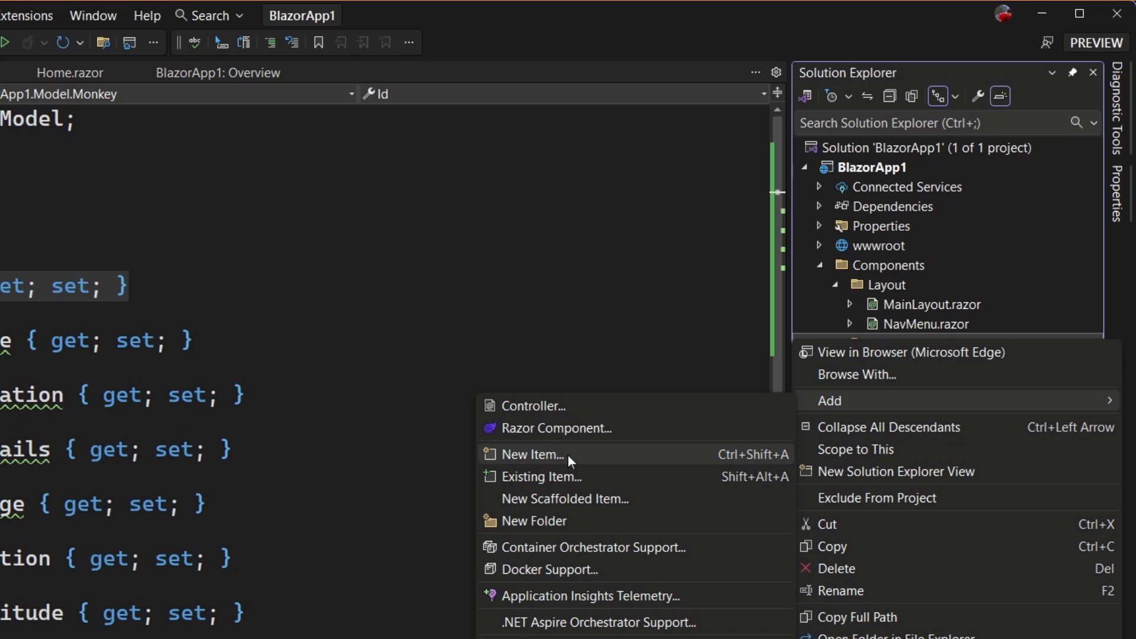
mouse_move(565, 498)
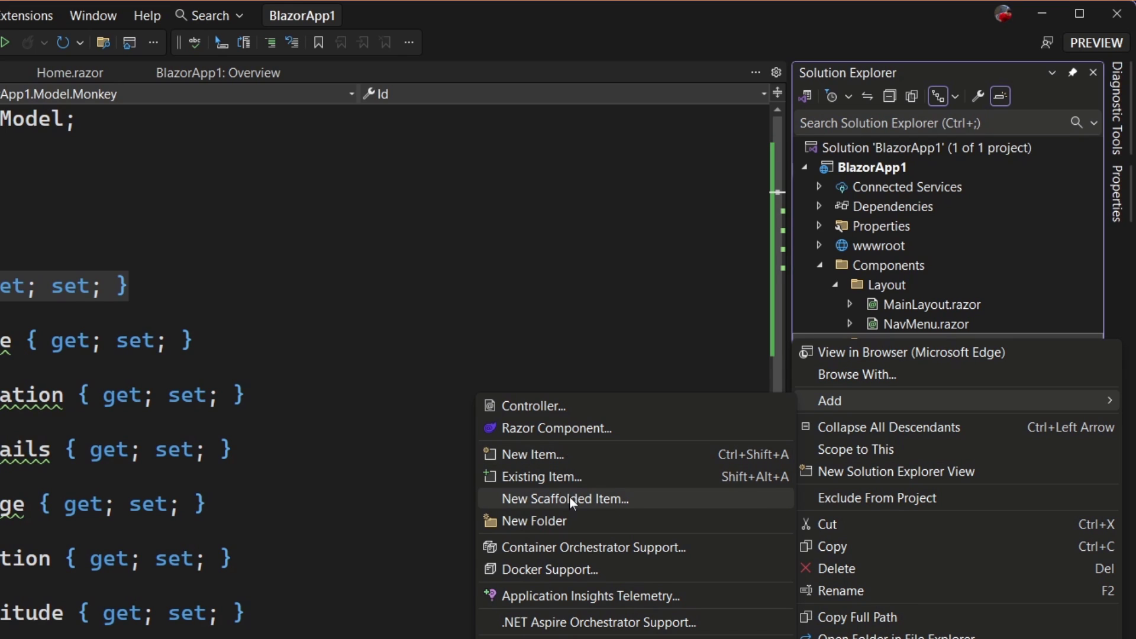
Choose the Razor Components using Entity Framework (CRUD) scaffolder under Razor Component.
click(564, 498)
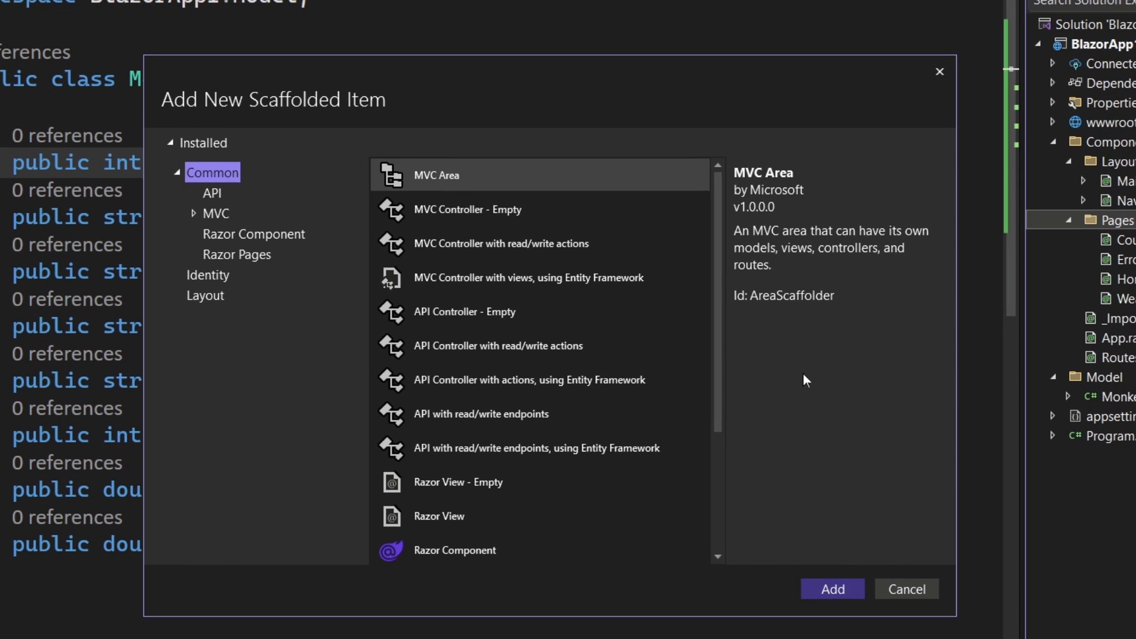
click(254, 233)
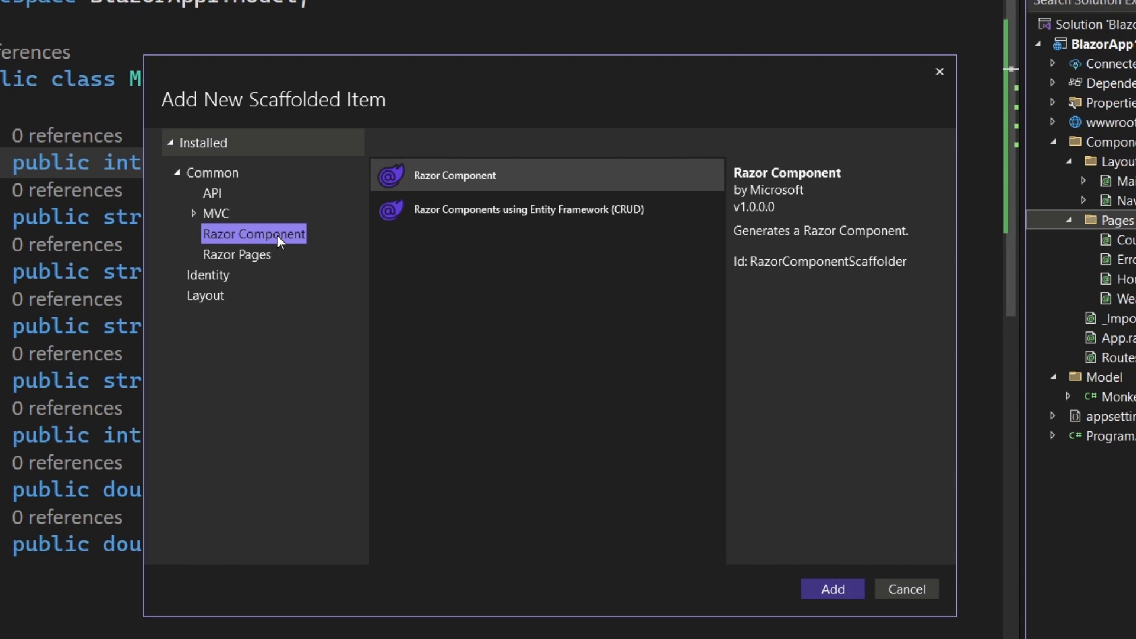
mouse_move(485, 209)
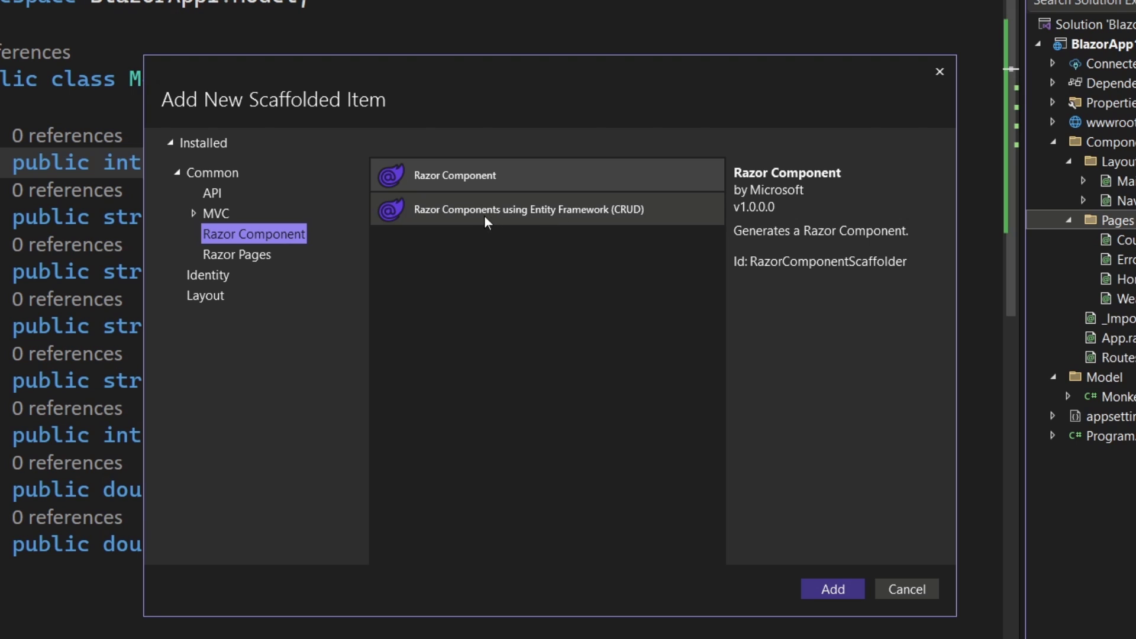
click(527, 209)
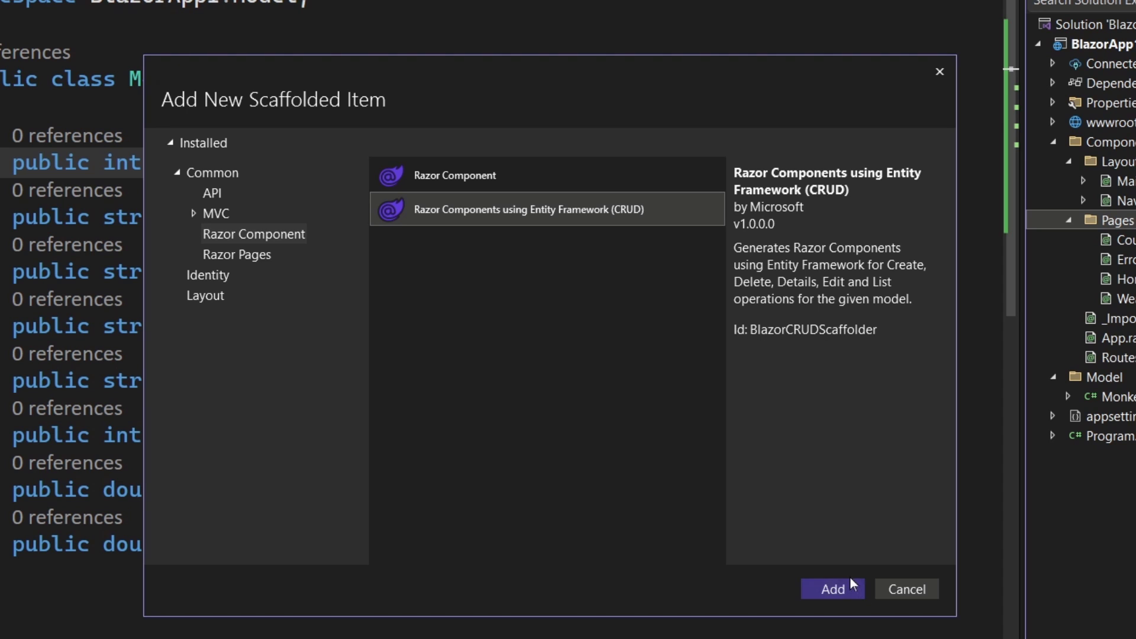
click(832, 588)
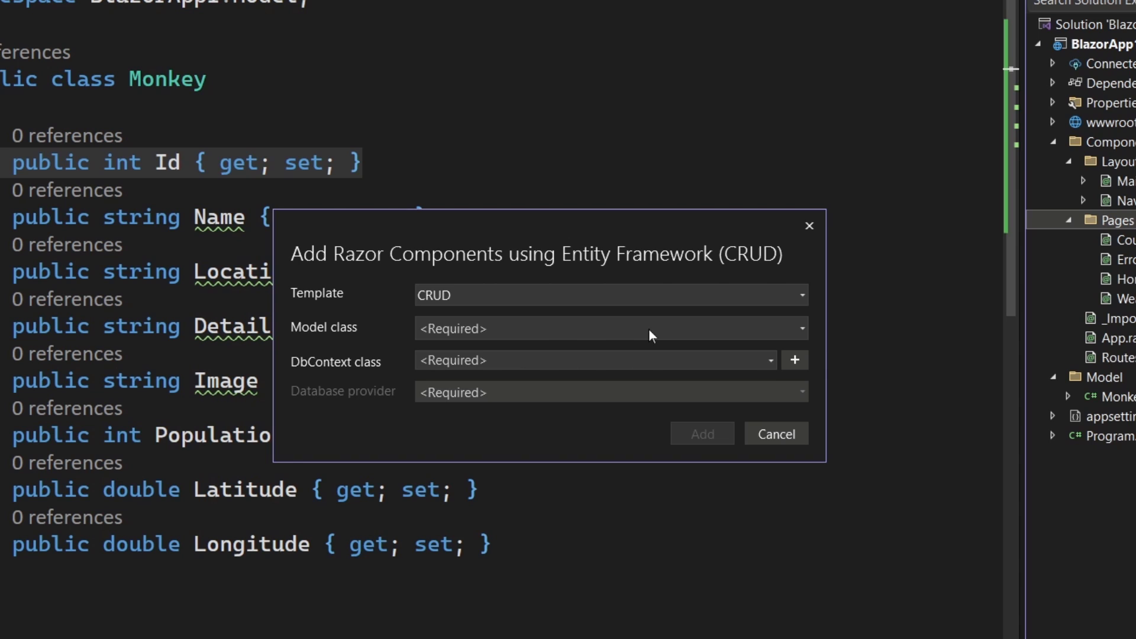
Keep the CRUD template and select Monkey (BlazorApp1.Model) as the model class.
click(800, 294)
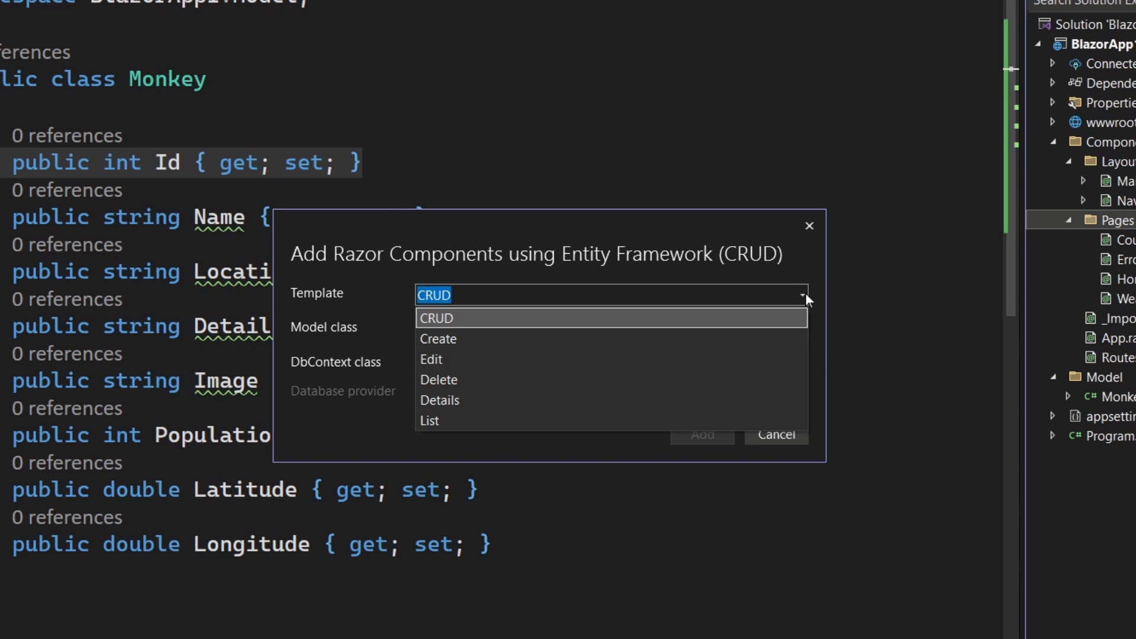
mouse_move(487, 360)
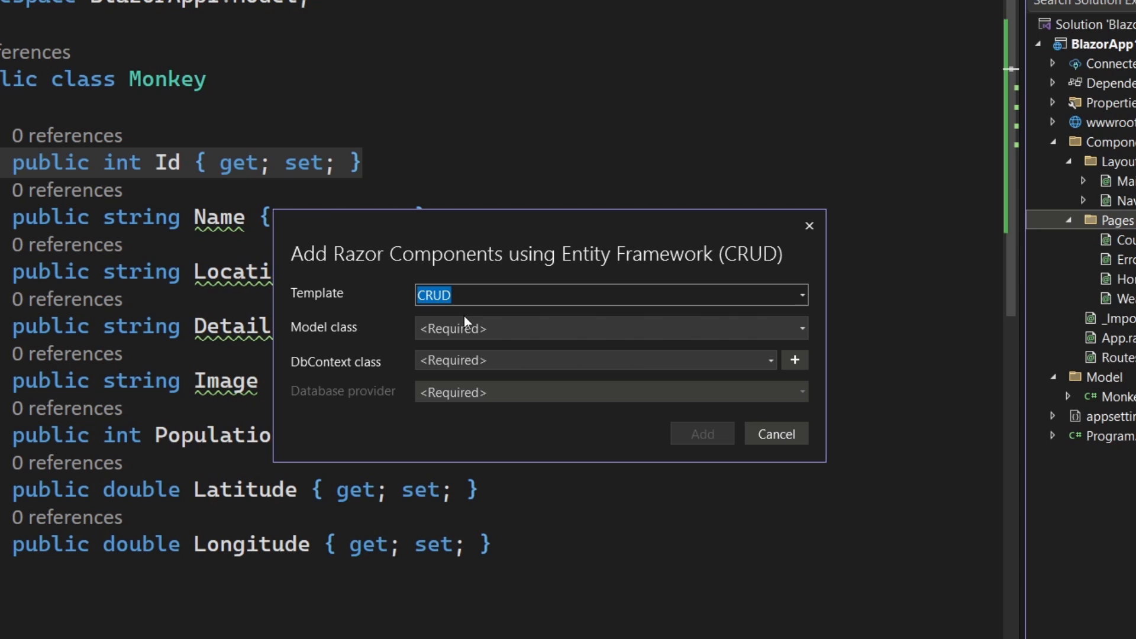
click(802, 327)
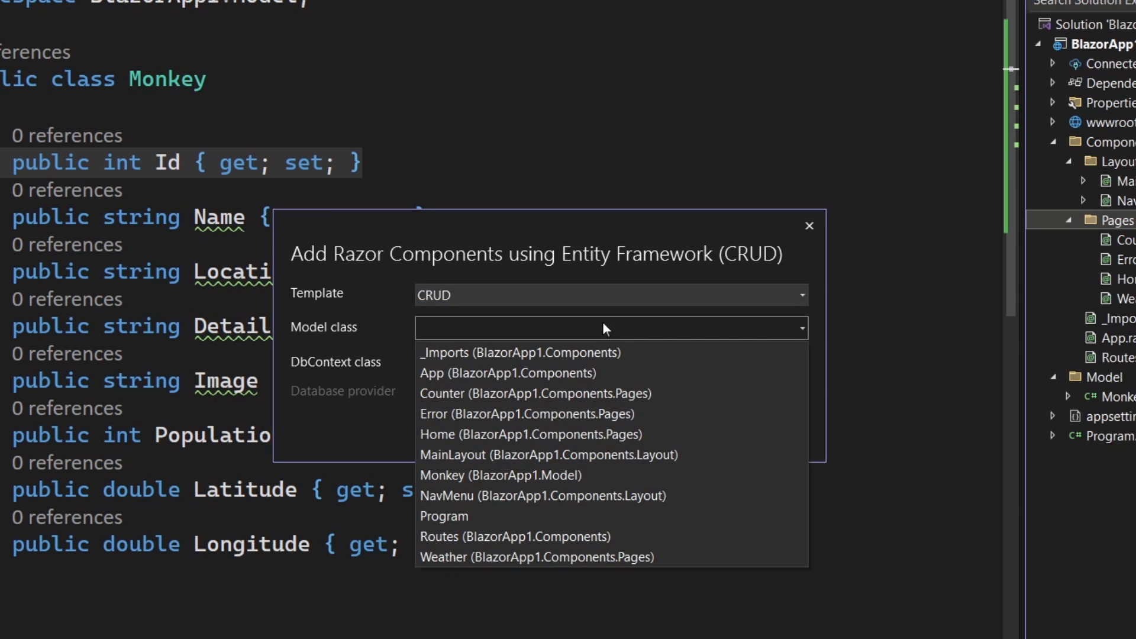
mouse_move(500, 475)
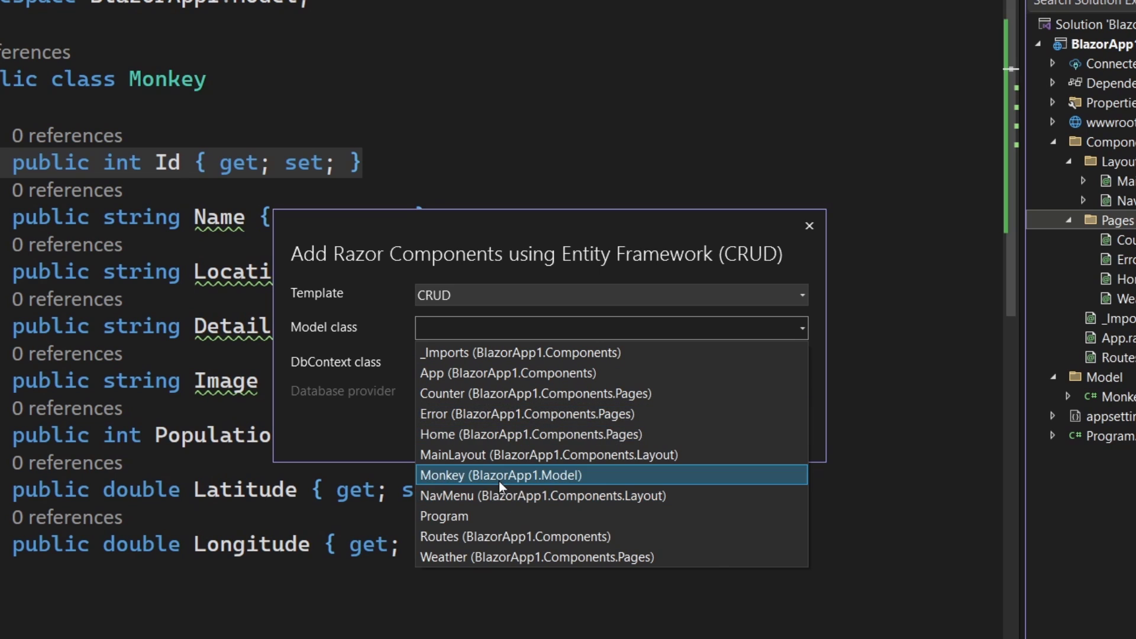
click(499, 474)
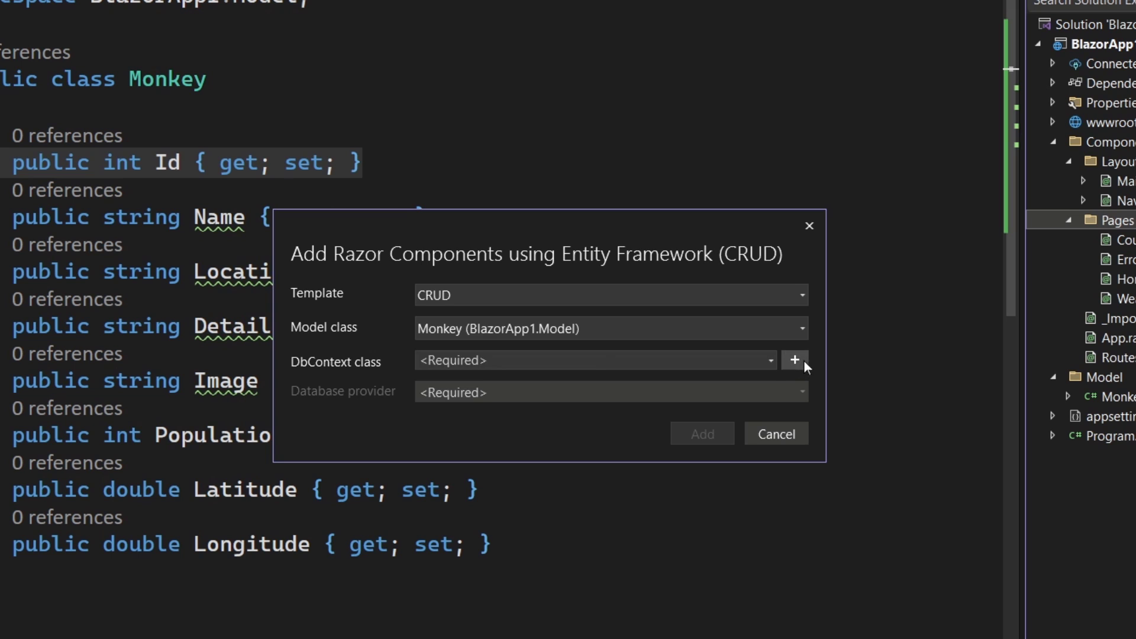
Add a new BlazorApp1Context using the SQLite provider and generate the CRUD pages.
click(794, 360)
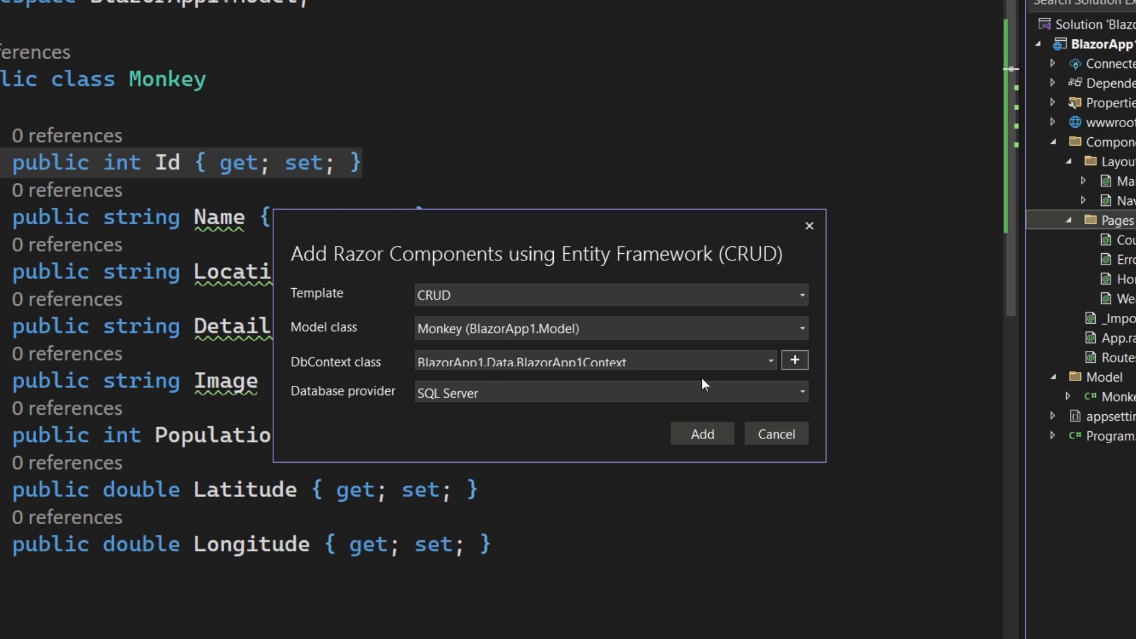
click(801, 391)
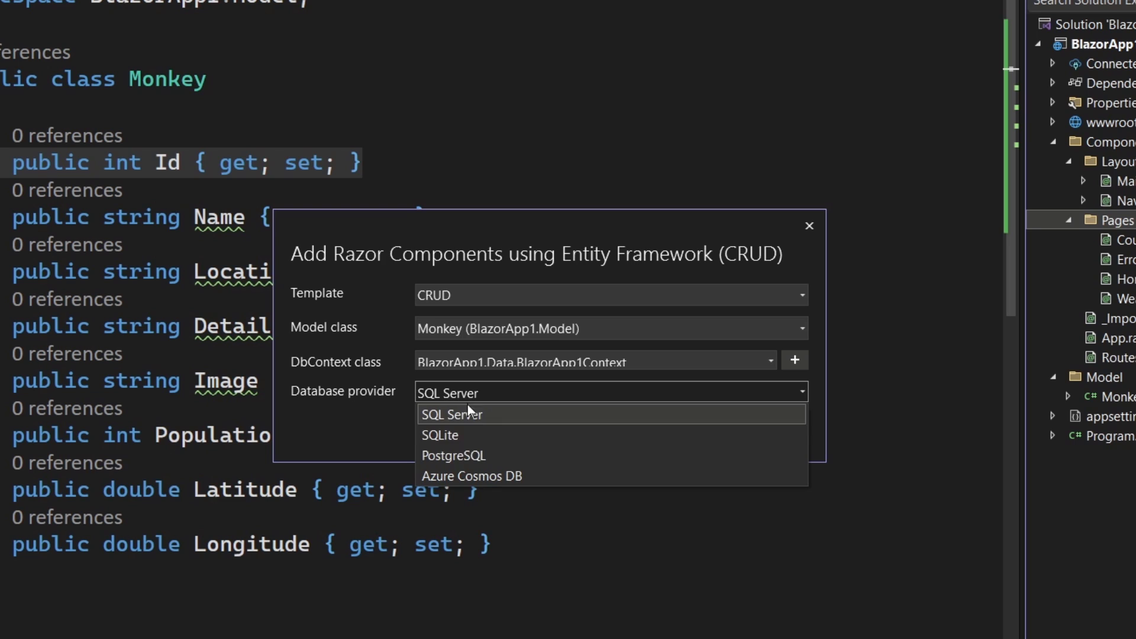
mouse_move(498, 422)
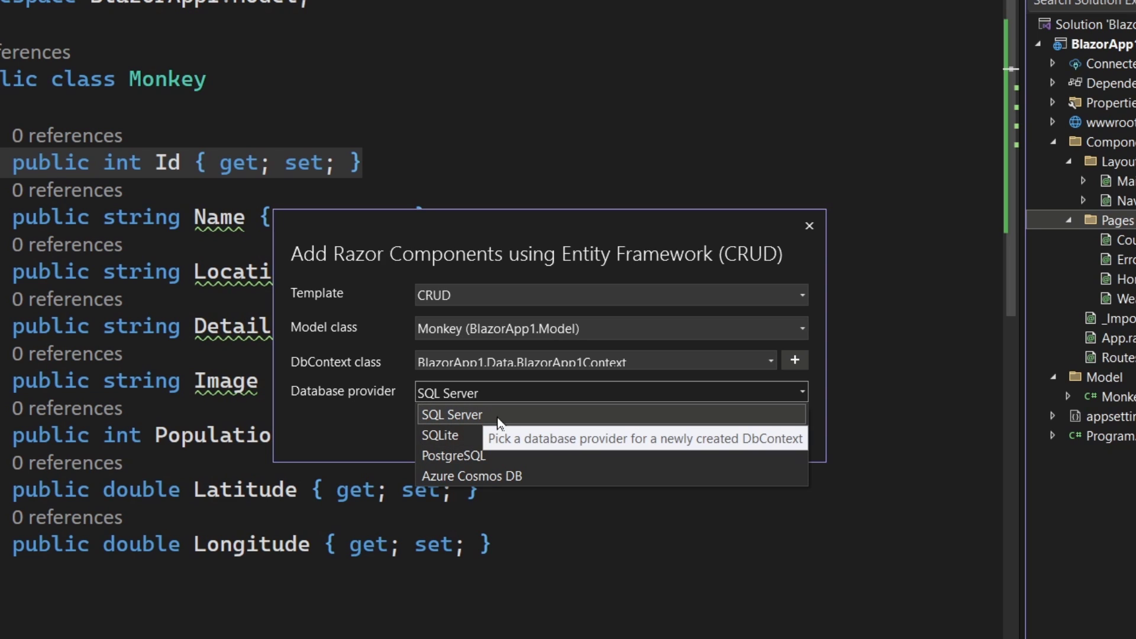
mouse_move(513, 476)
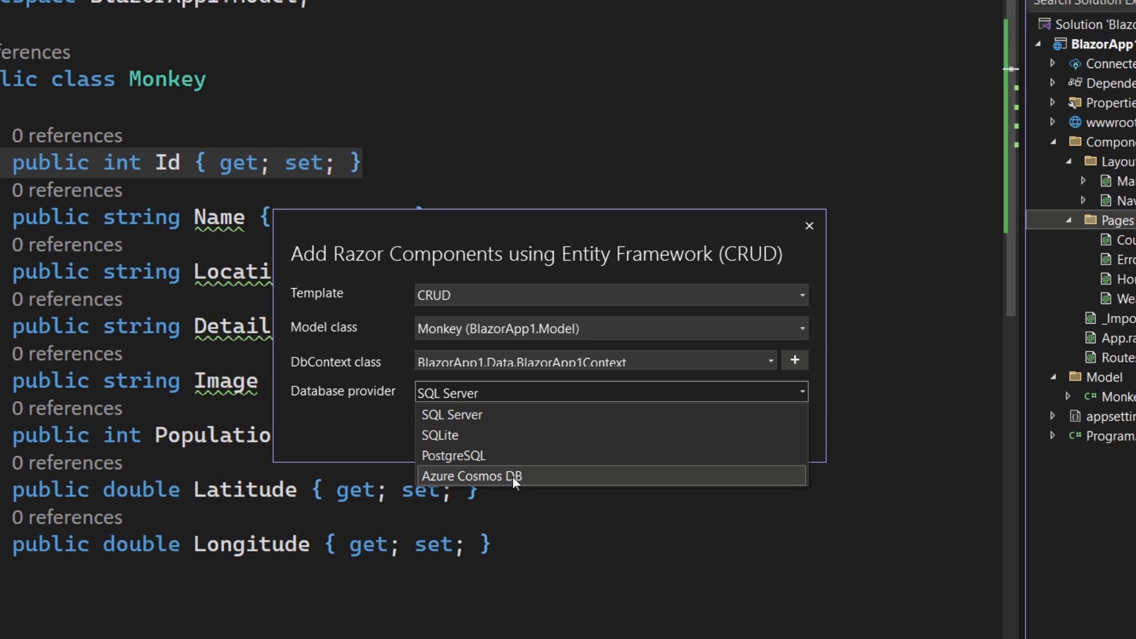
click(439, 435)
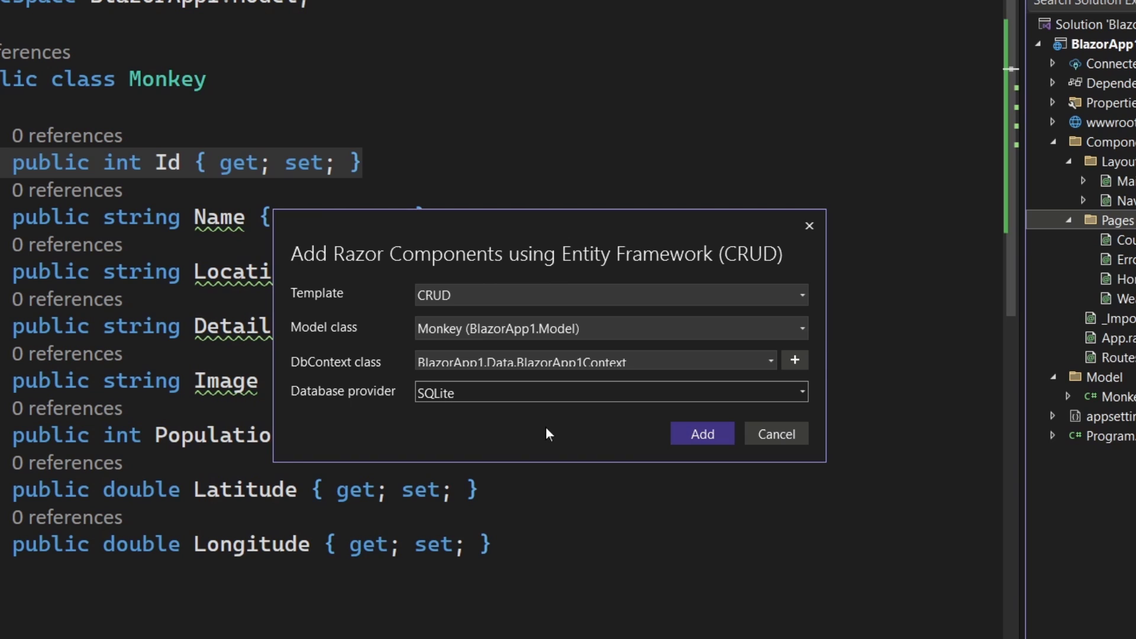
mouse_move(702, 433)
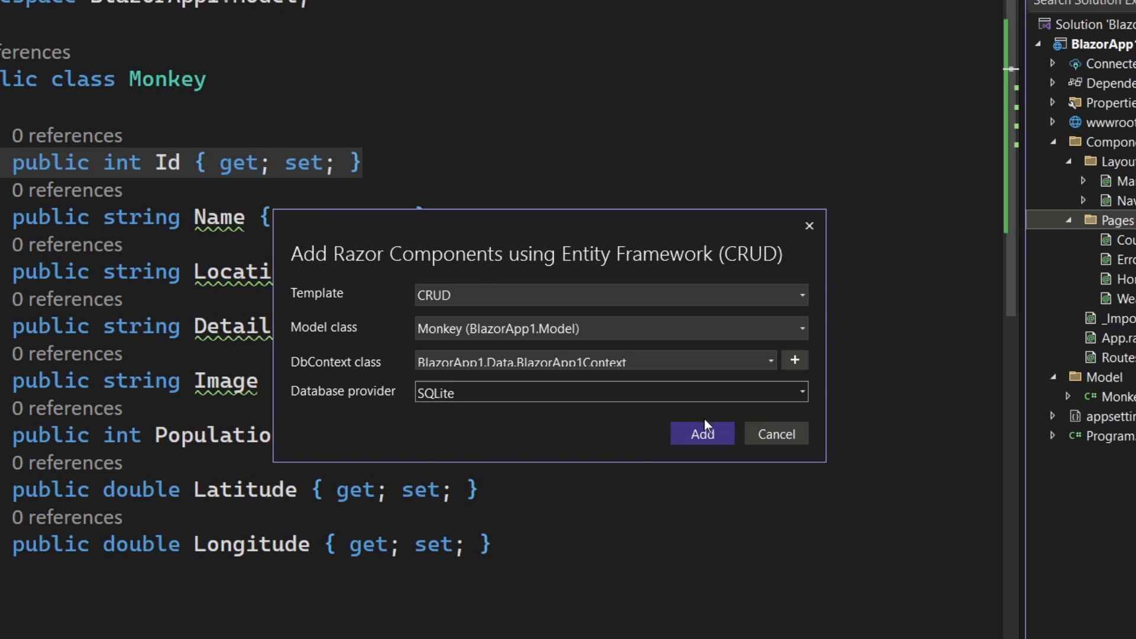
mouse_move(575, 420)
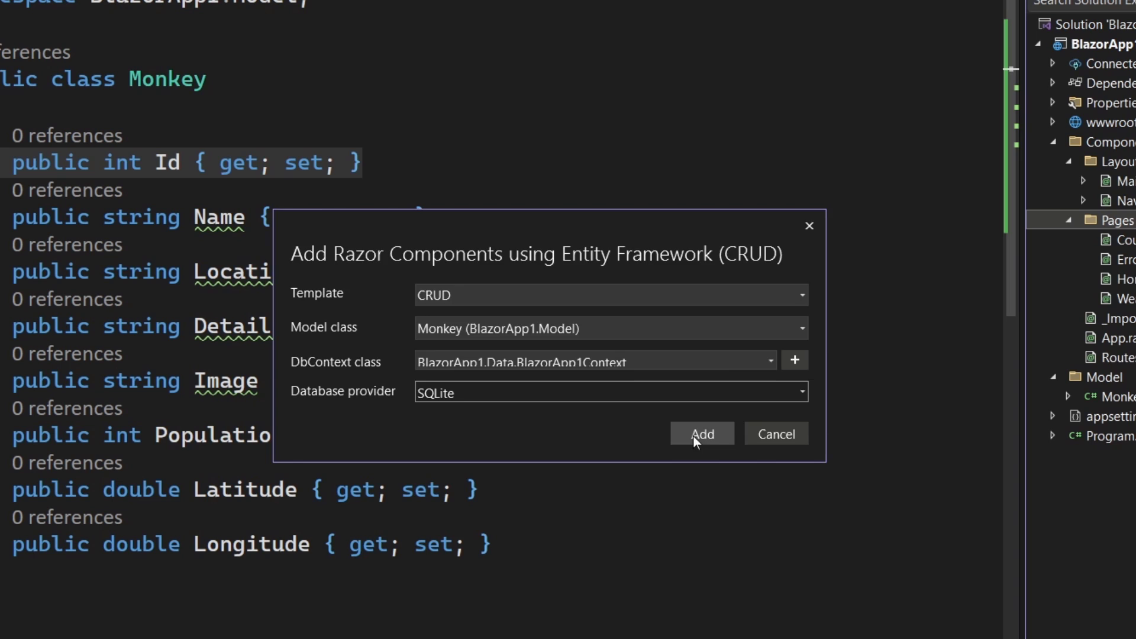
click(700, 433)
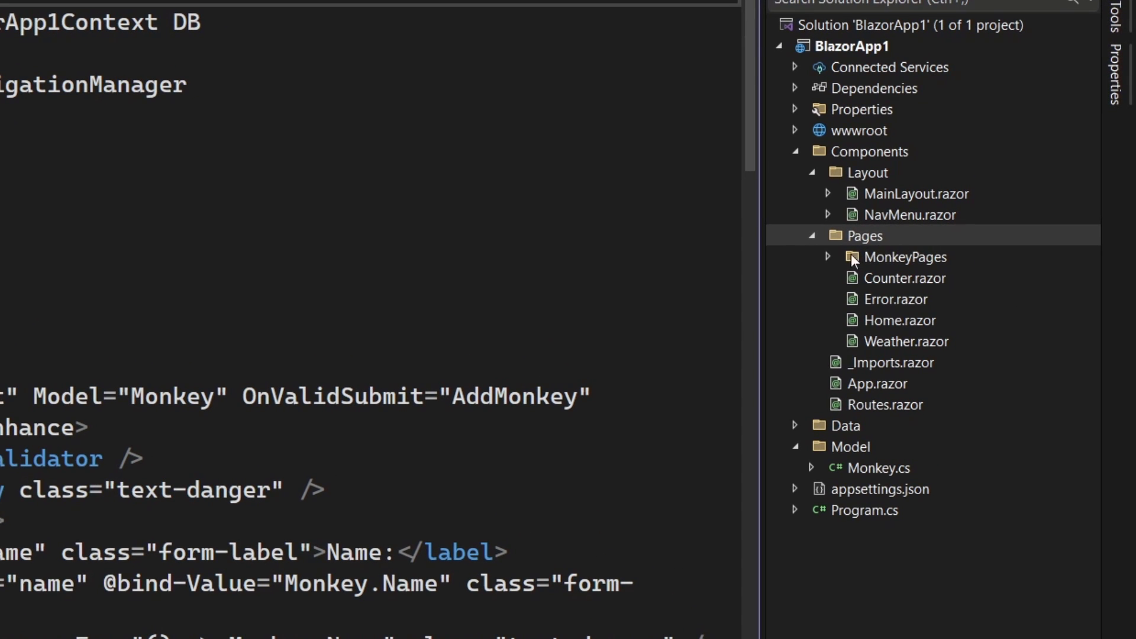
Add builder.Services.AddQuickGridEntityFrameworkAdapter(); to Program.cs below the AddDbContext call.
click(826, 256)
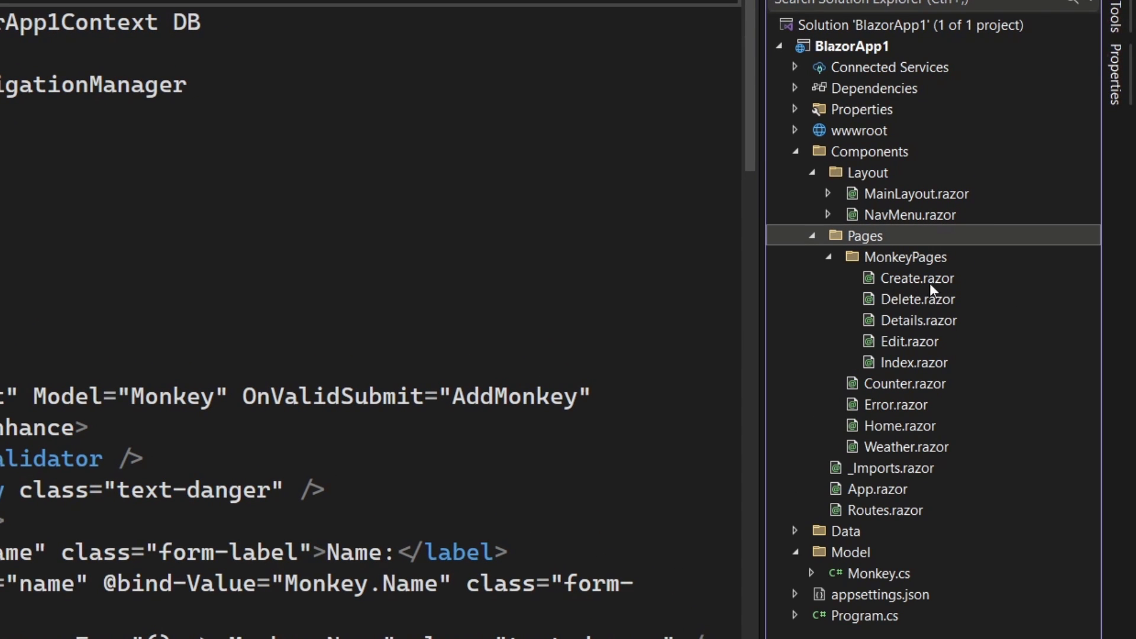
mouse_move(940, 354)
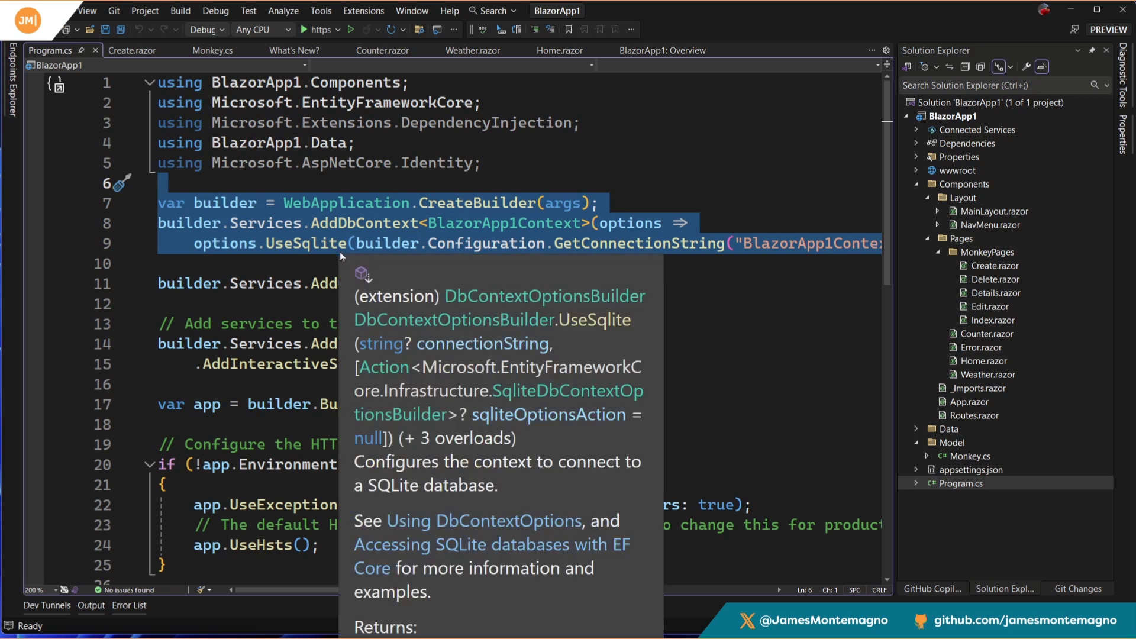
text(builder.Services.AddQuickGridEntityFrameworkAdapter();;)
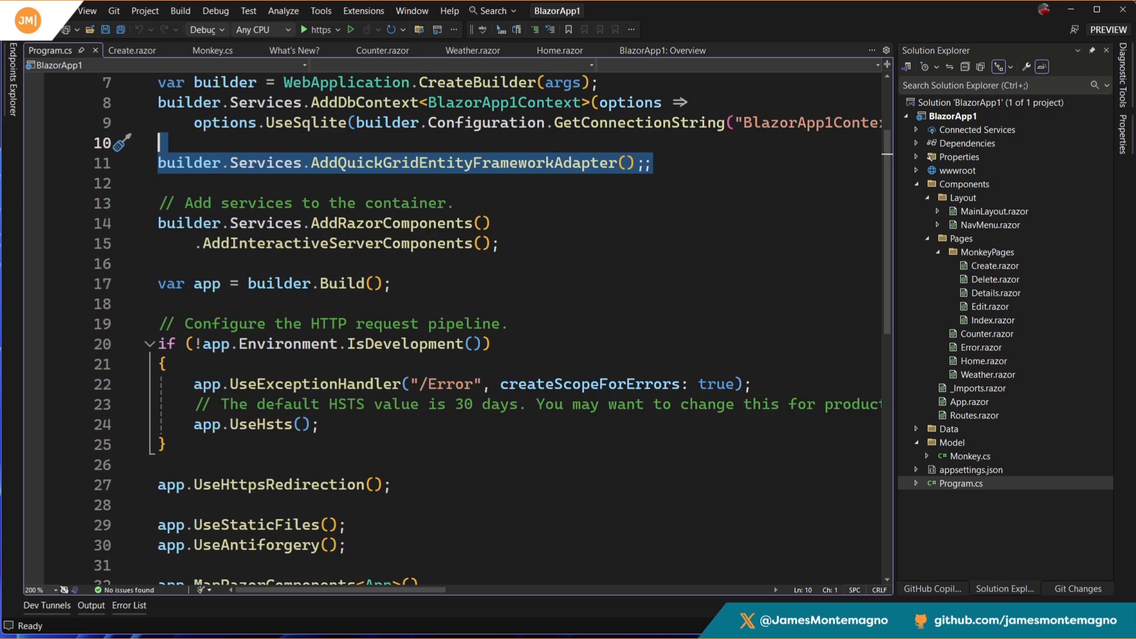
scroll(down, 3)
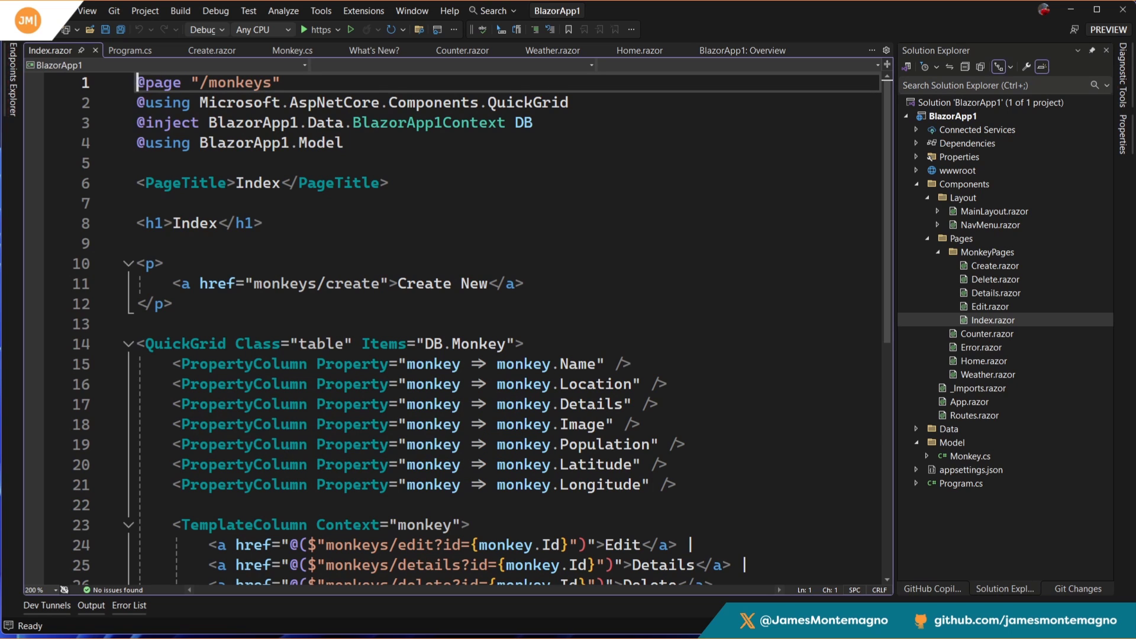
Review Index.razor's Edit/Details/Delete column, then Create.razor's form and AddMonkey code.
scroll(down, 3)
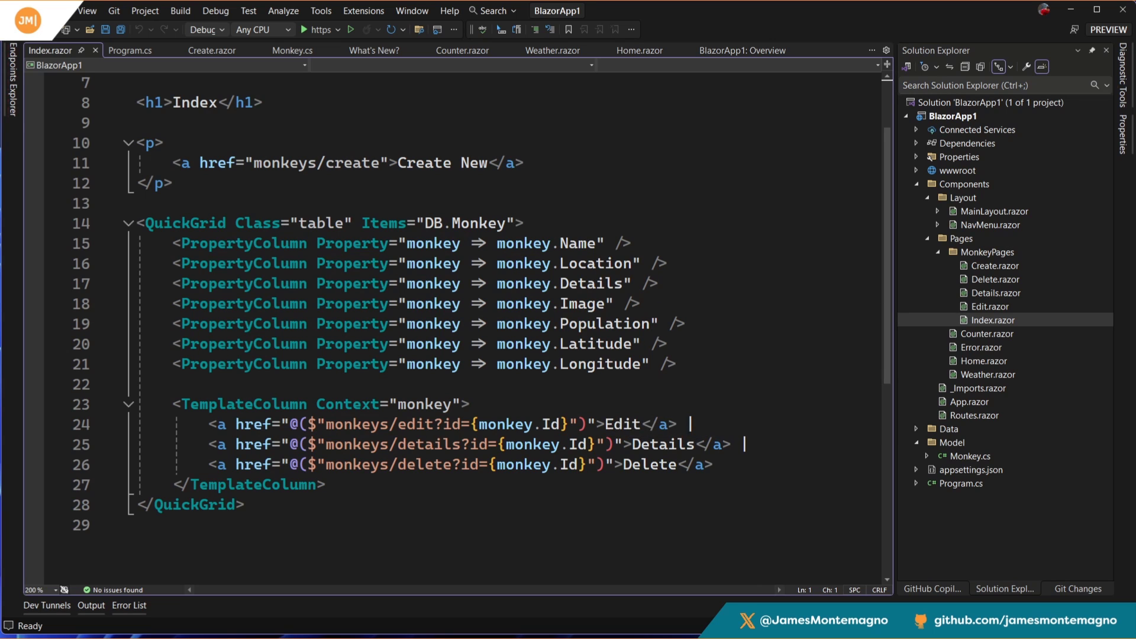
drag(174, 403, 325, 484)
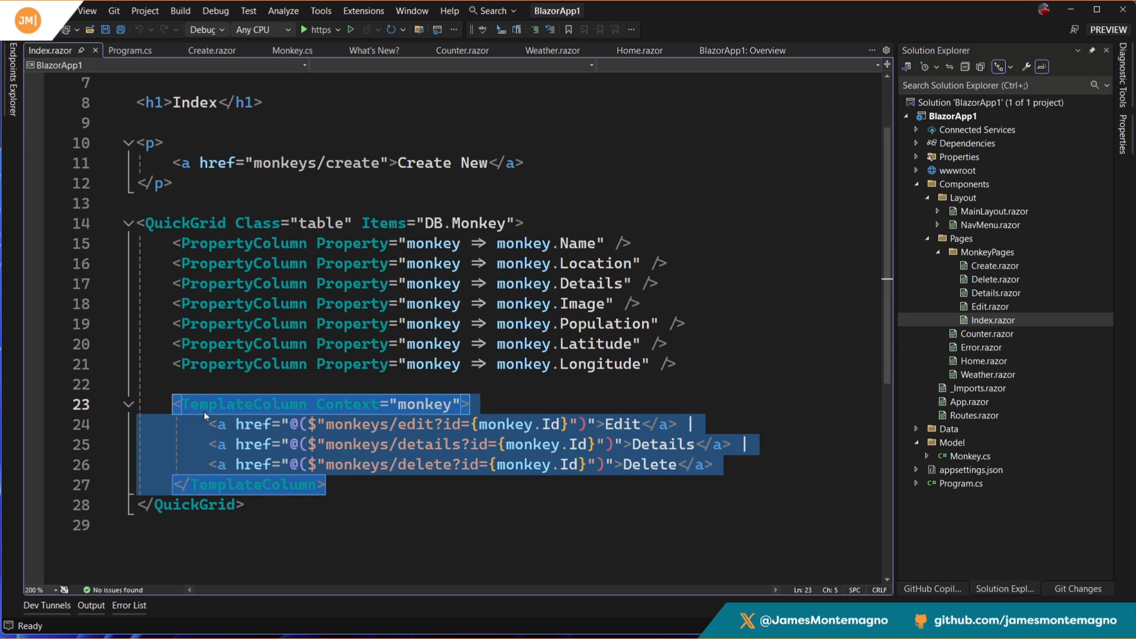
mouse_move(981, 375)
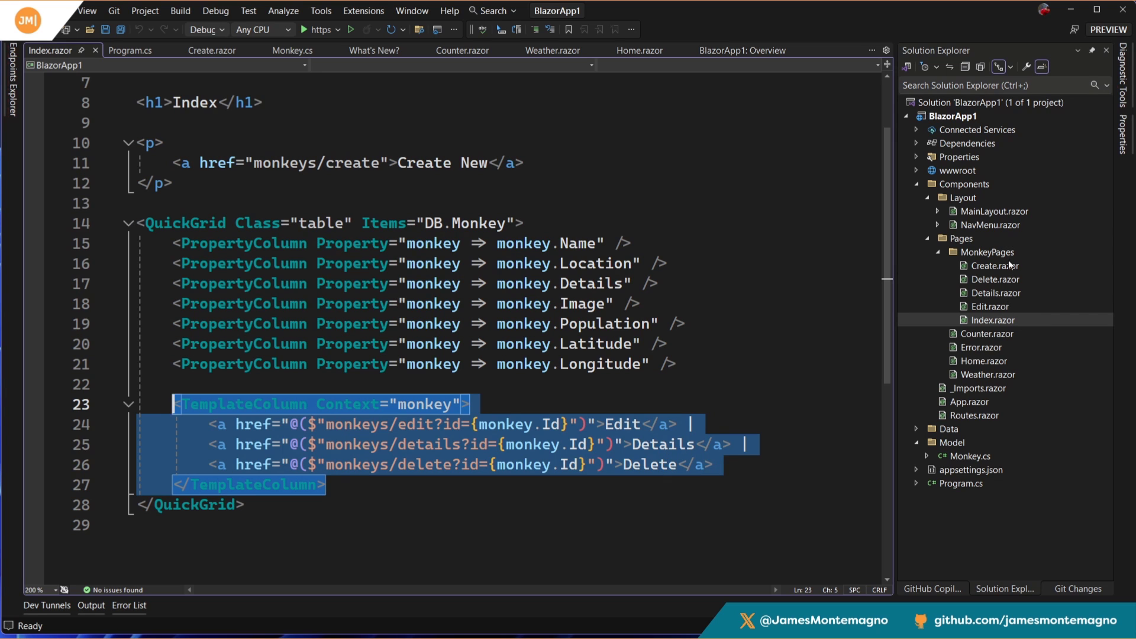
click(210, 50)
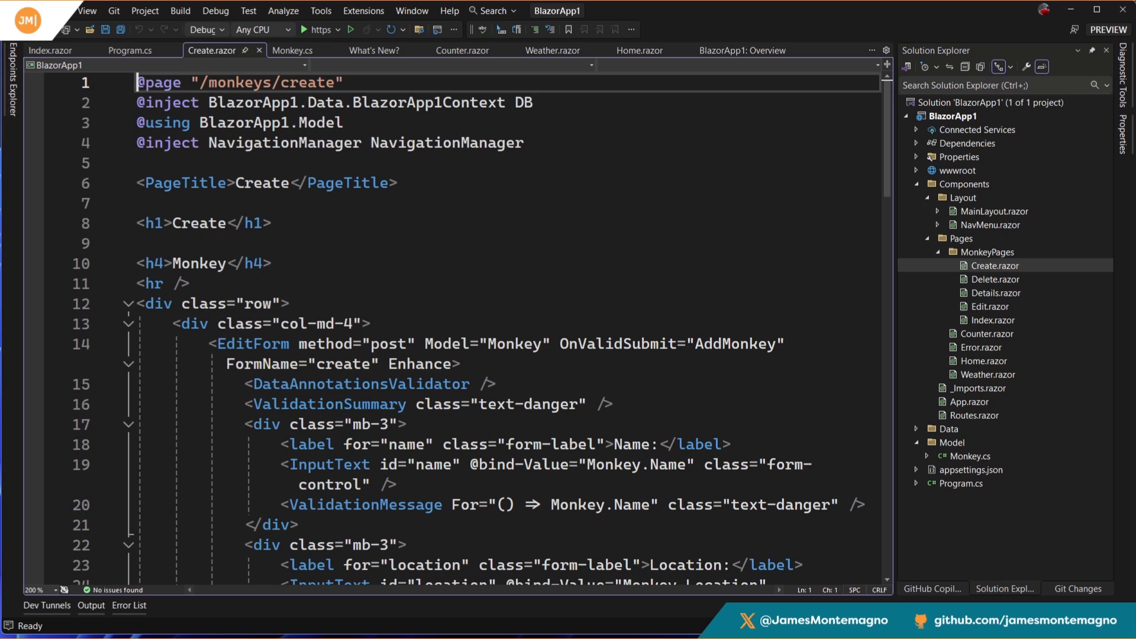
scroll(down, 3)
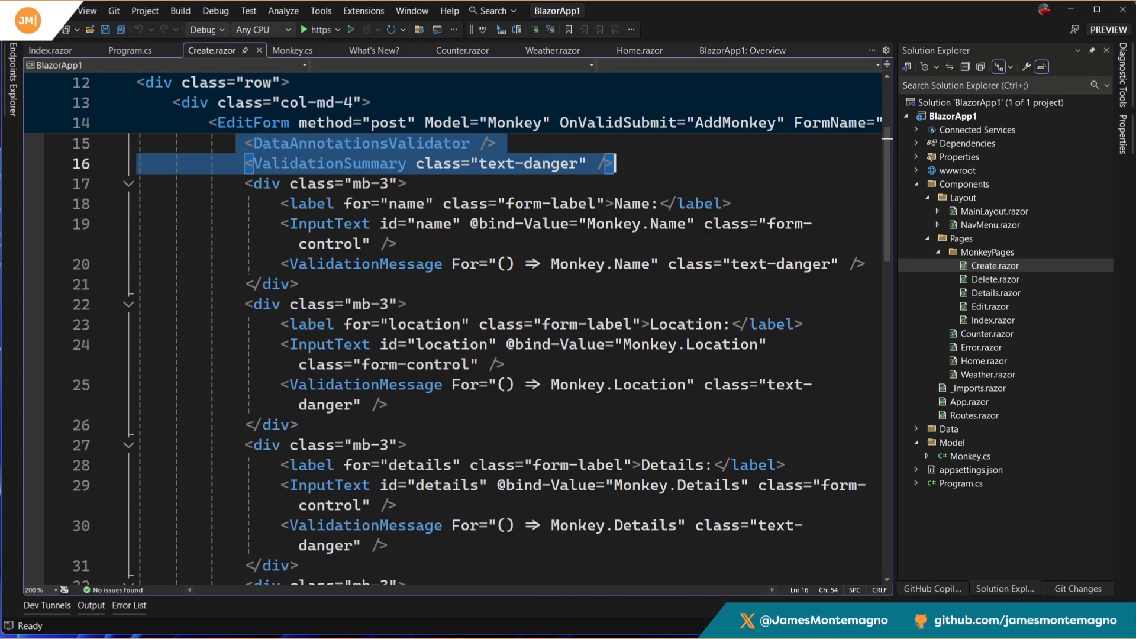
scroll(down, 3)
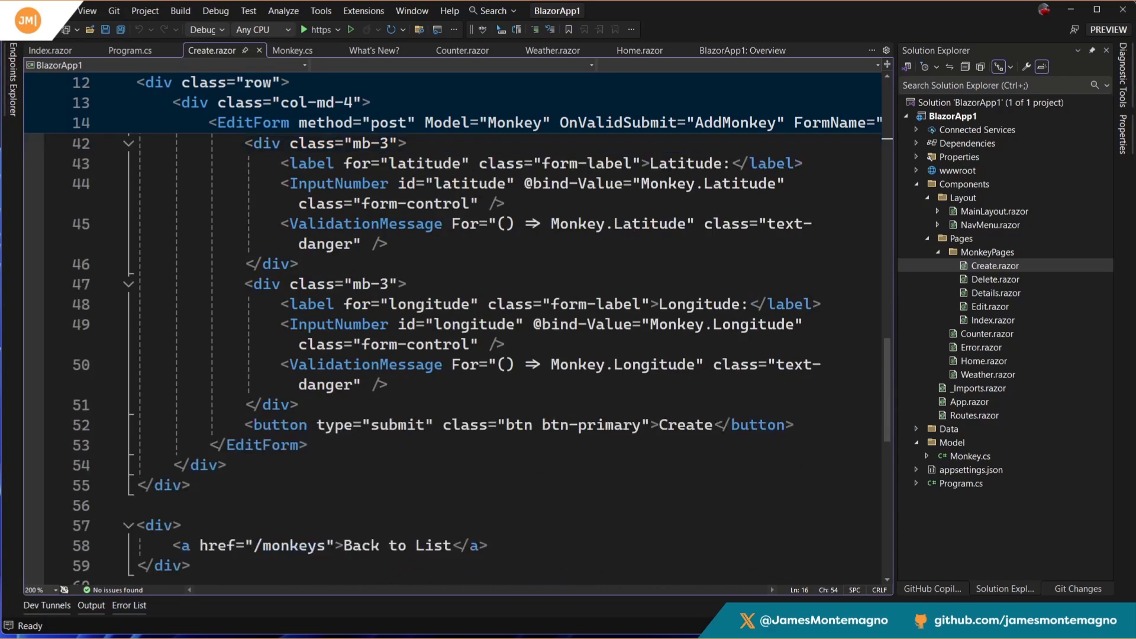
scroll(down, 3)
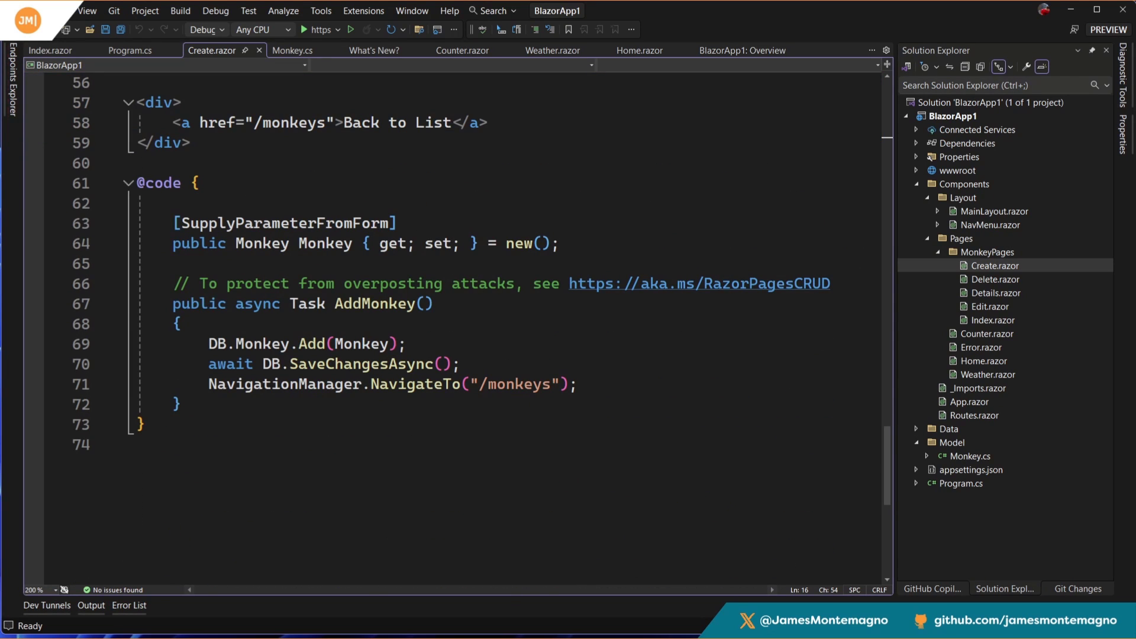
drag(172, 303, 182, 404)
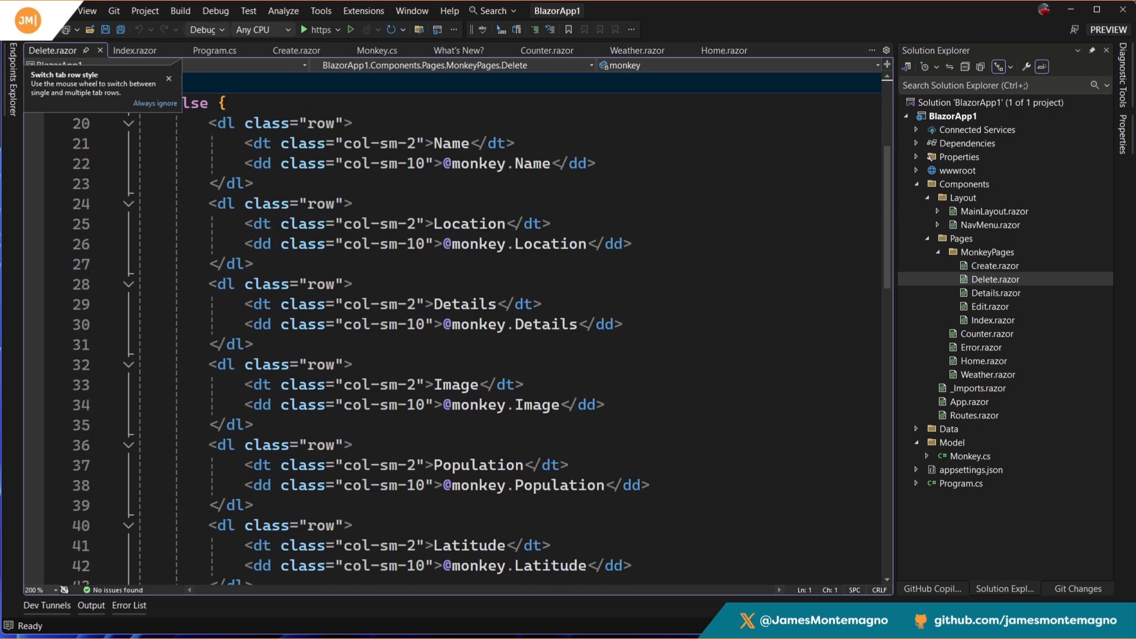
Scroll through the Delete and Details monkey pages, then open and scroll through Edit.razor.
scroll(down, 3)
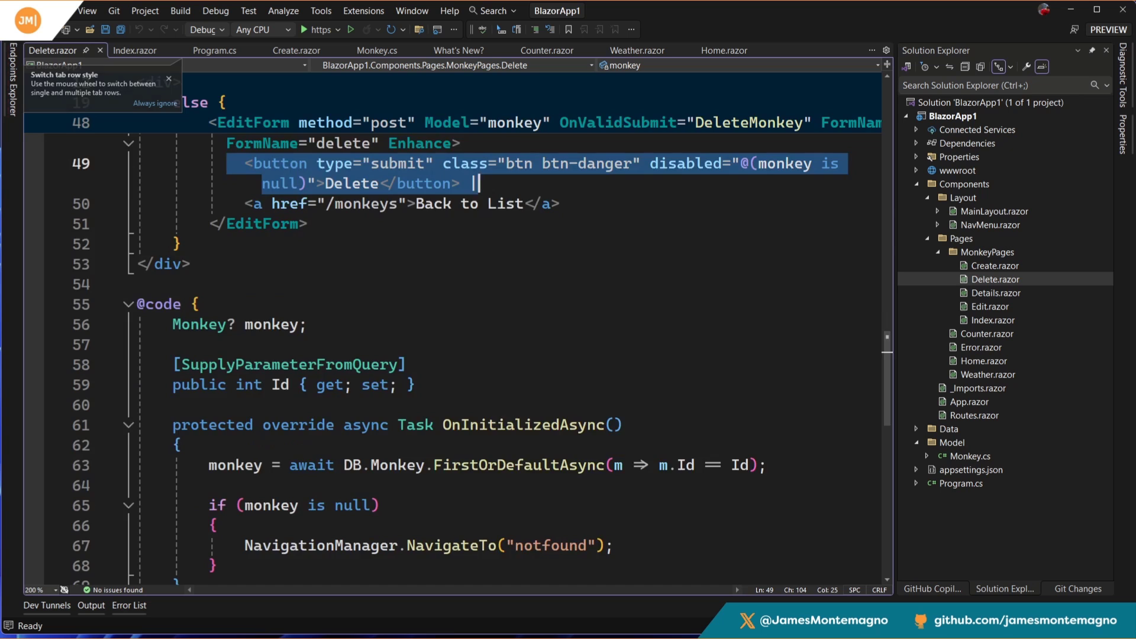
scroll(down, 3)
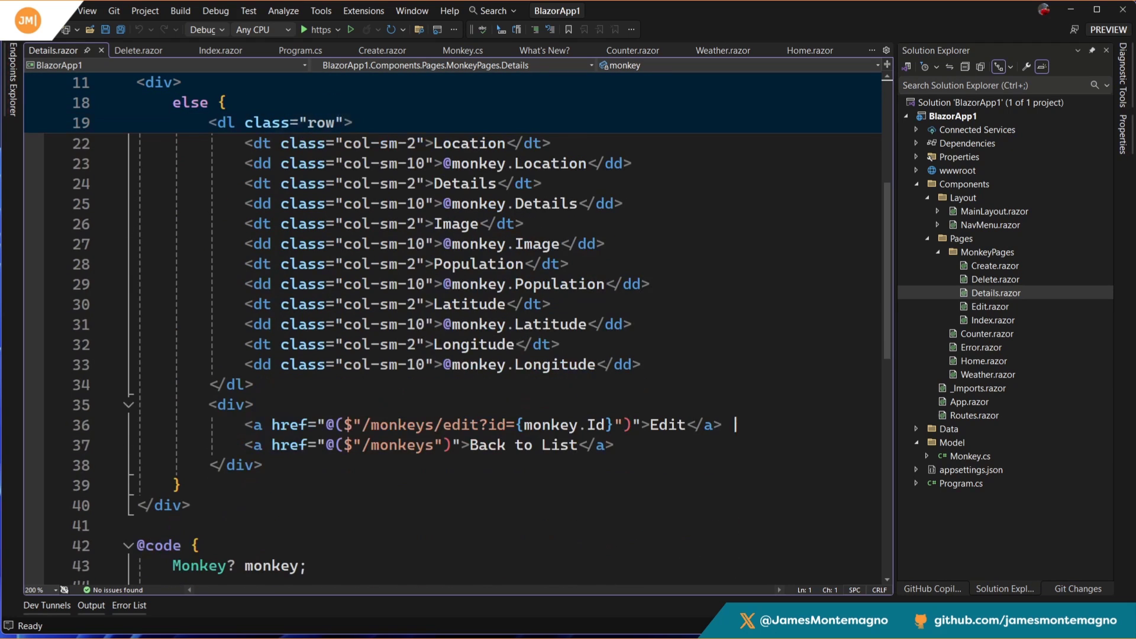
click(127, 121)
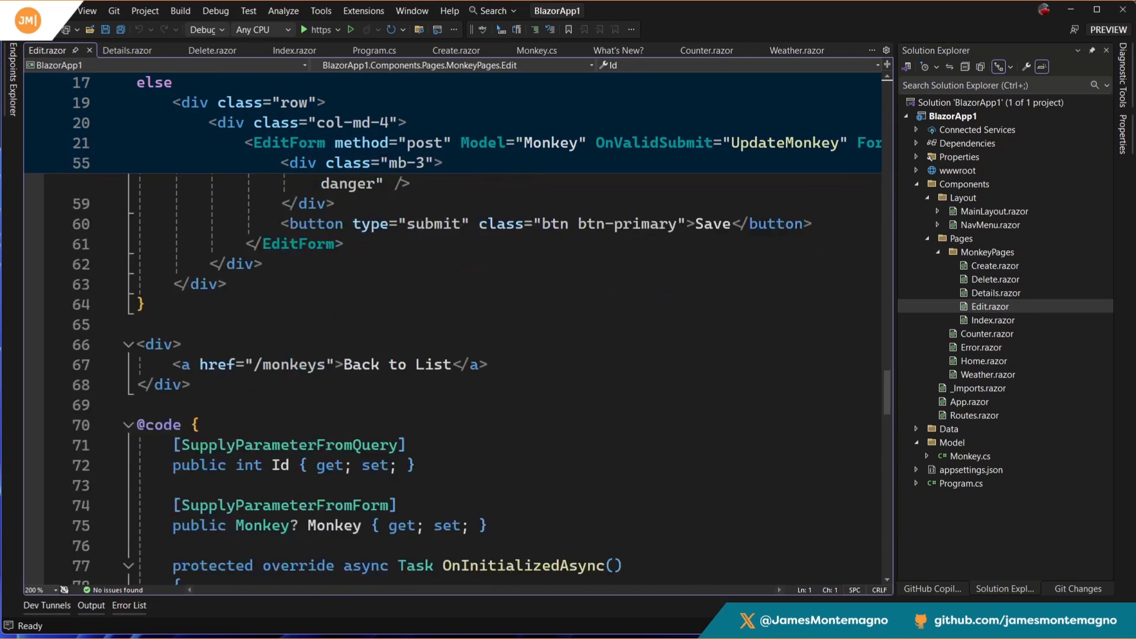
scroll(down, 3)
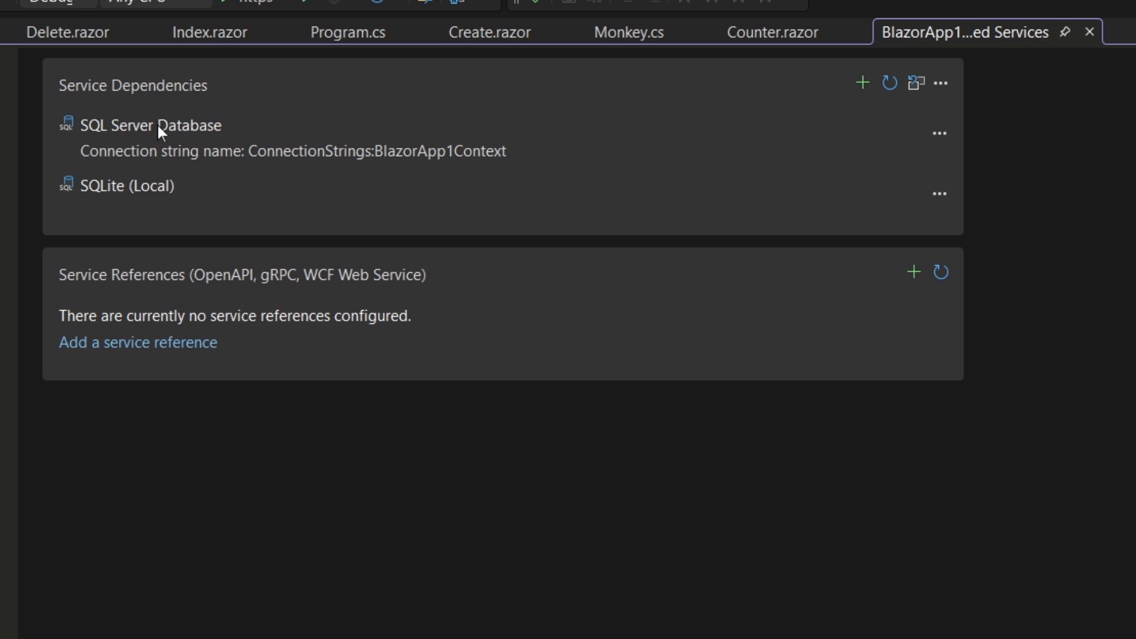
mouse_move(939, 192)
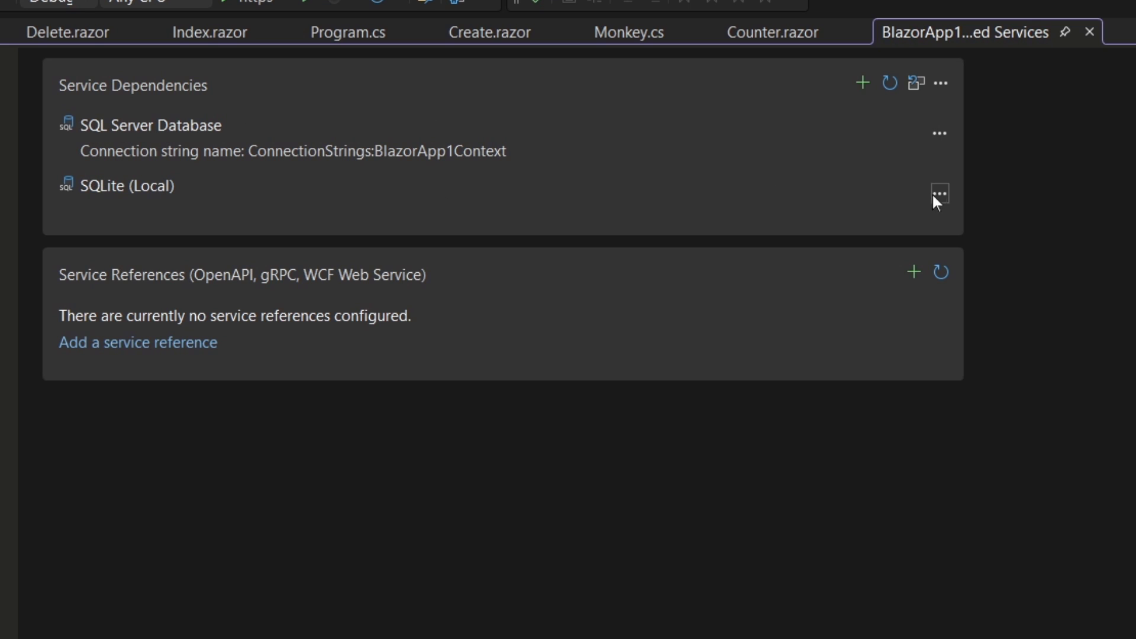
Add migration sqlite_migration_594 to SQLite (Local) using the default name, then close the dialog.
click(939, 193)
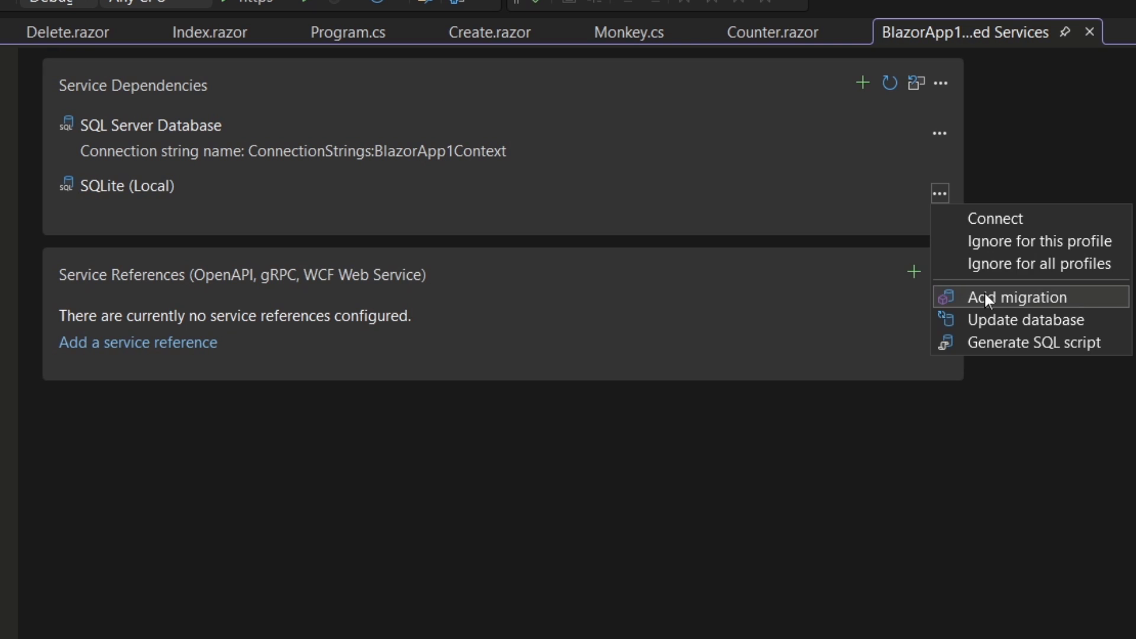
click(1017, 297)
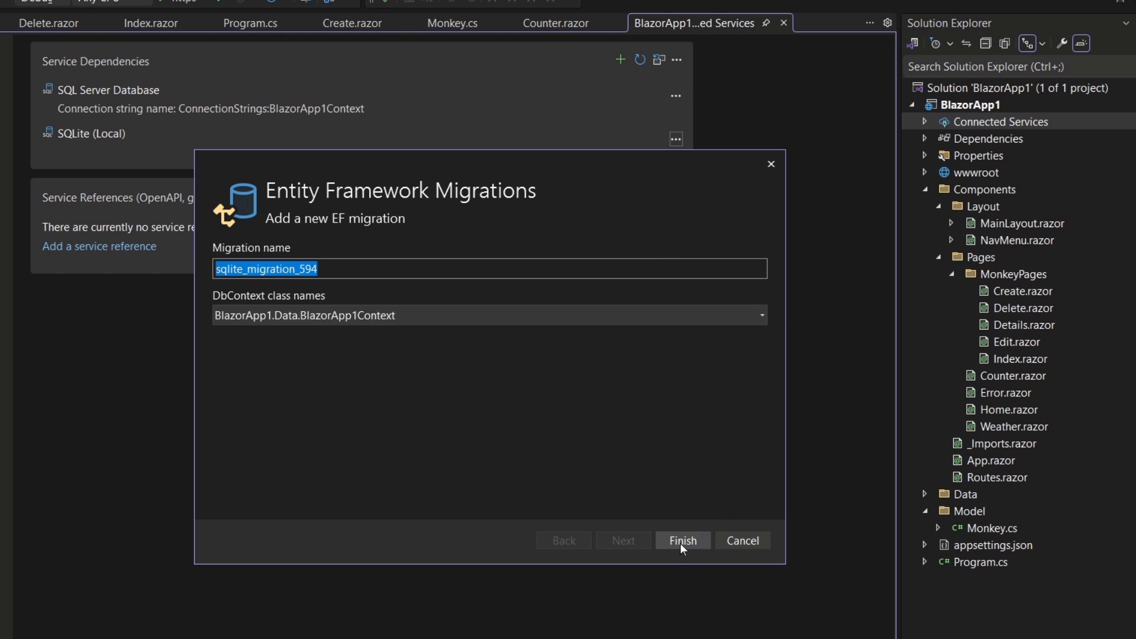
click(681, 540)
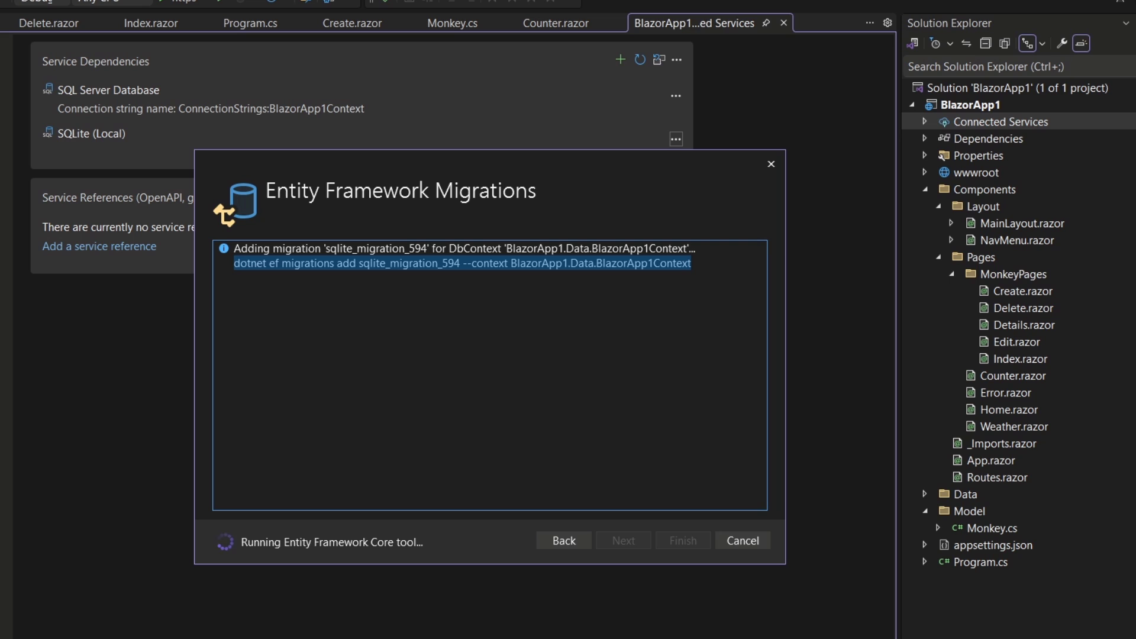
click(680, 540)
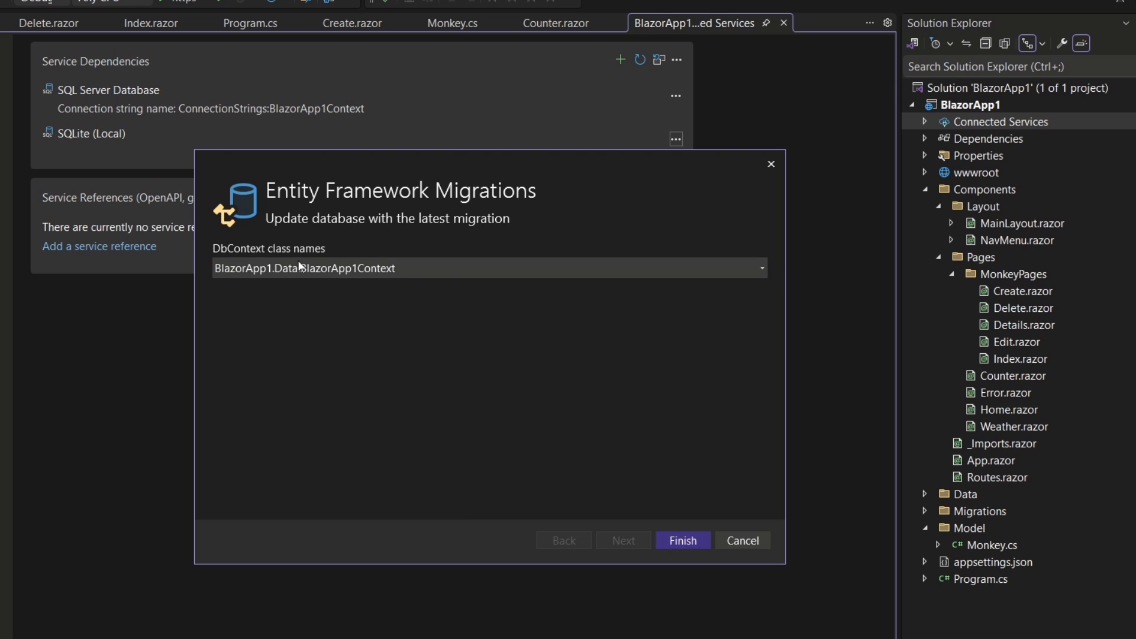
Run Update database on SQLite (Local) and close the success window.
click(682, 540)
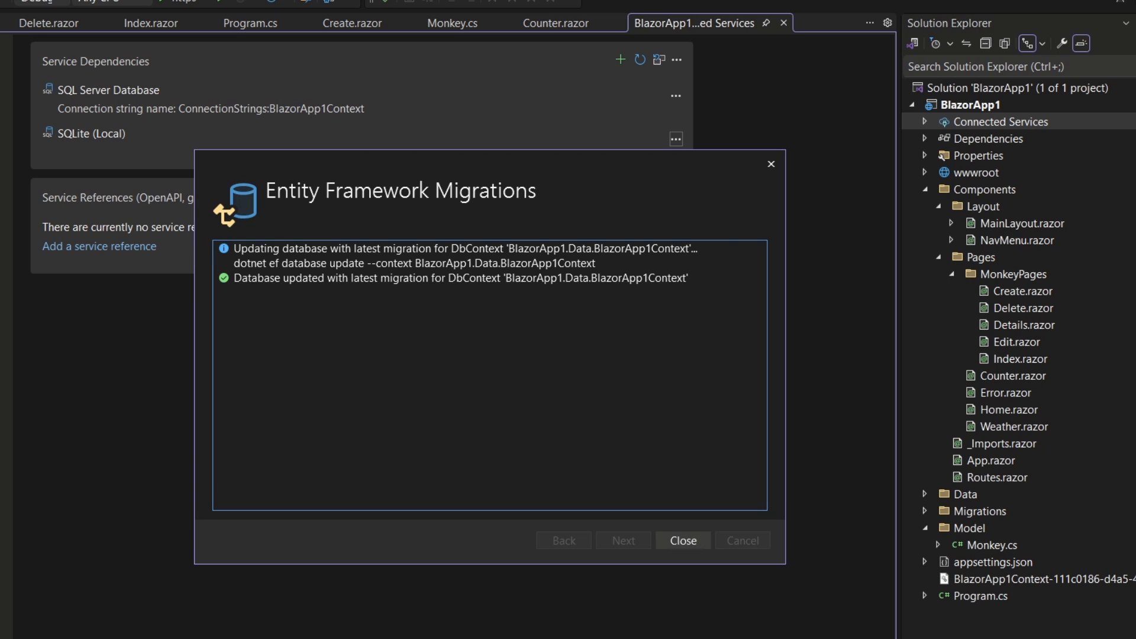
click(681, 539)
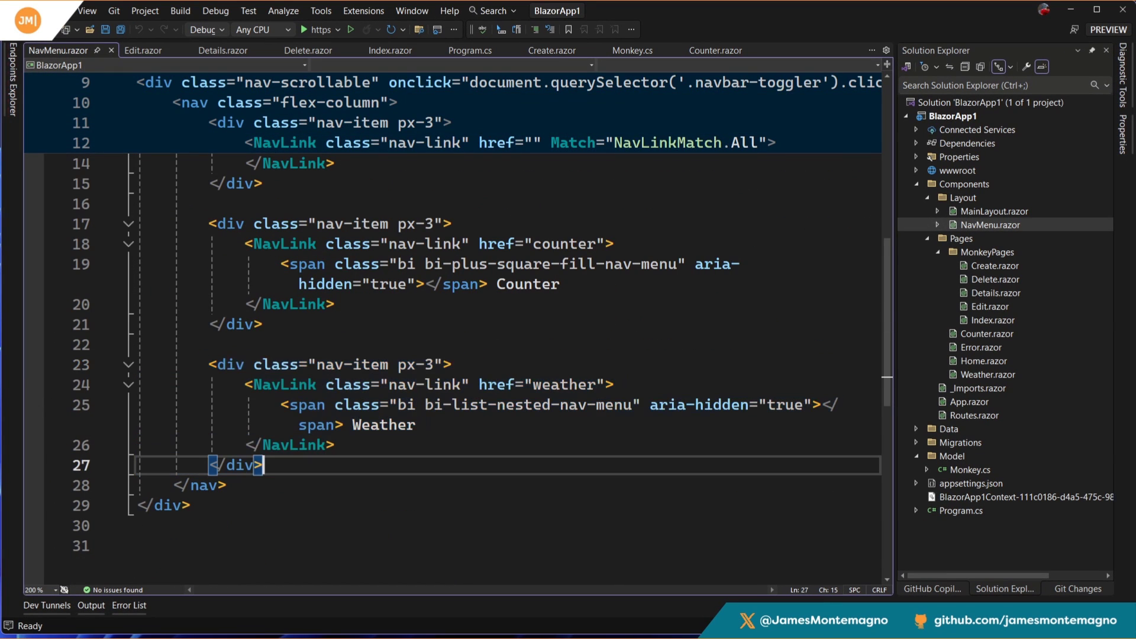
Paste a copy of the Weather nav item as a Monkeys link, then view Index.razor's /monkeys route.
key(ctrl+v)
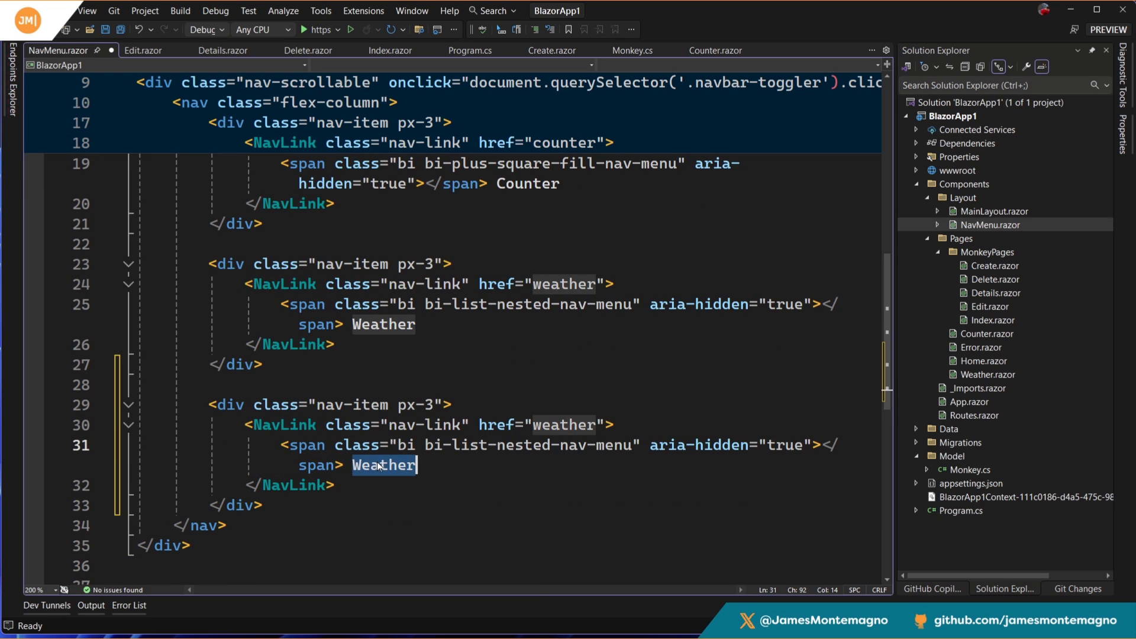
text(Monkeys)
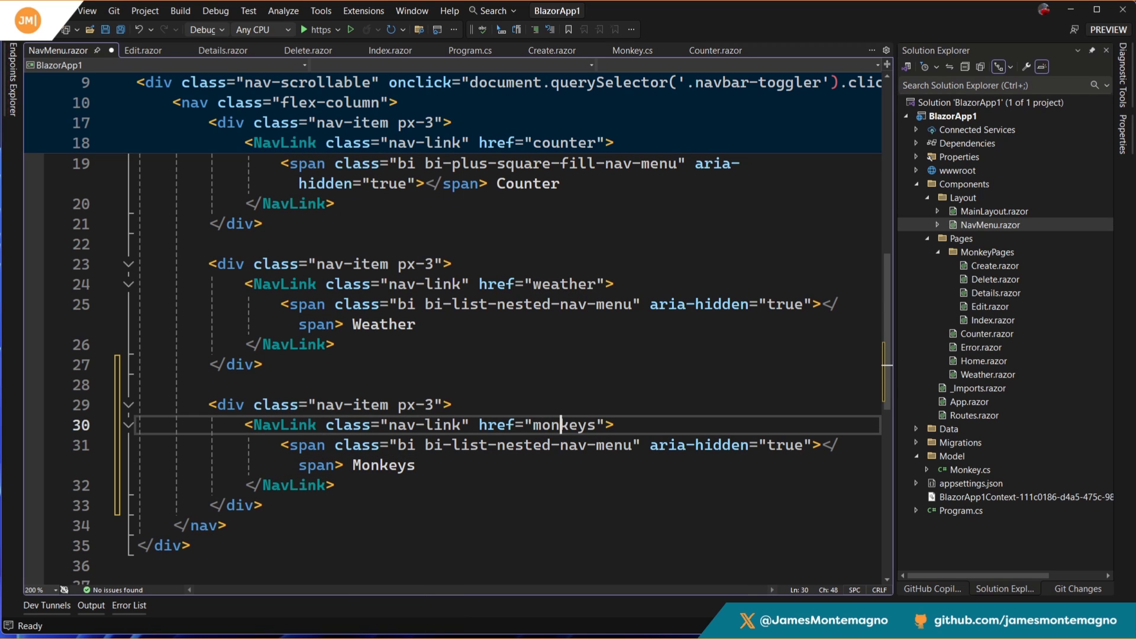
click(390, 50)
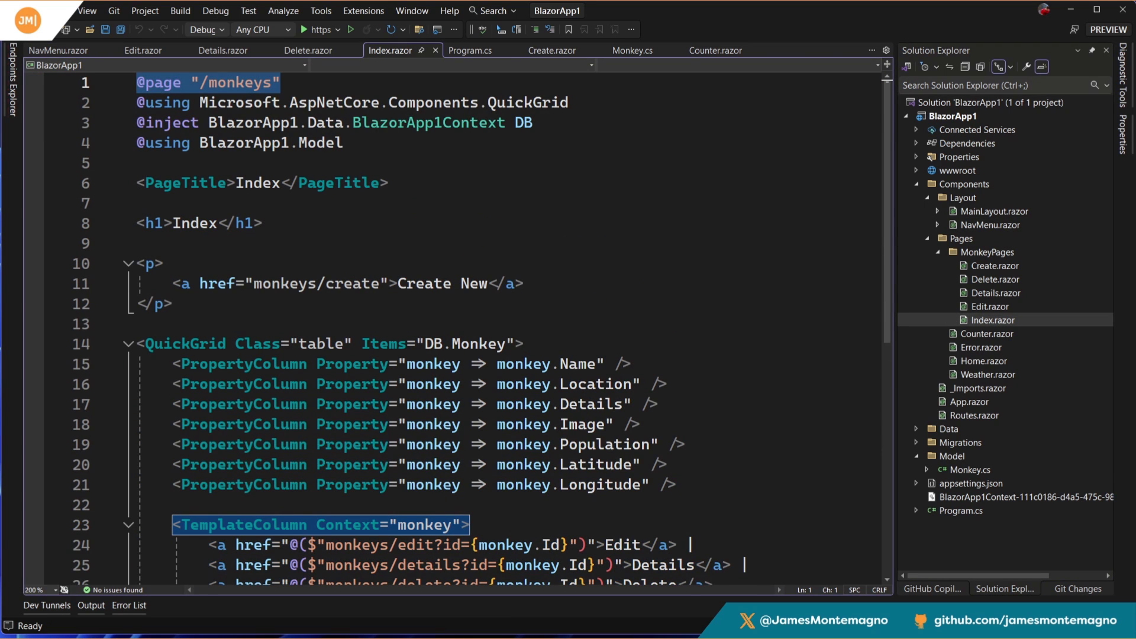
click(350, 29)
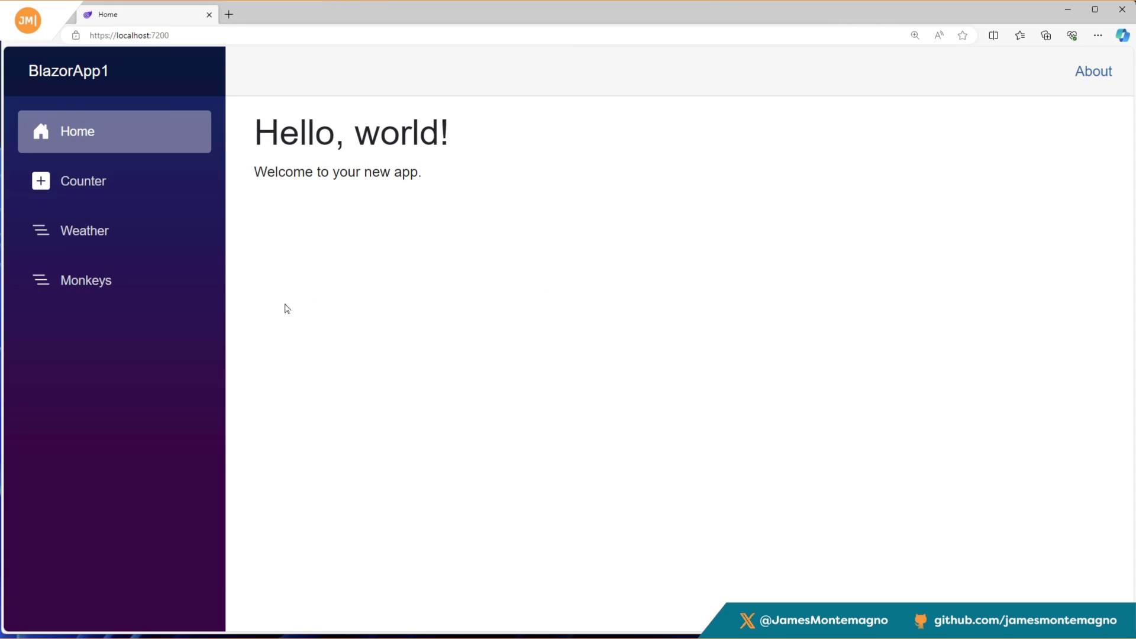
Visit Counter and Weather, then the Monkeys page with its empty grid.
click(83, 181)
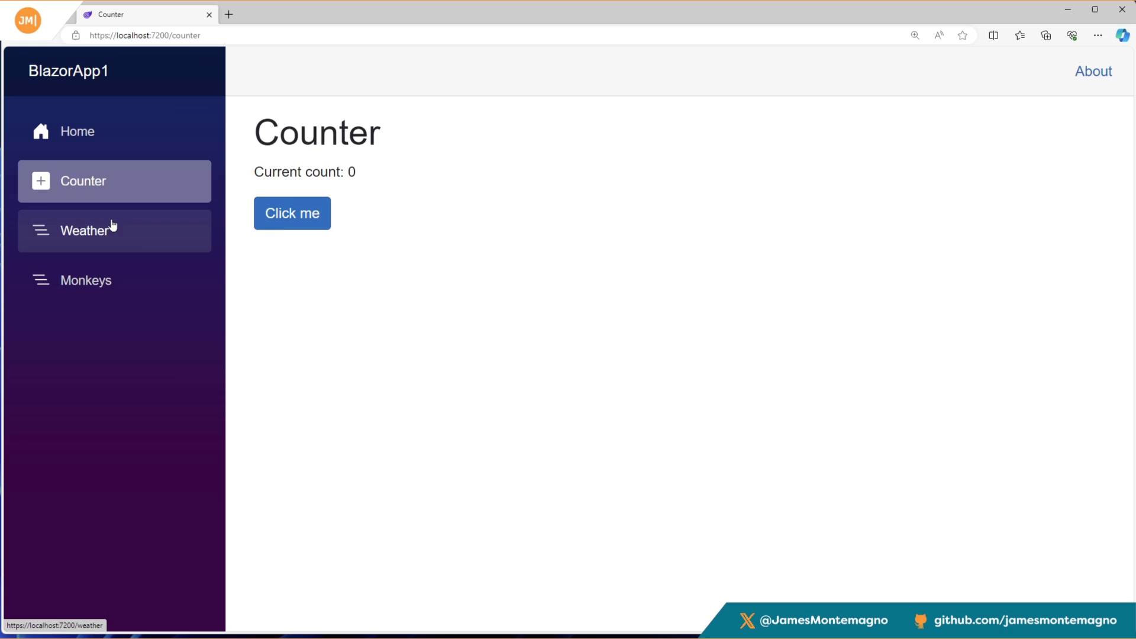
click(84, 231)
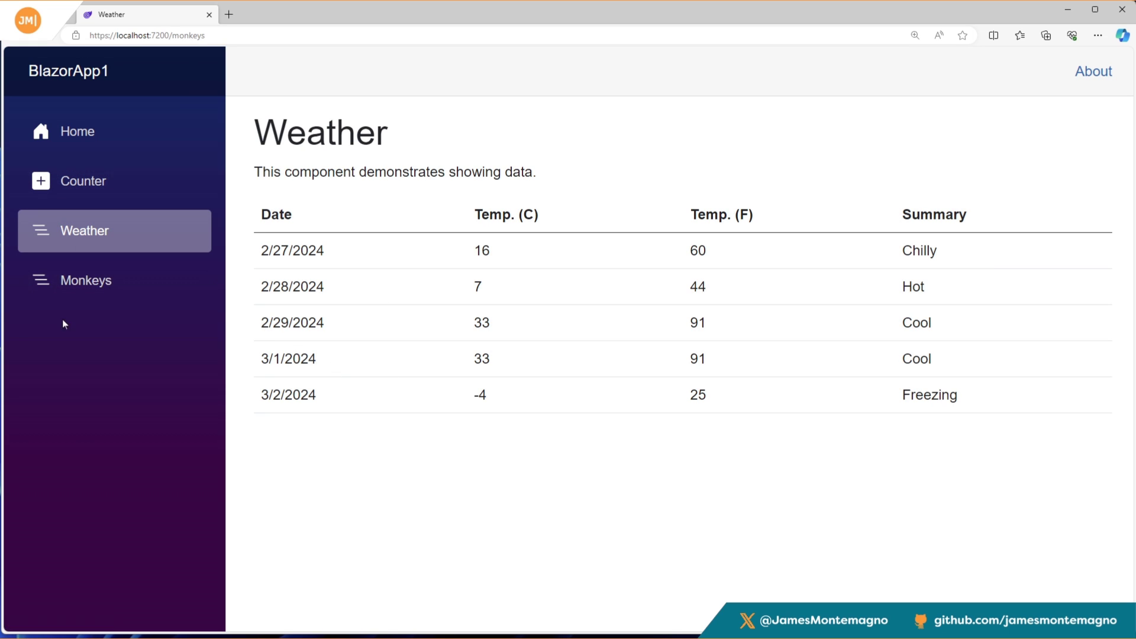
click(85, 279)
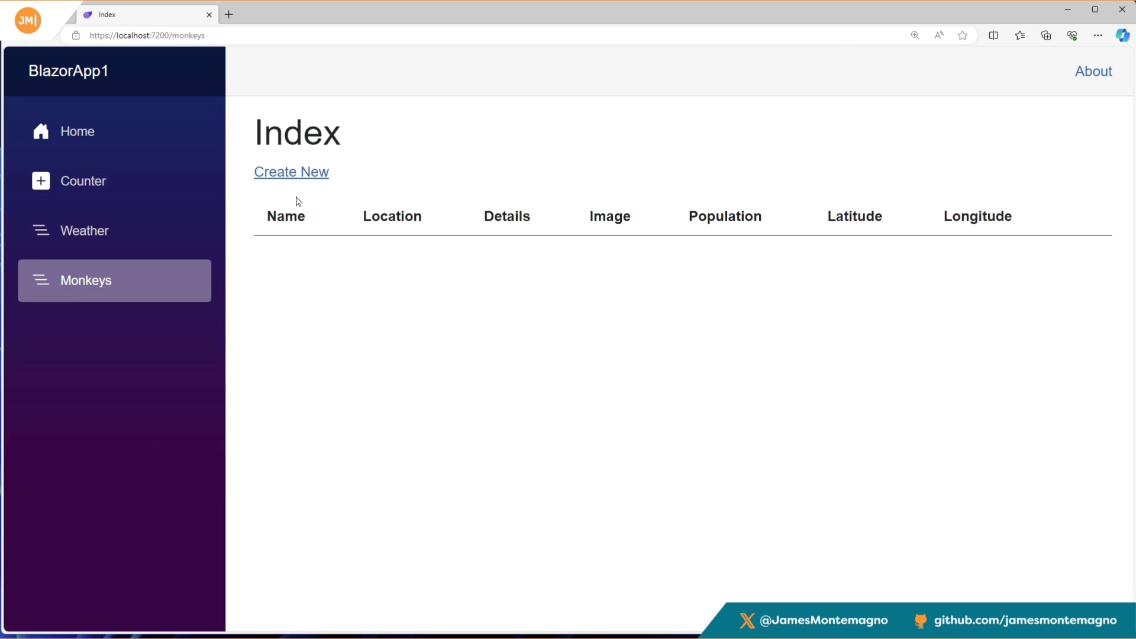
mouse_move(510, 230)
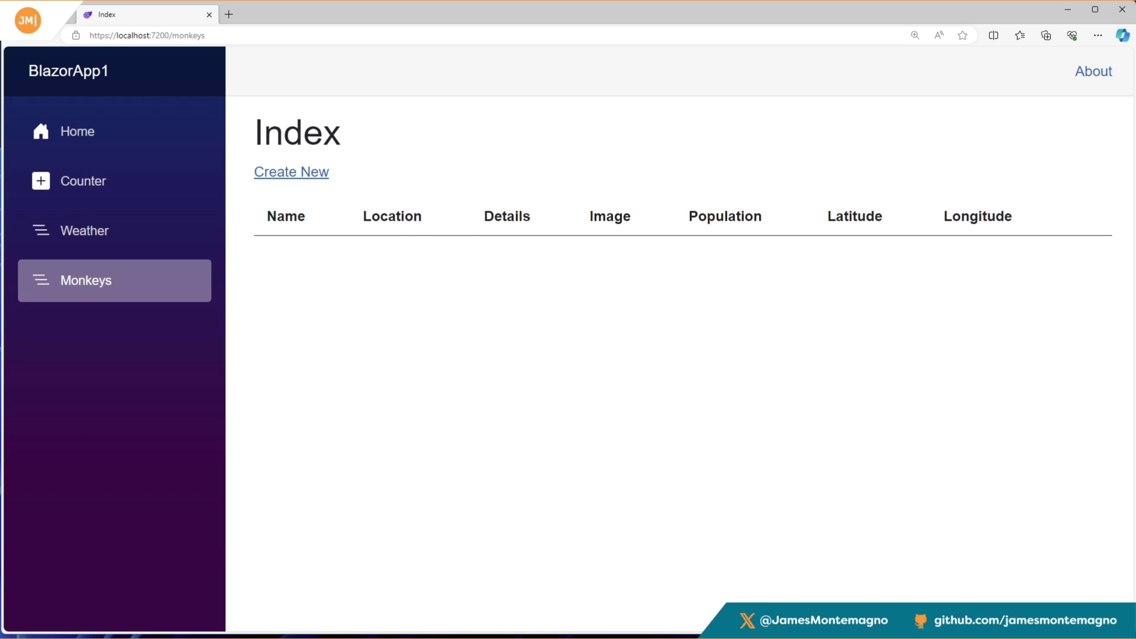
Create monkey Baboon, location NearMe, population 1001, latitude 1, longitude 1.
click(291, 172)
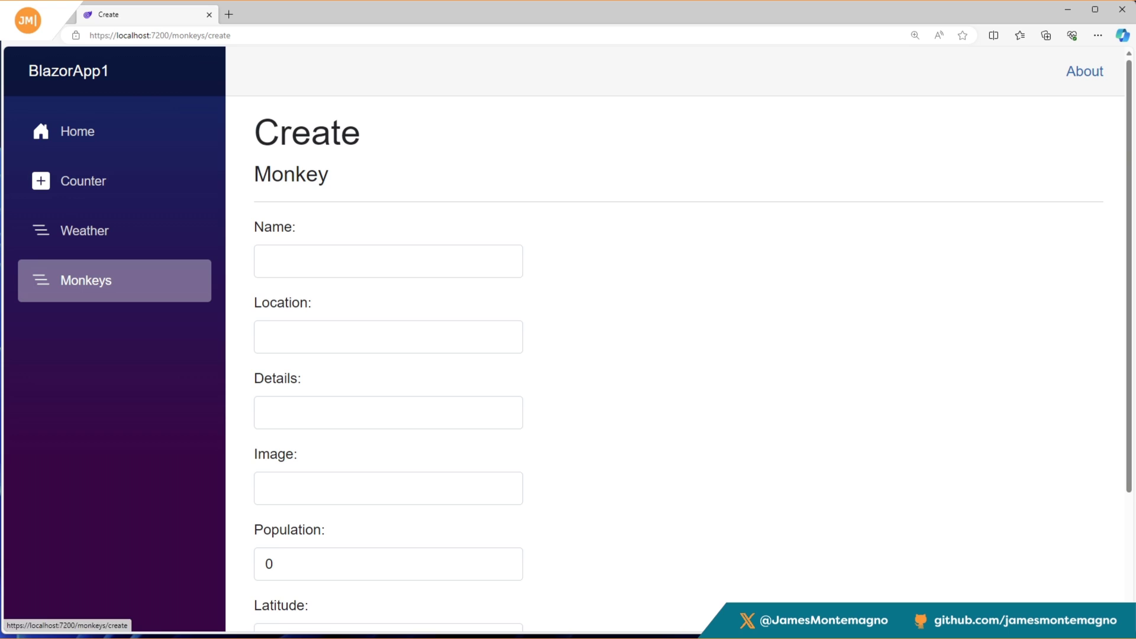
scroll(down, 3)
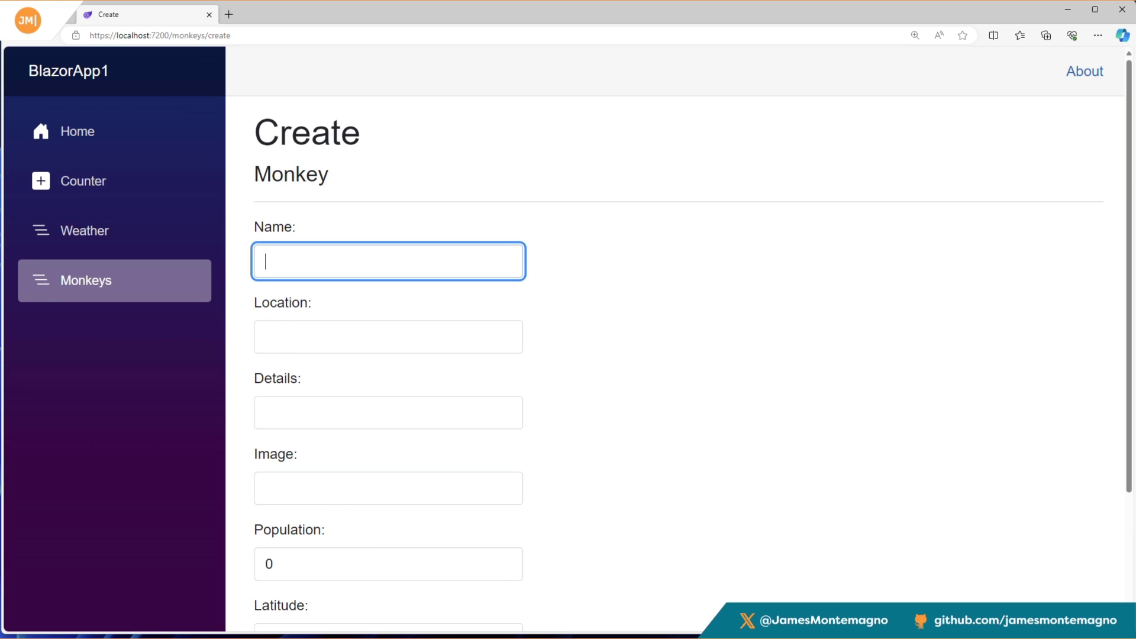
text(Baboon)
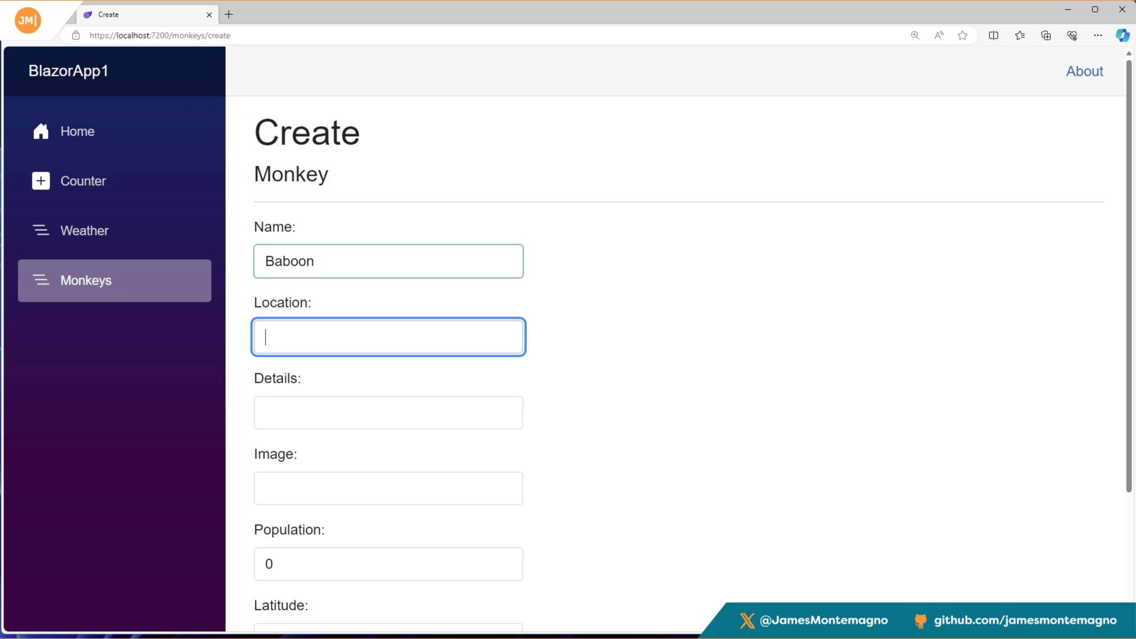
text(Near)
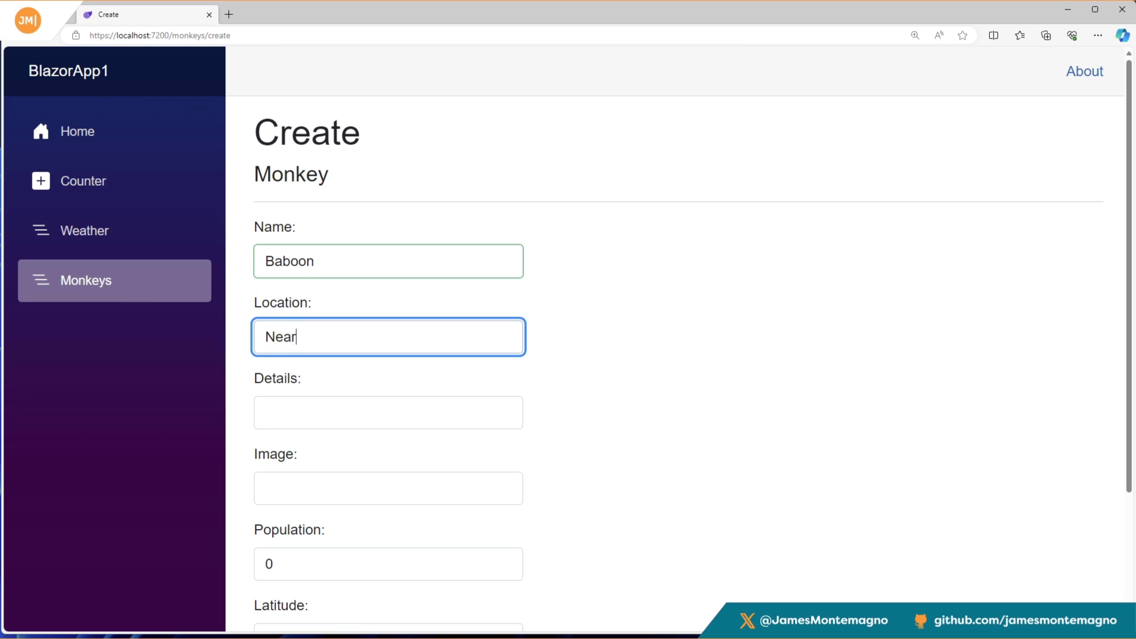
text(Details)
click(389, 564)
text(1)
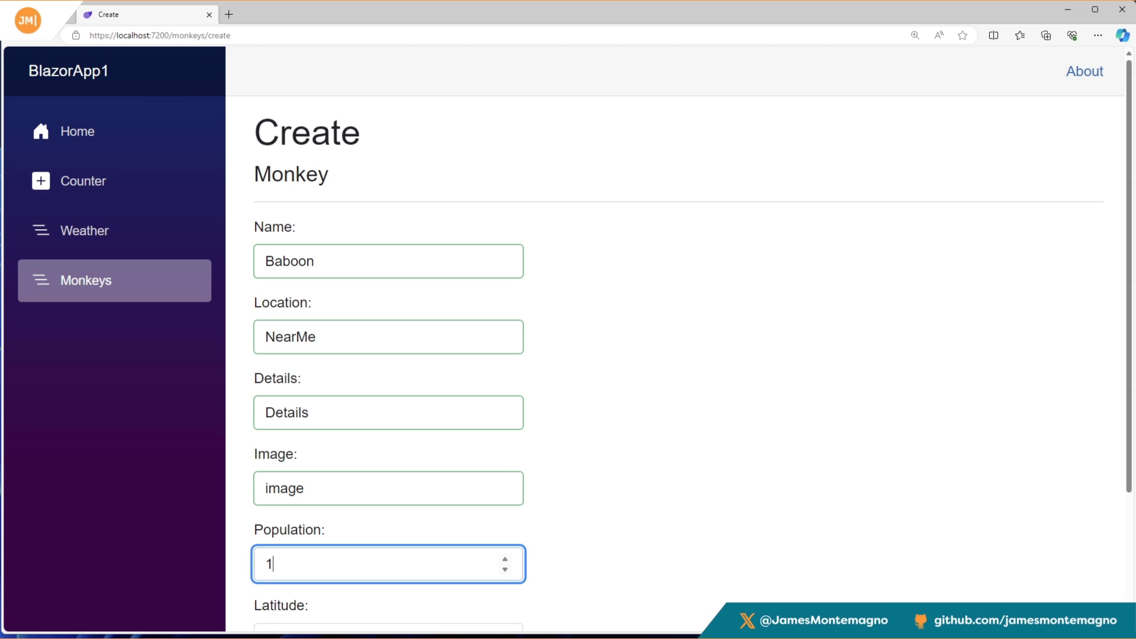
text(000)
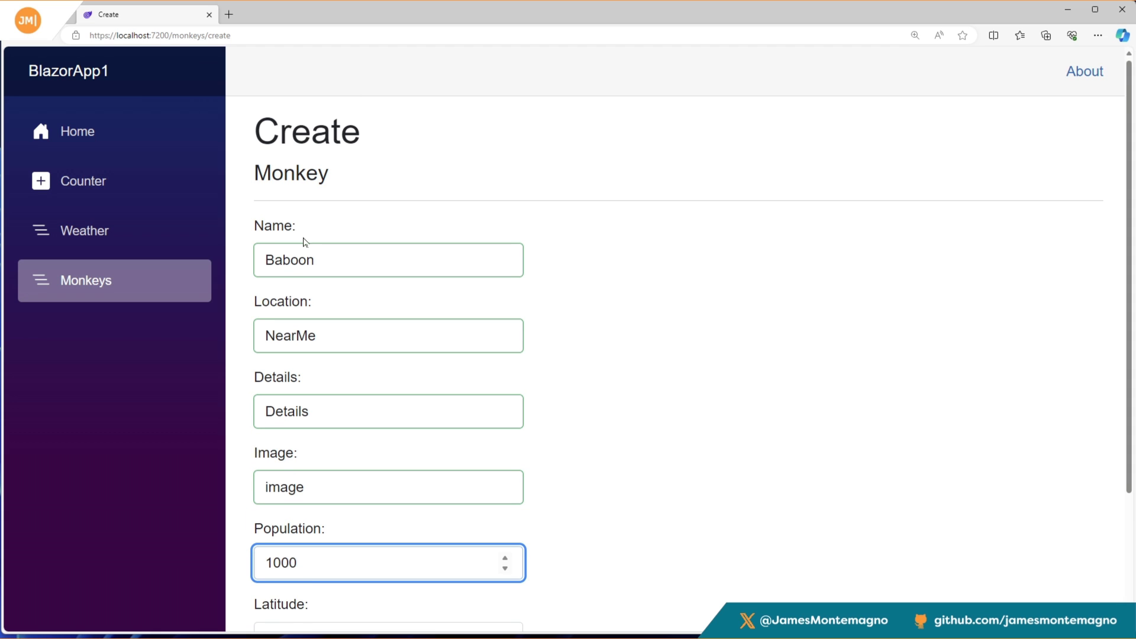
scroll(down, 3)
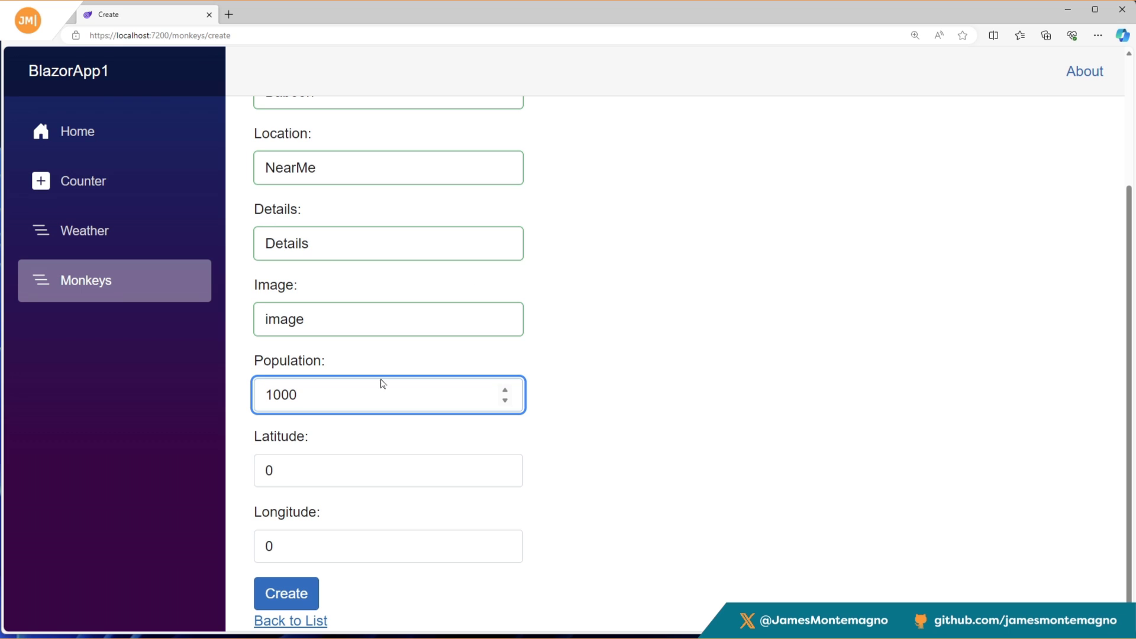
text(1)
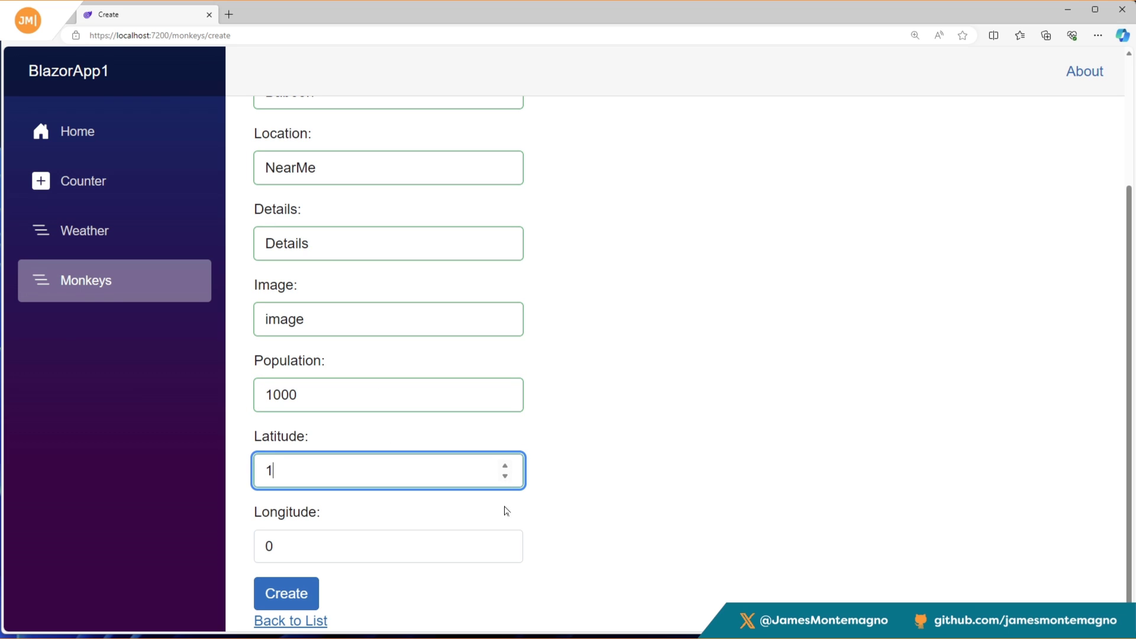
text(1)
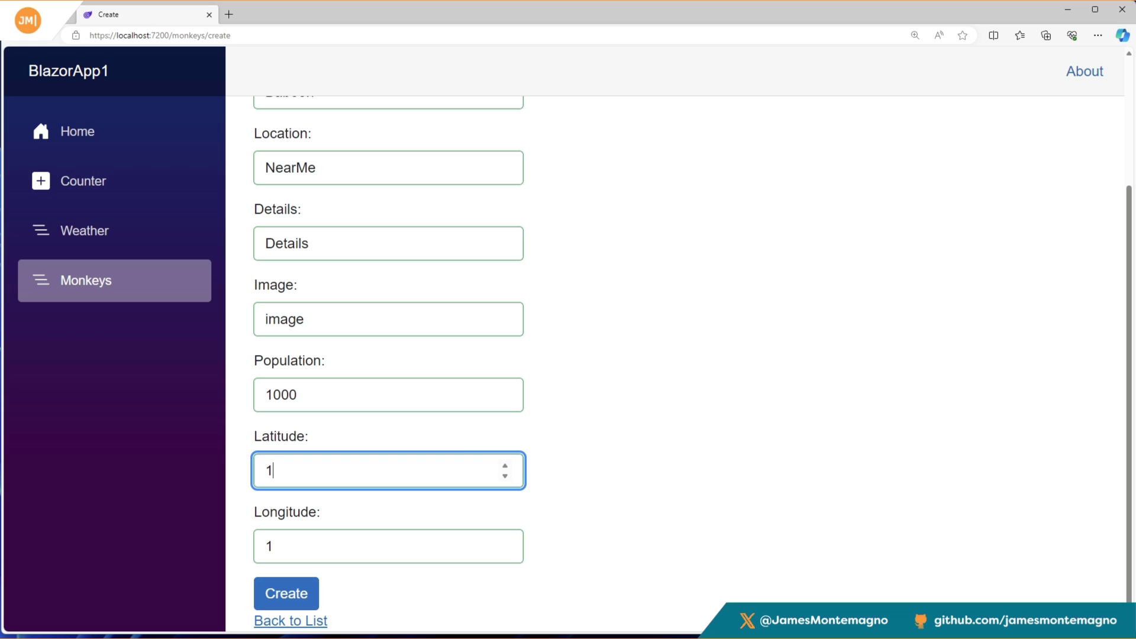
click(387, 394)
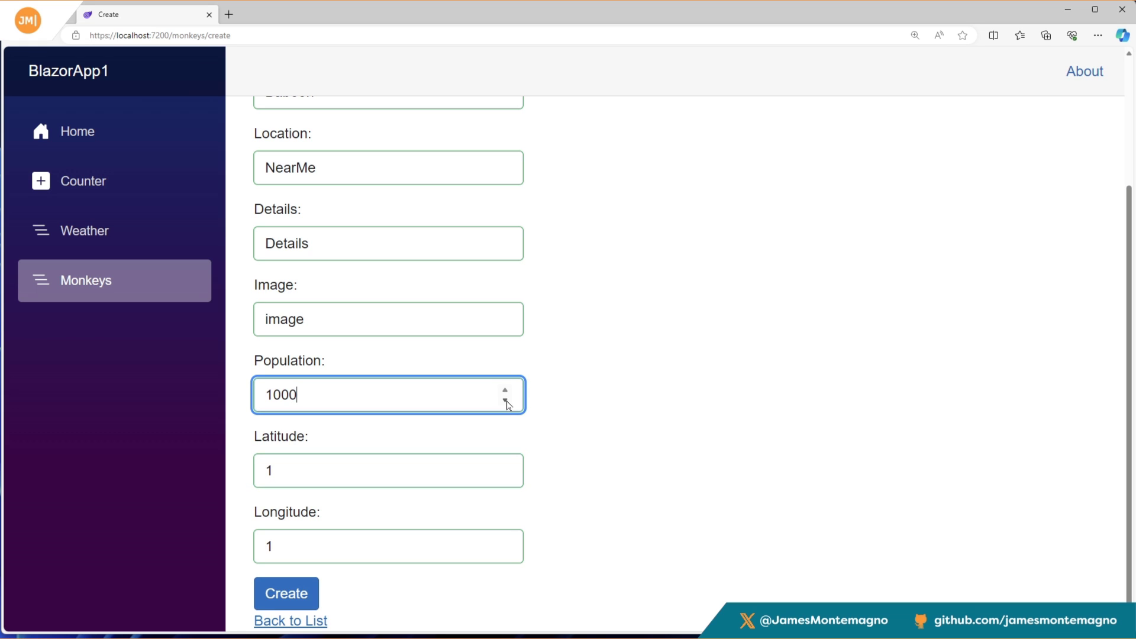
click(505, 390)
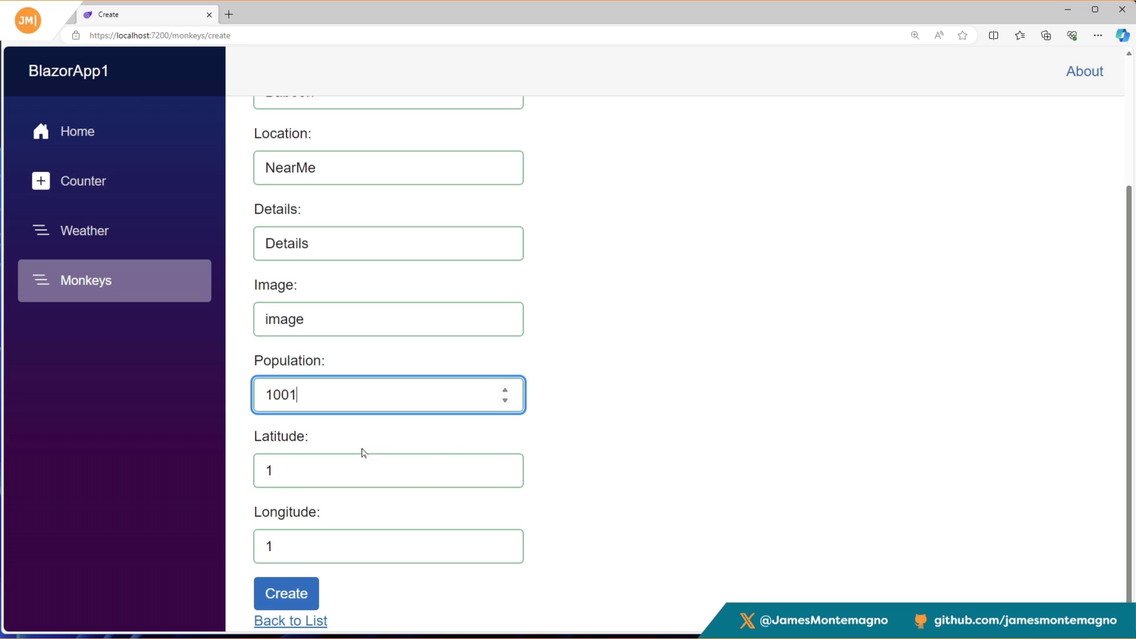
click(285, 593)
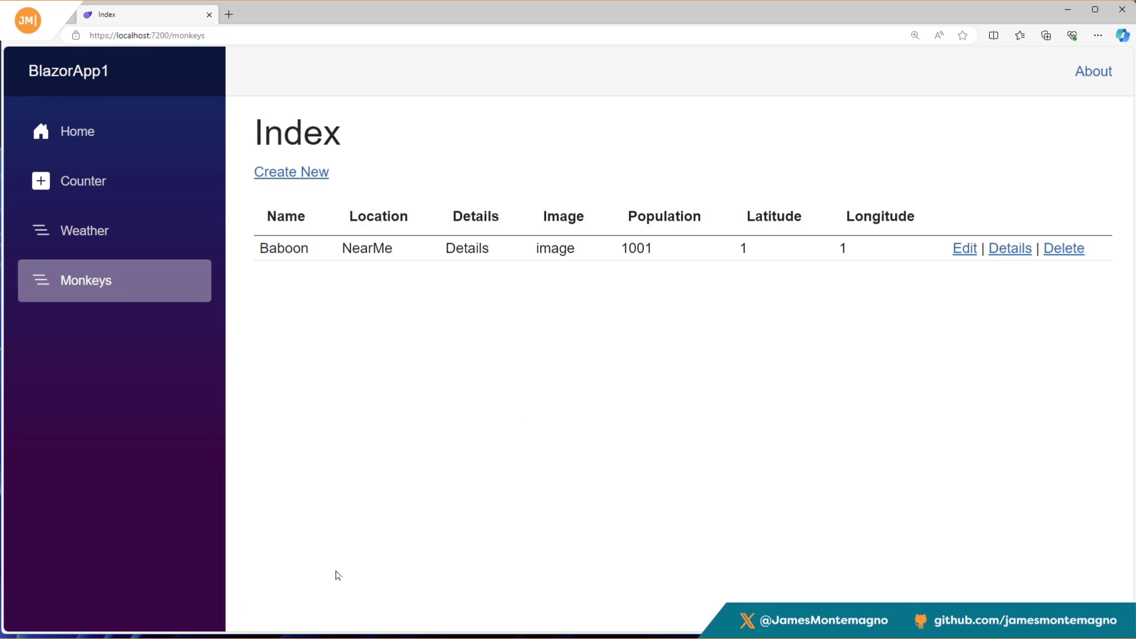
mouse_move(315, 258)
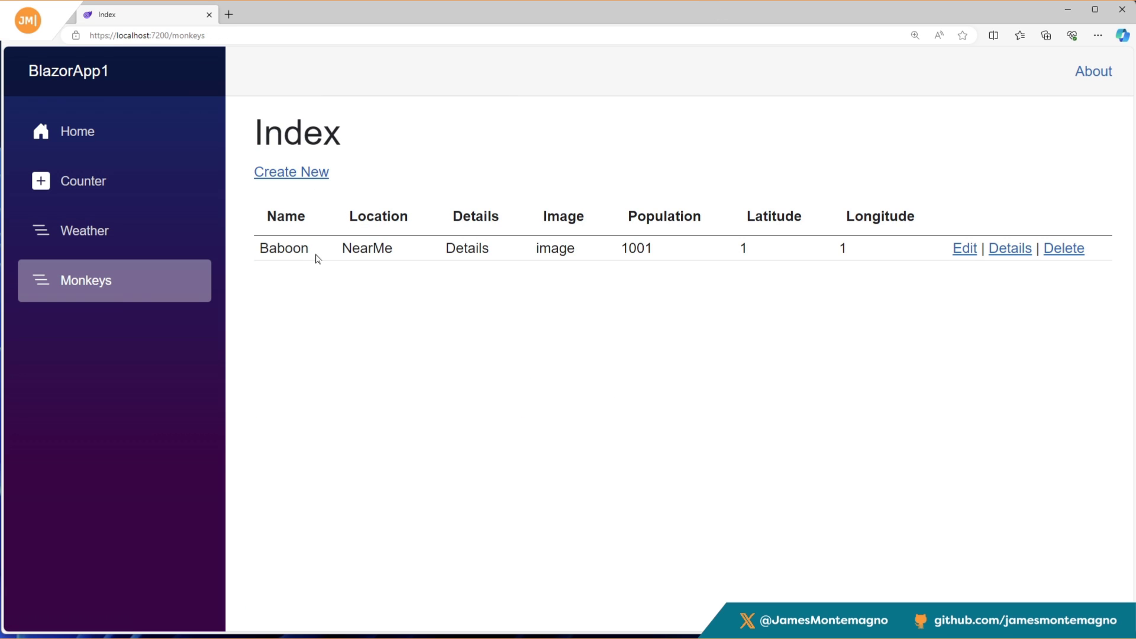
Open a blank Create New monkey form from the Index page.
drag(260, 248, 406, 248)
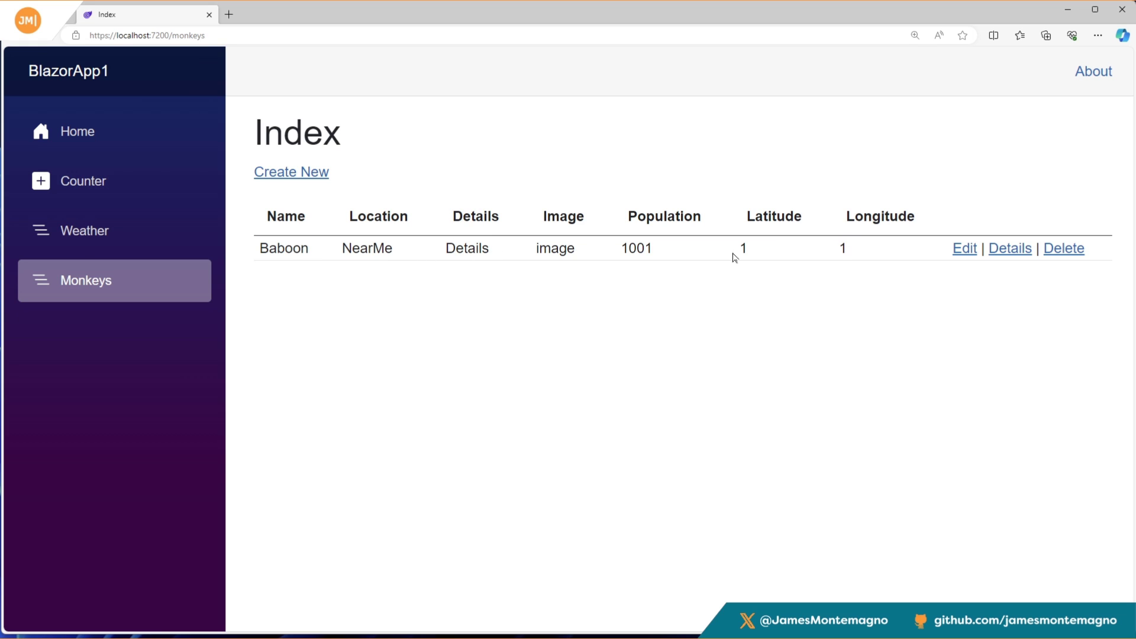
click(290, 172)
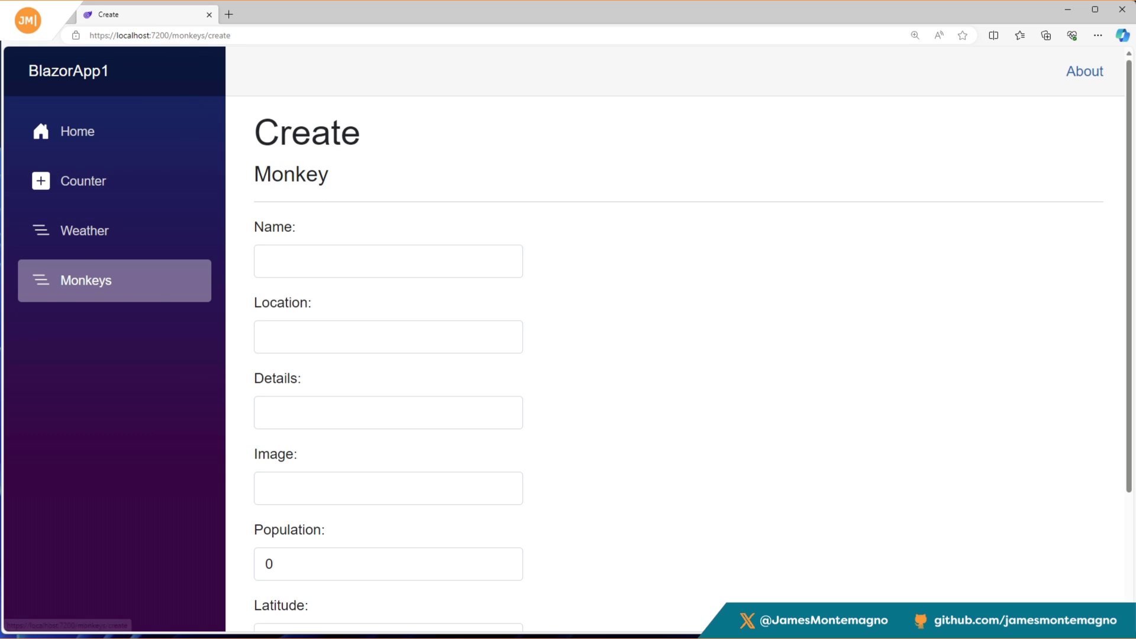
Create monkey Mooch, located Super Close By, details Cute, population 1.
click(388, 261)
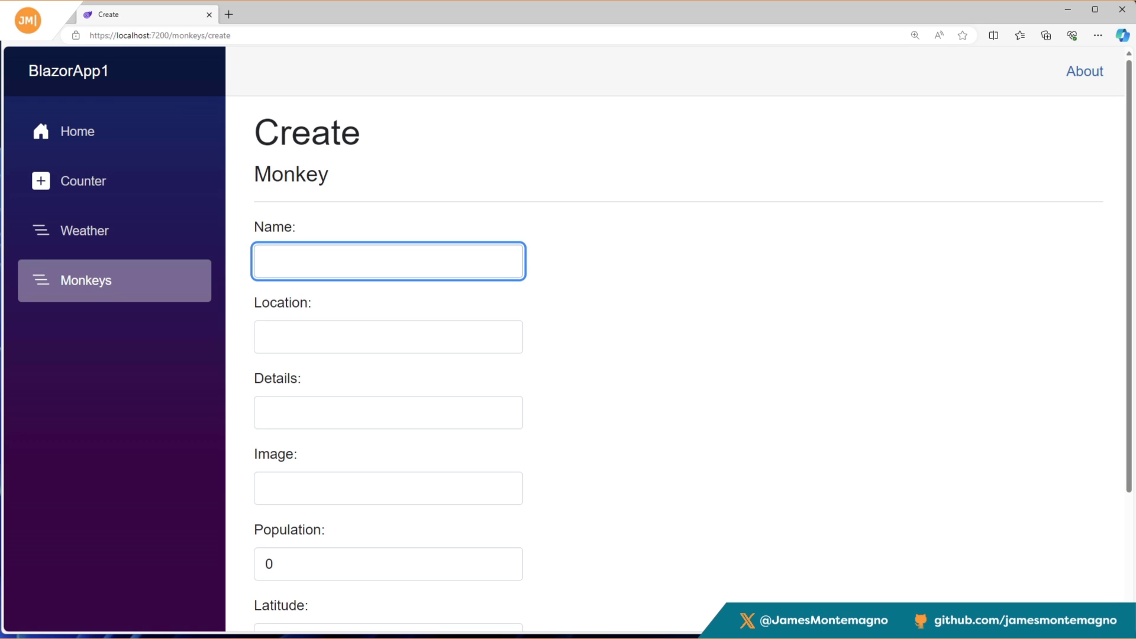
text(Mooch)
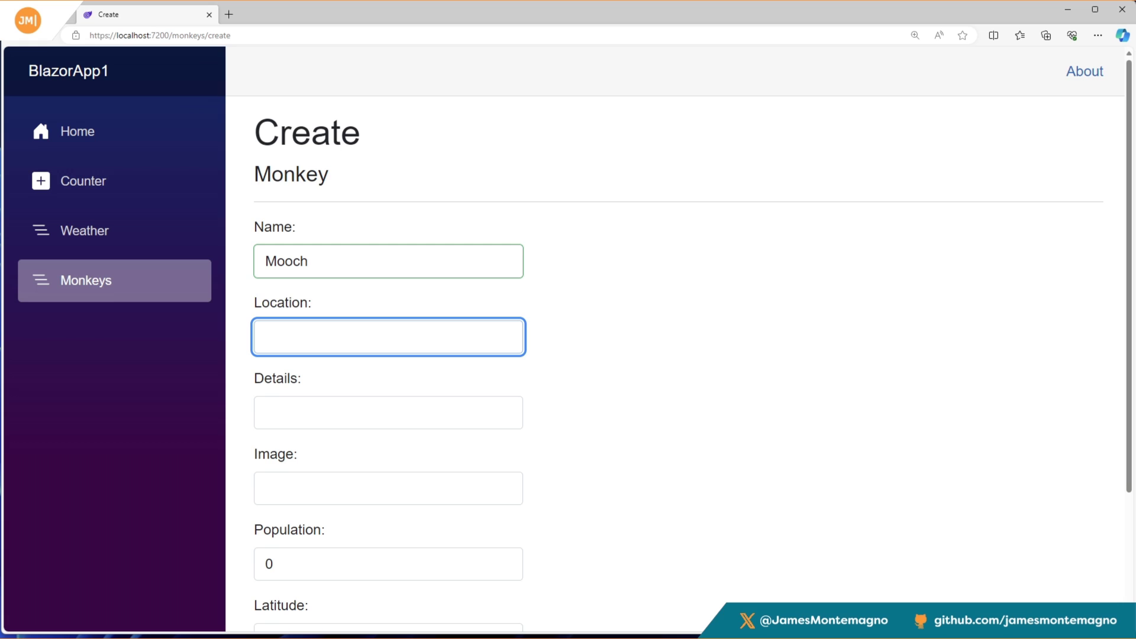
text(Super Close By)
click(389, 413)
text(Cute)
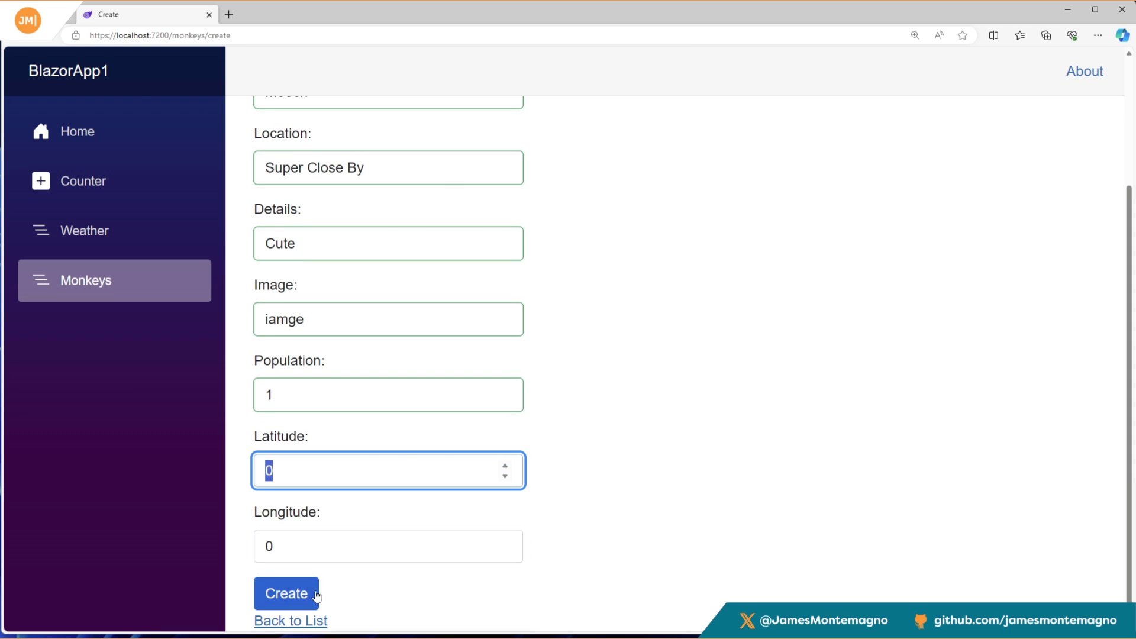
click(286, 593)
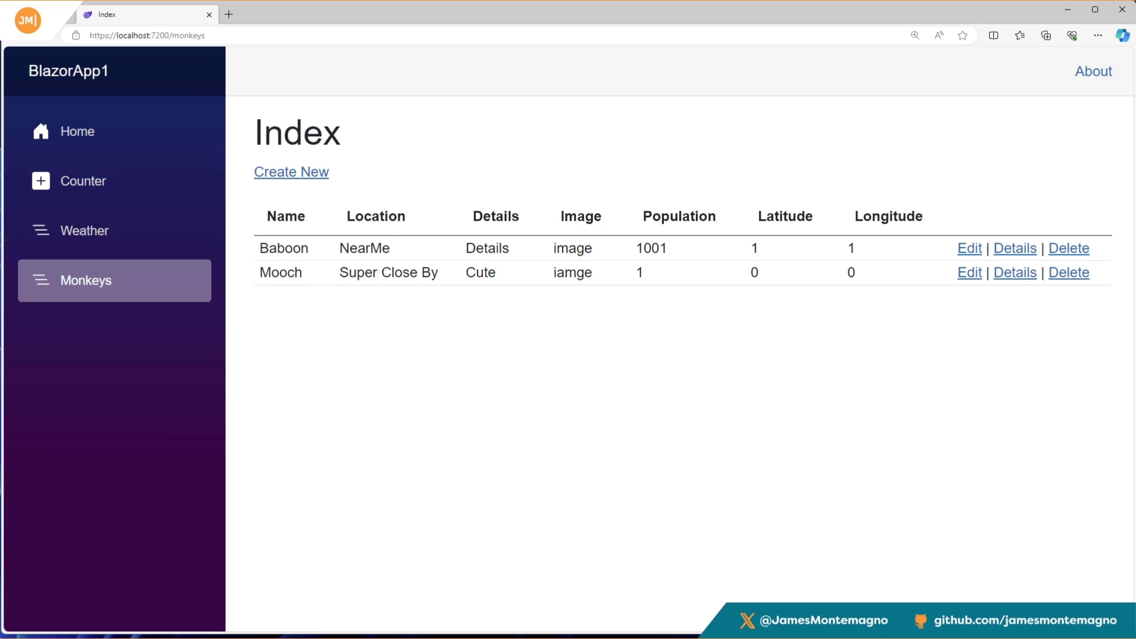
mouse_move(348, 393)
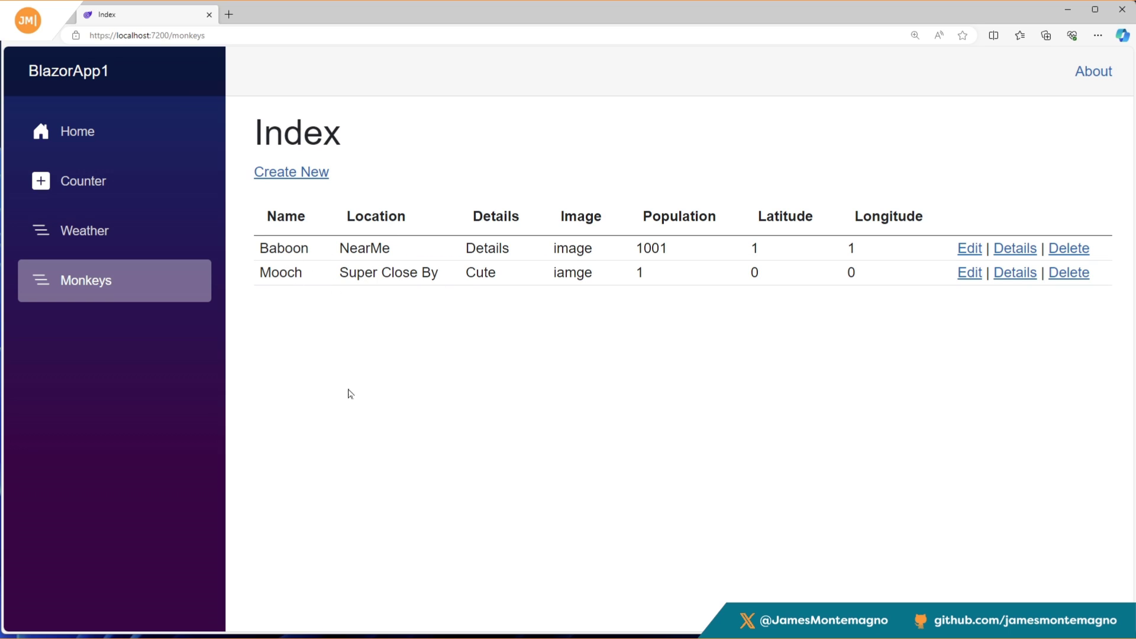
mouse_move(969, 248)
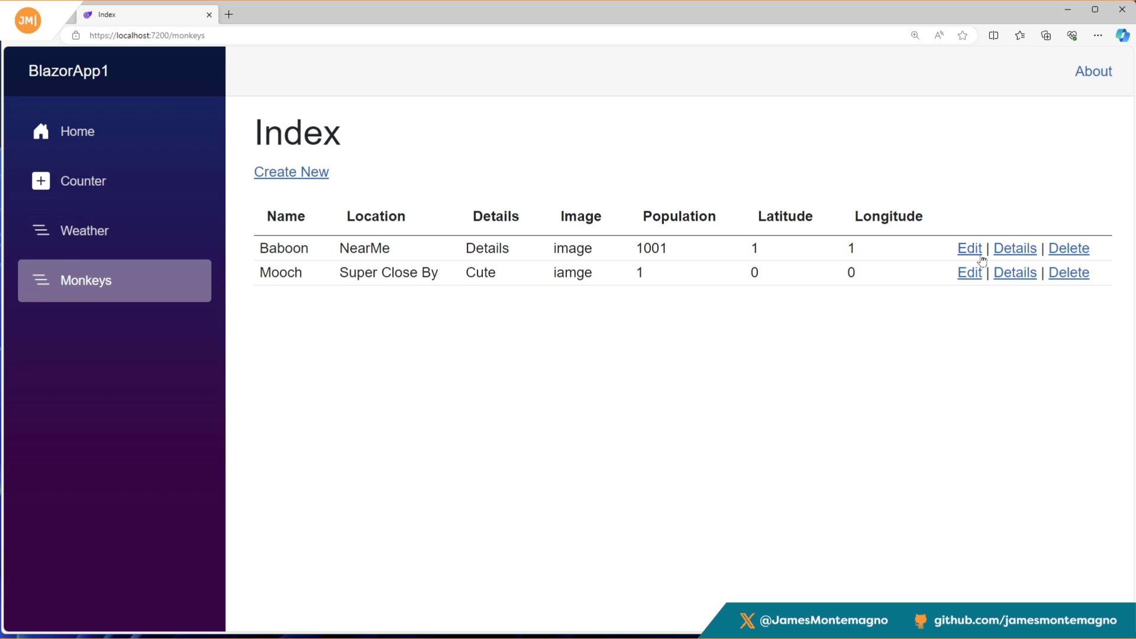
Edit the Baboon record, renaming it Baboon!!
click(969, 248)
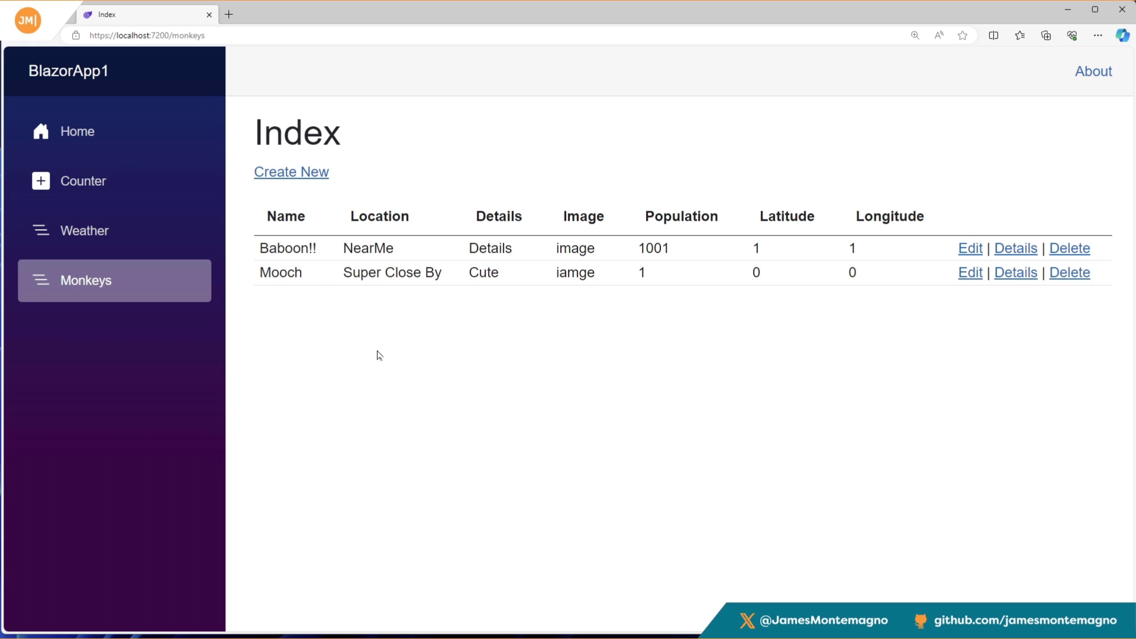
mouse_move(1015, 252)
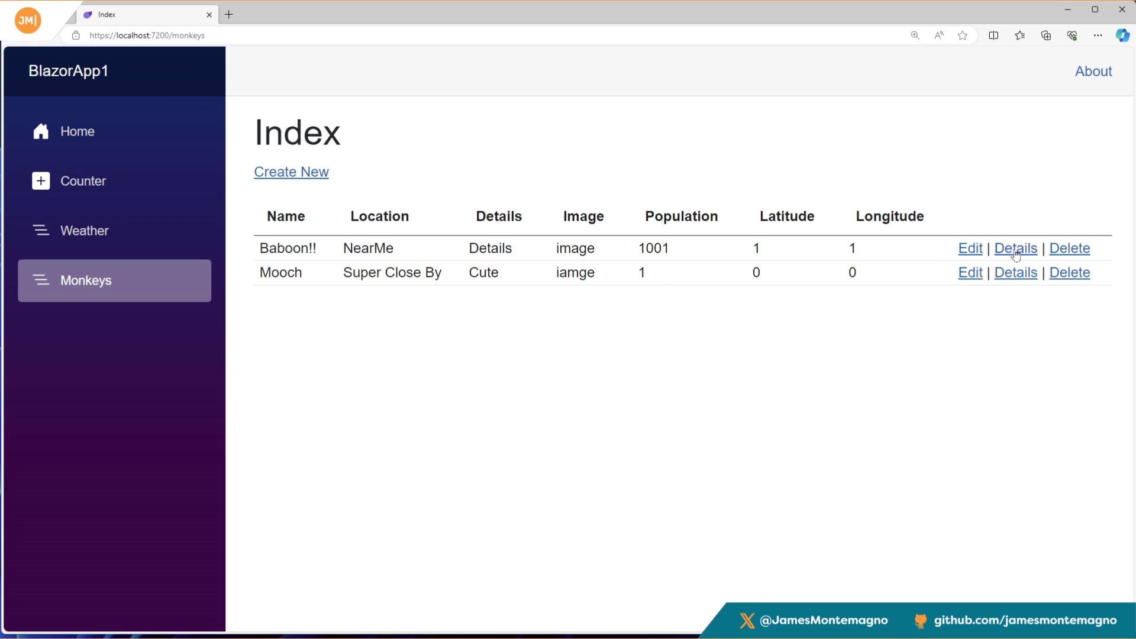
View Baboon!!'s details, return to the list, then delete Baboon!!
click(1016, 248)
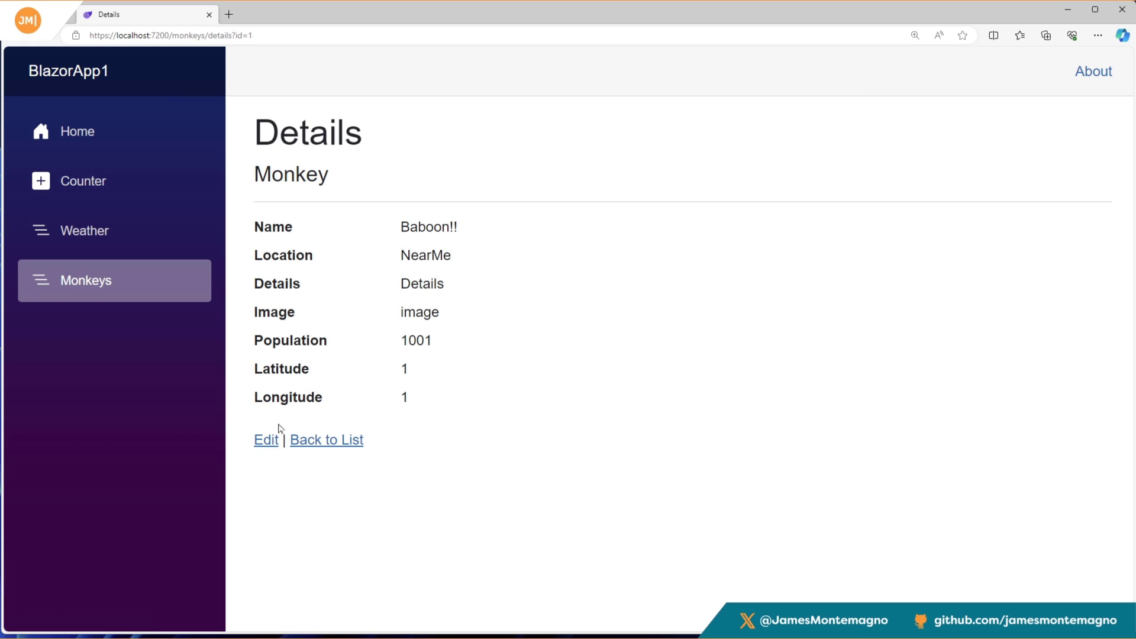
click(326, 439)
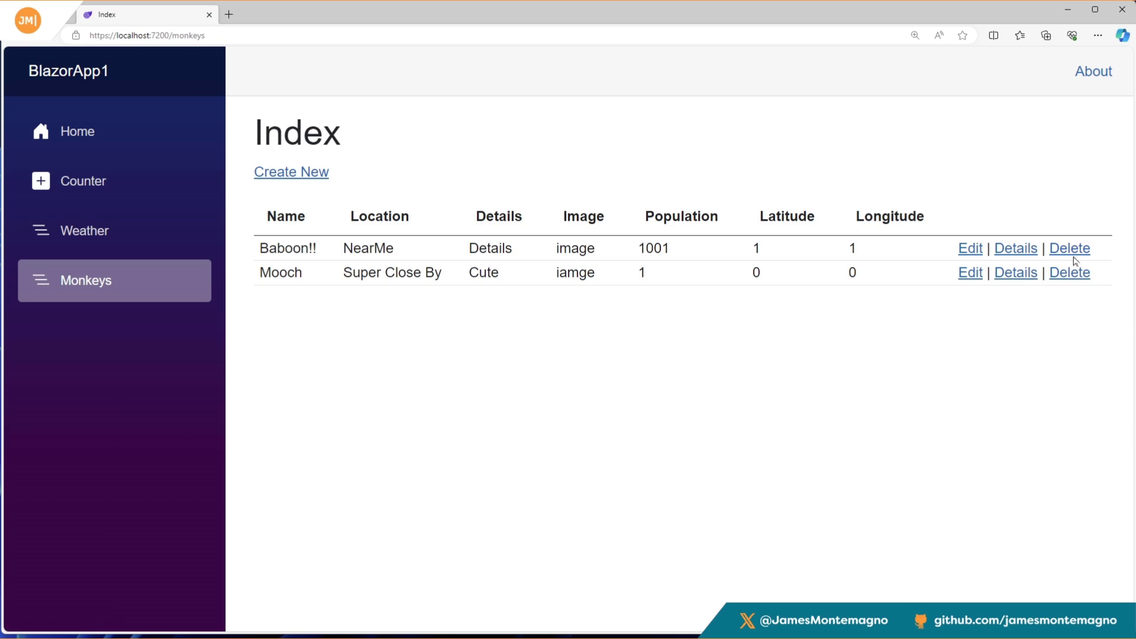
click(1069, 248)
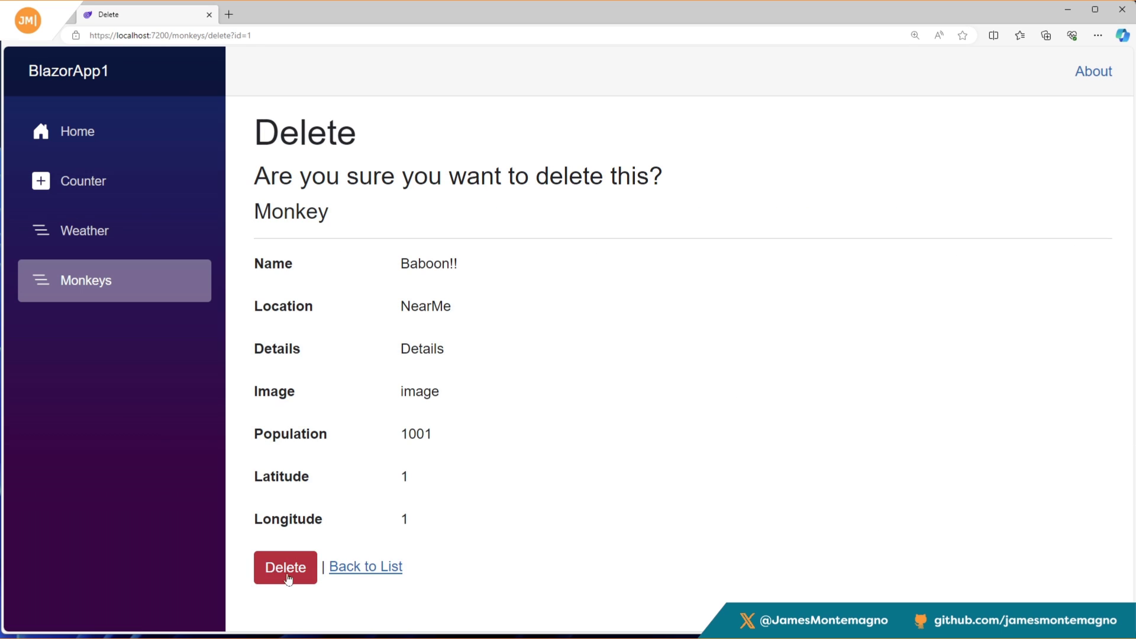
click(284, 568)
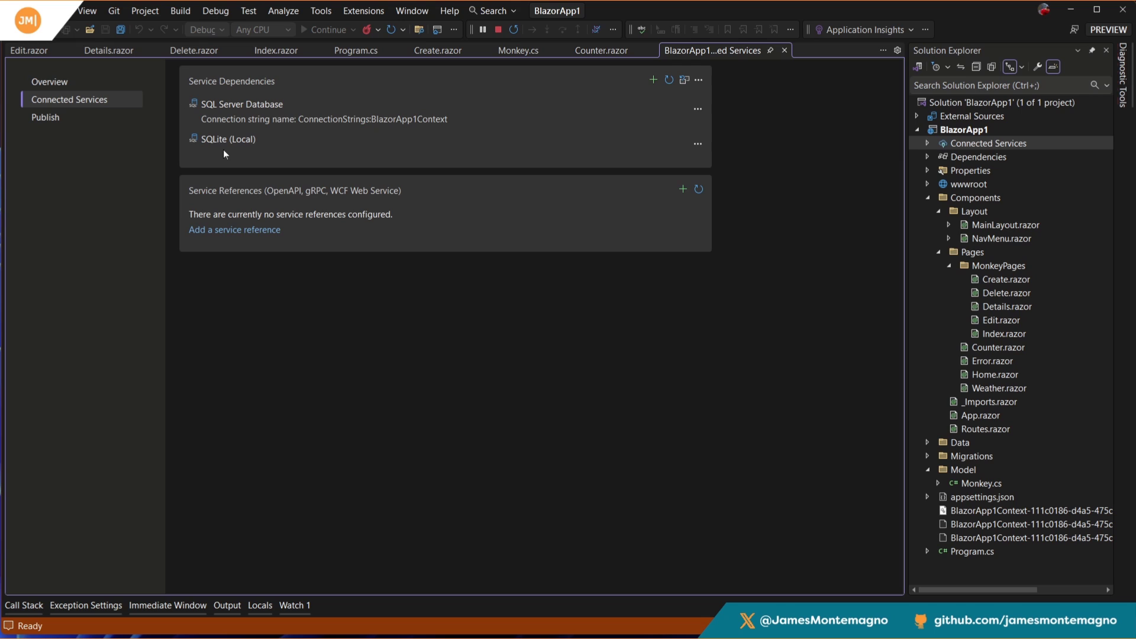
mouse_move(828, 80)
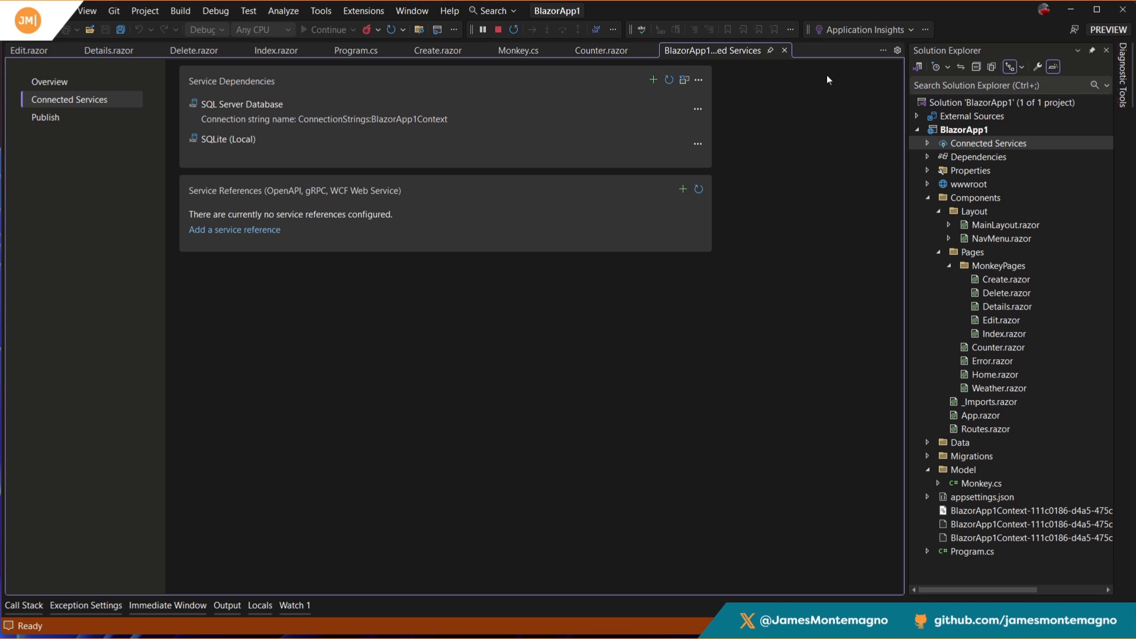